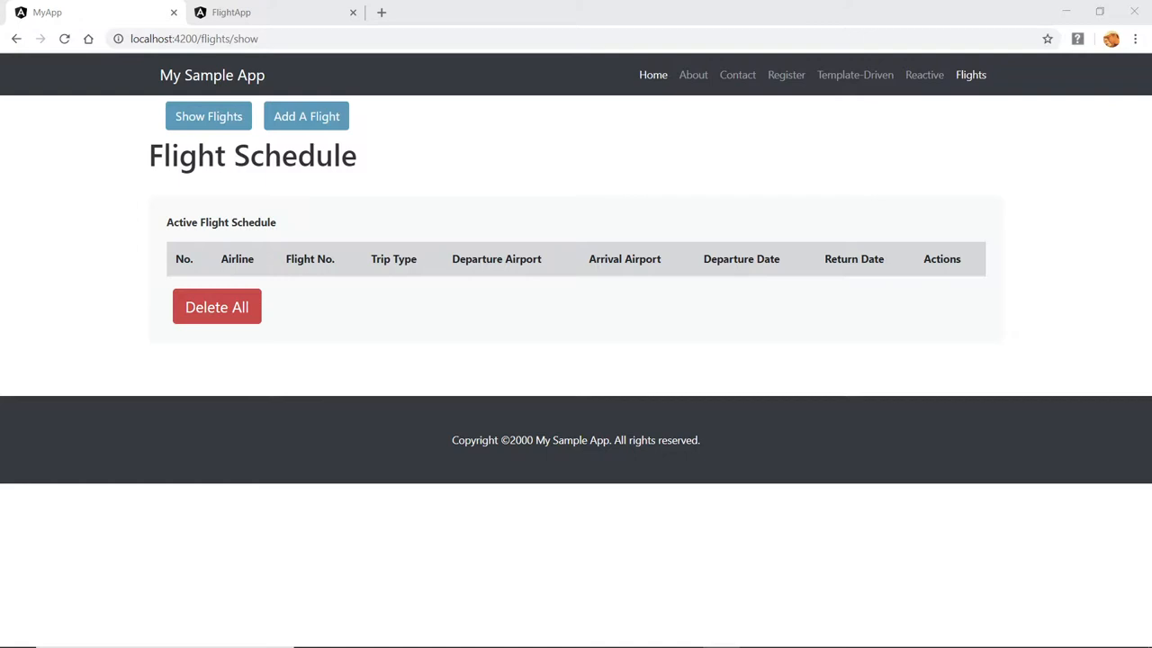
{"action": "mouse_move", "coordinate": [601, 133]}
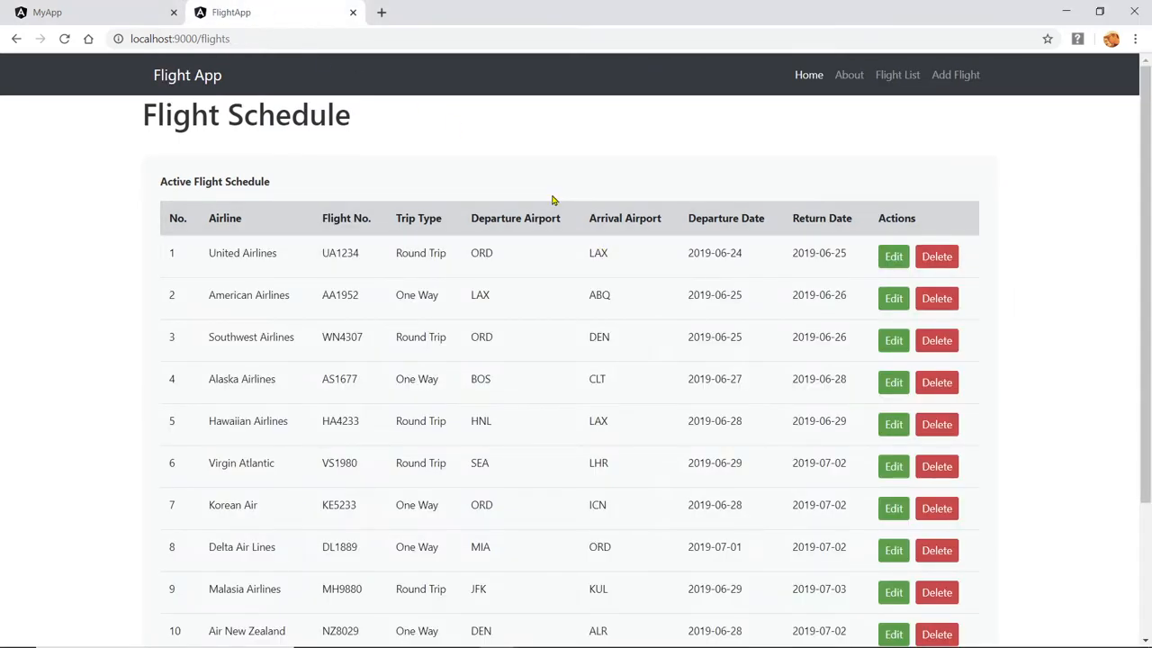
{"action": "mouse_move", "coordinate": [529, 232]}
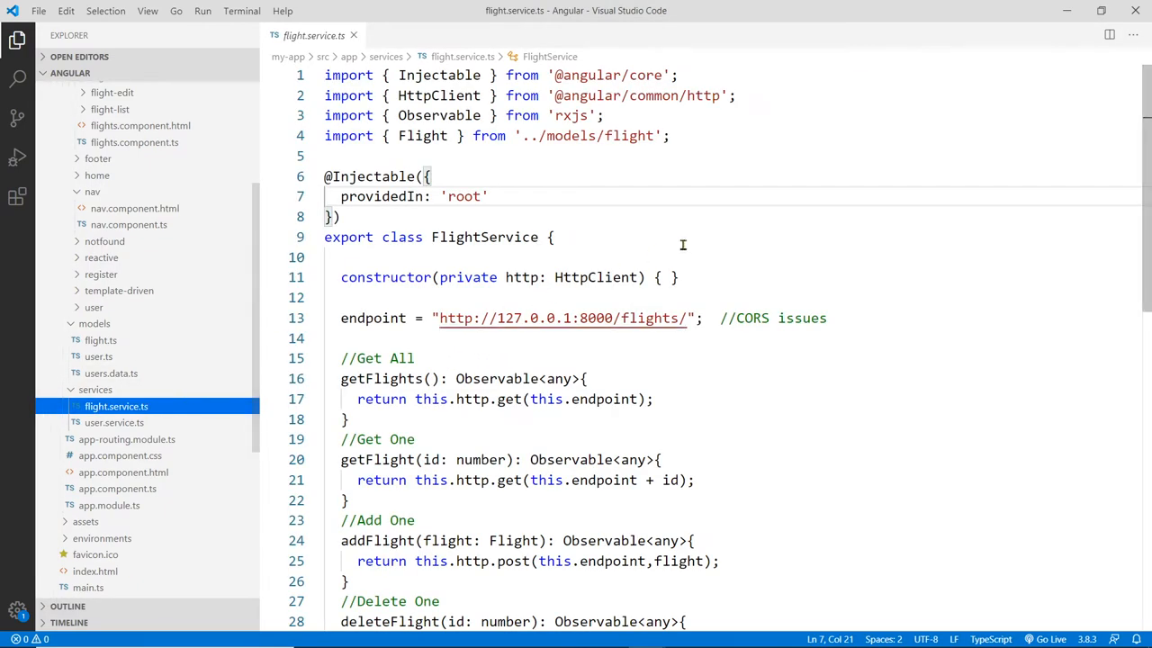
{"action": "scroll", "scroll_direction": "down", "scroll_amount": 3}
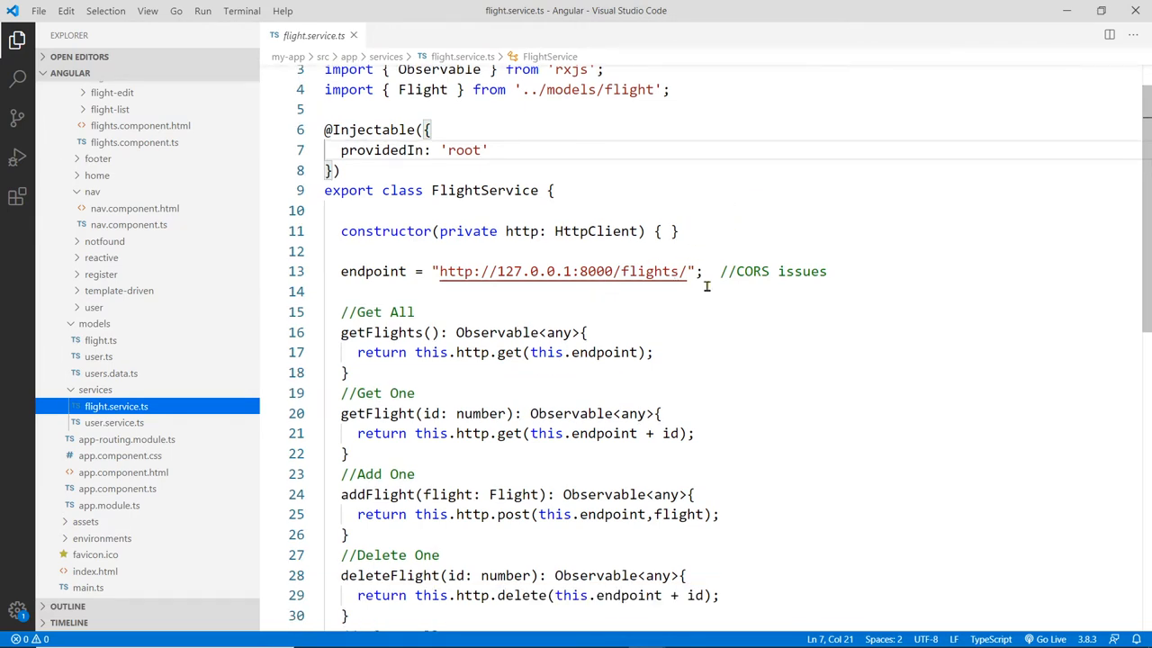
{"action": "scroll", "scroll_direction": "down", "scroll_amount": 3}
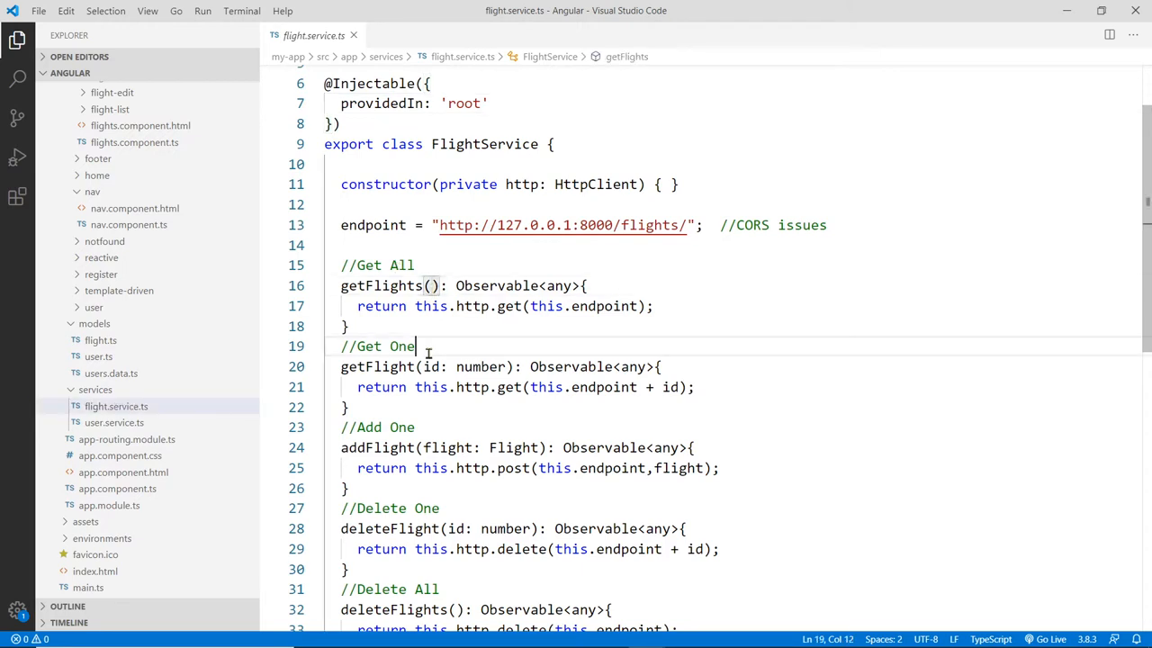
{"action": "scroll", "scroll_direction": "down", "scroll_amount": 3}
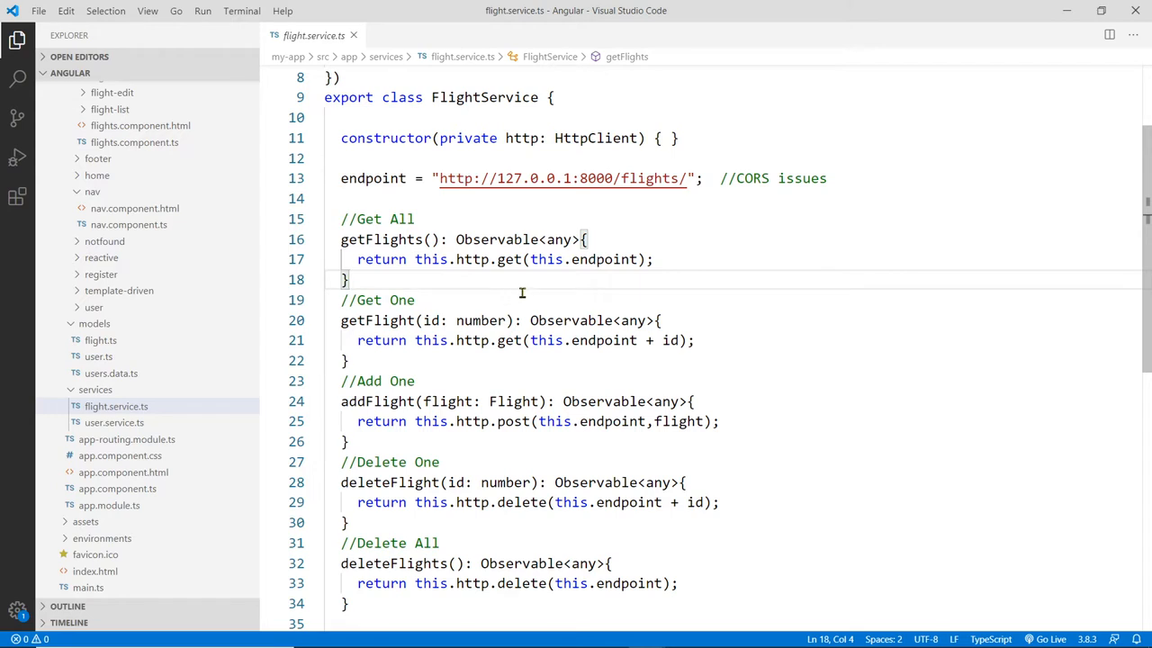
{"action": "mouse_move", "coordinate": [439, 320]}
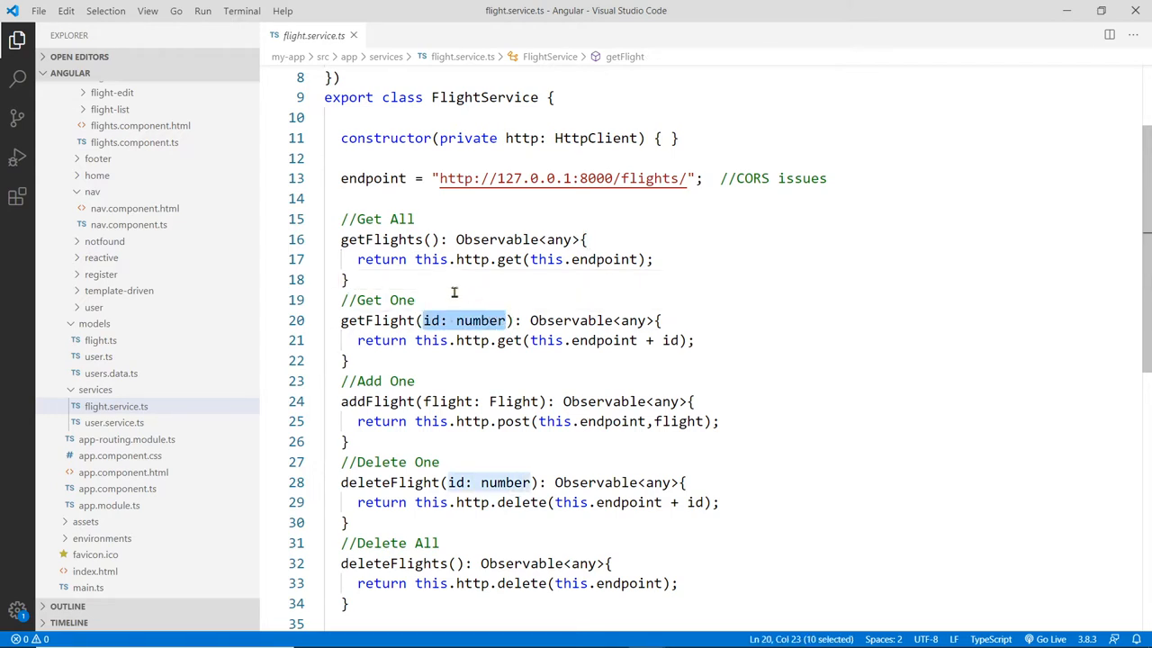
{"action": "left_click", "coordinate": [407, 240]}
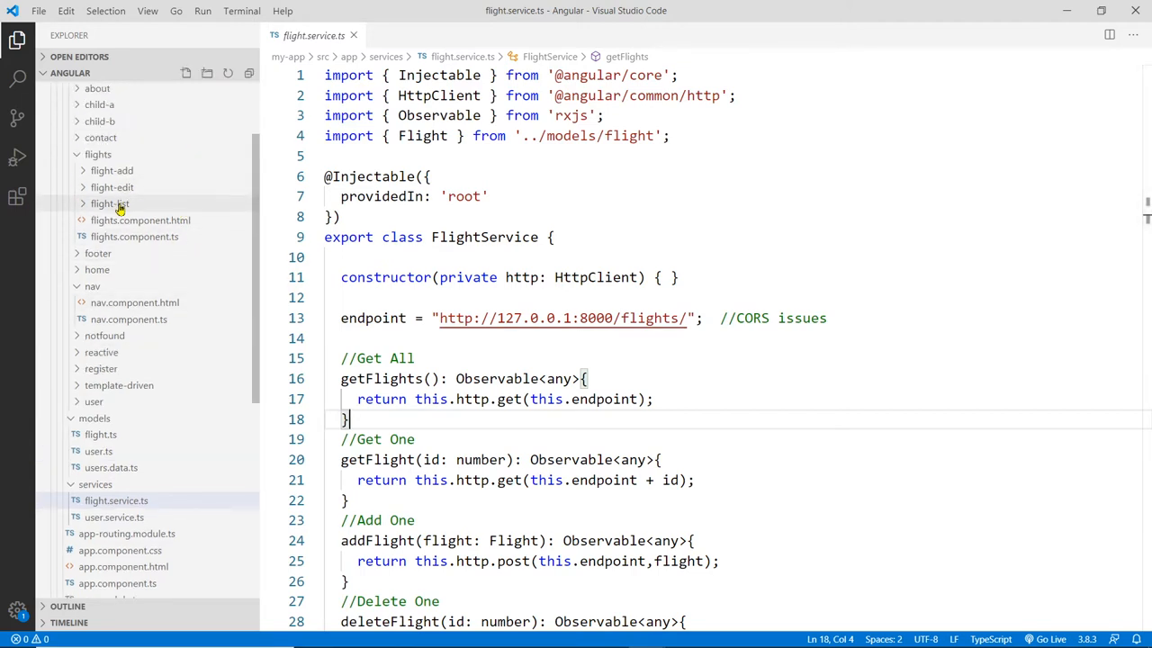
- Open flight-list.component.html and review the flights ngFor loop and each row's edit link
{"action": "left_click", "coordinate": [110, 204]}
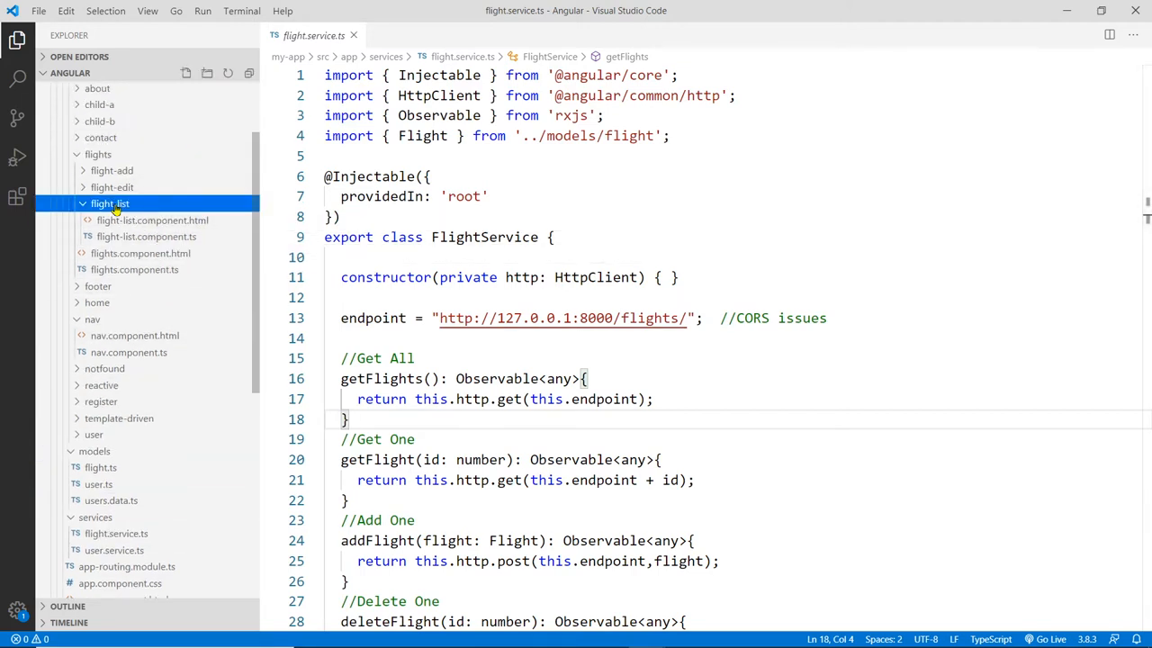
{"action": "left_click", "coordinate": [146, 236]}
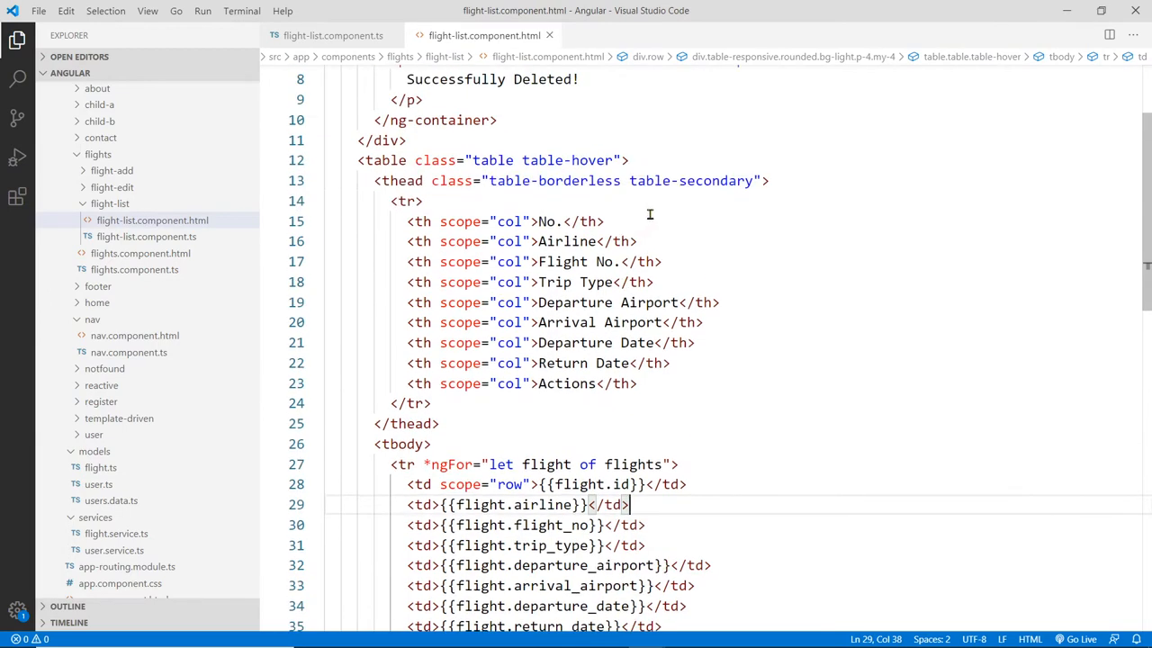
{"action": "scroll", "scroll_direction": "down", "scroll_amount": 3}
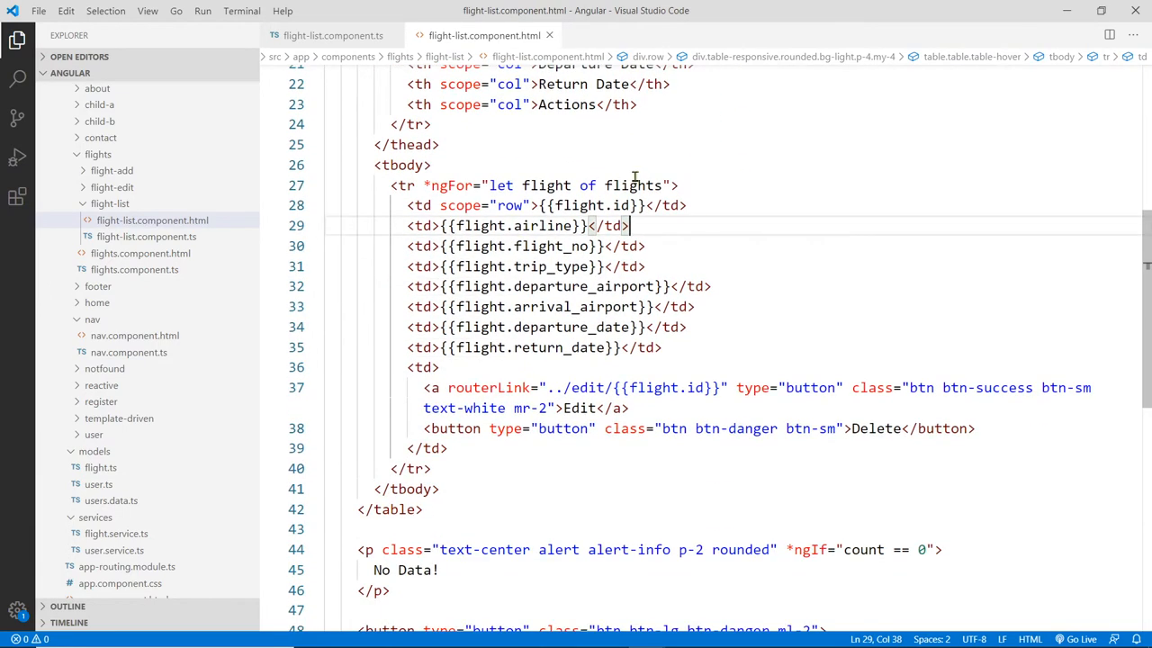
{"action": "double_click", "coordinate": [634, 186]}
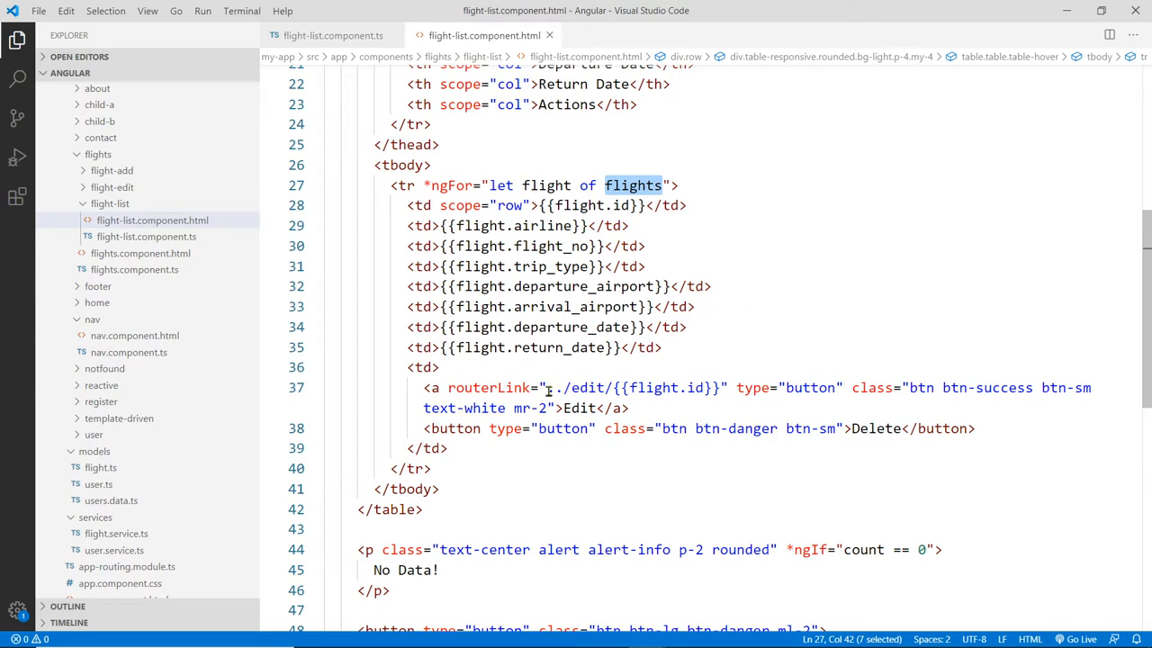
{"action": "double_click", "coordinate": [630, 387]}
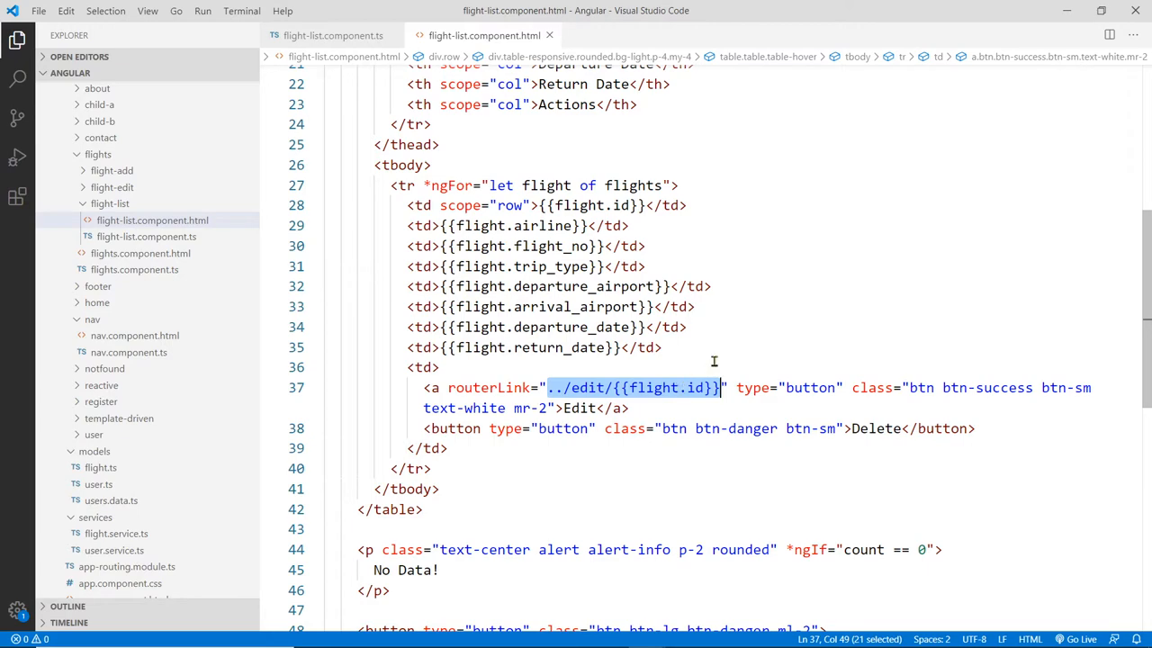
{"action": "mouse_move", "coordinate": [644, 421]}
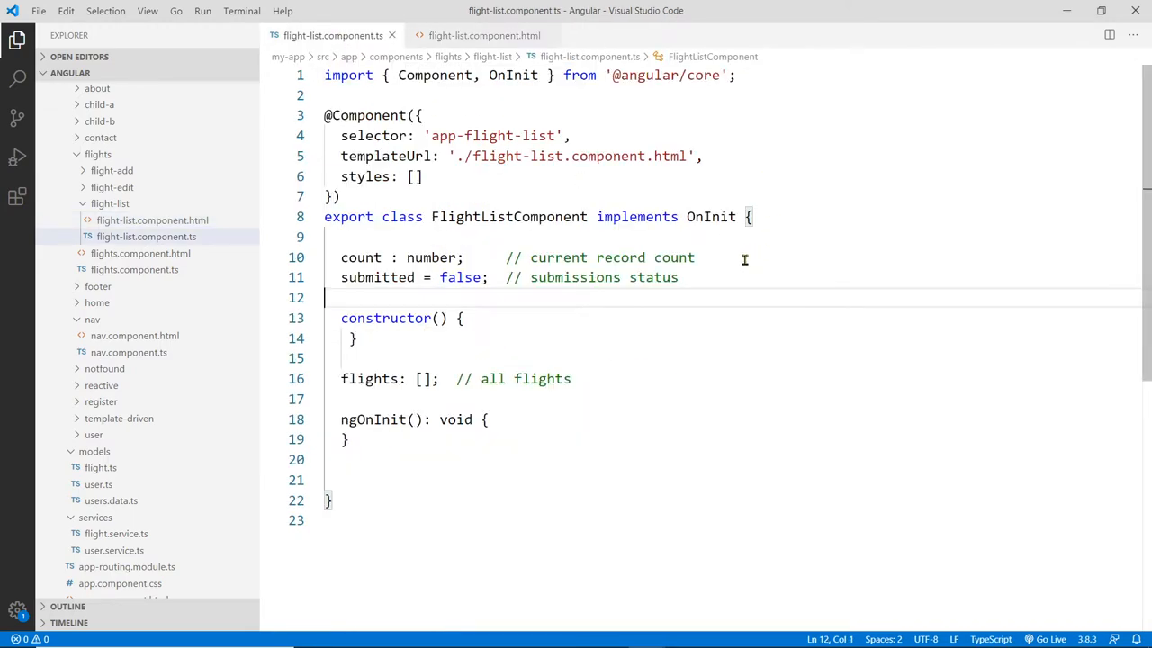
{"action": "mouse_move", "coordinate": [752, 313]}
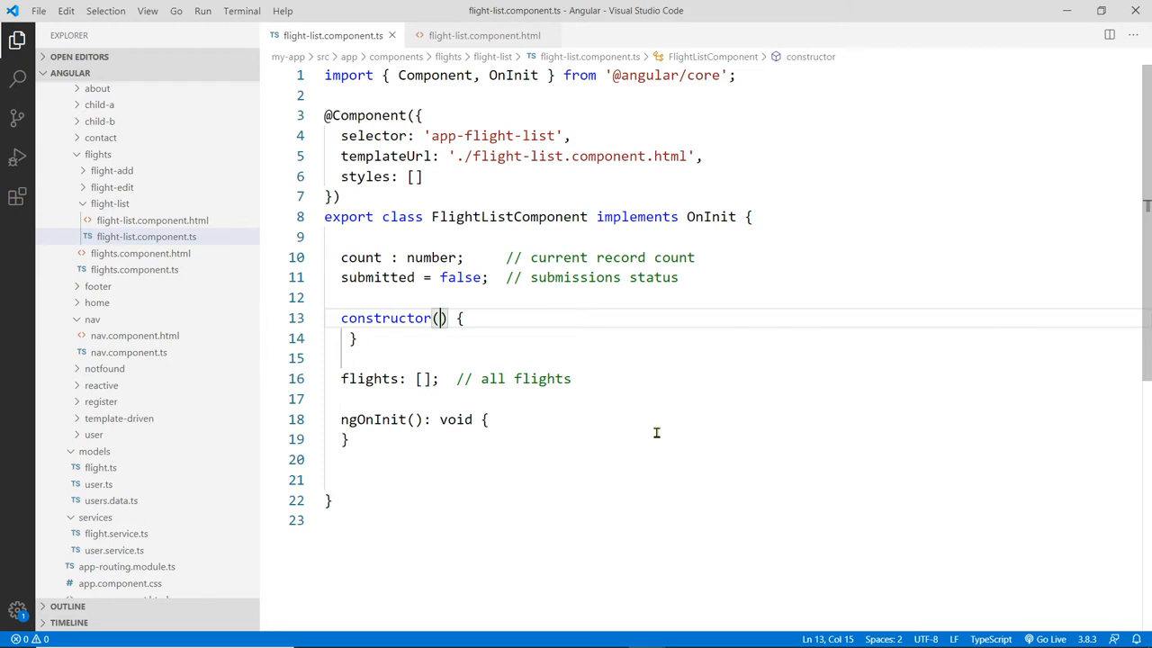
- Add a private flightService: FlightService constructor parameter with its auto-import
{"action": "type", "text": "private"}
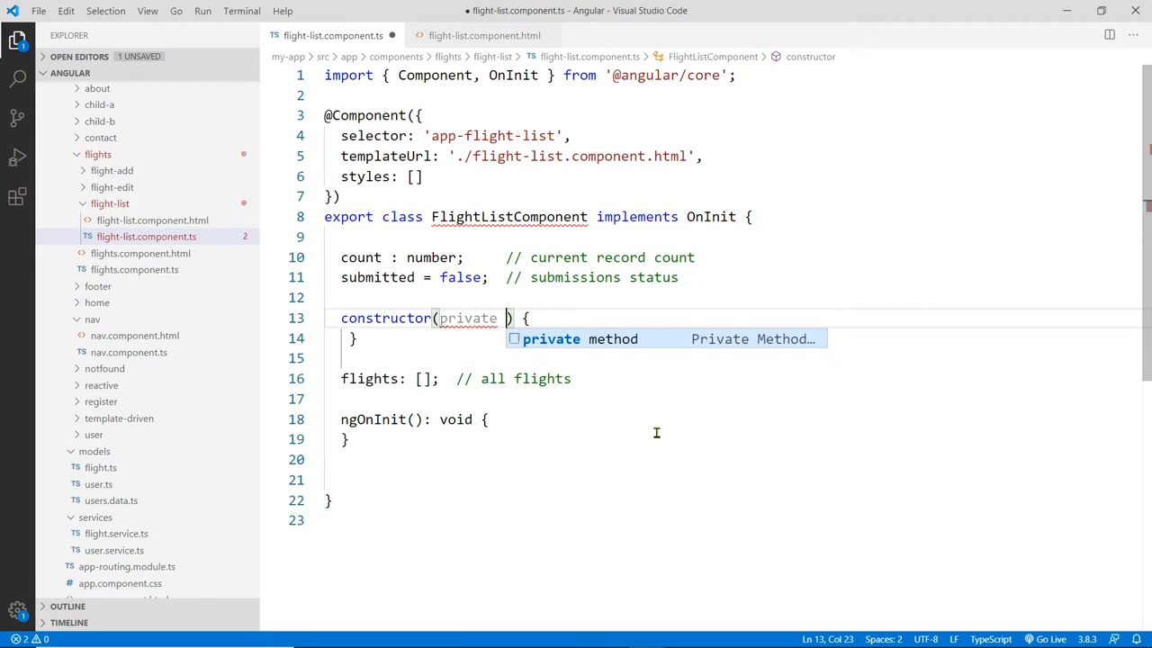
{"action": "type", "text": "flightService: FlightService"}
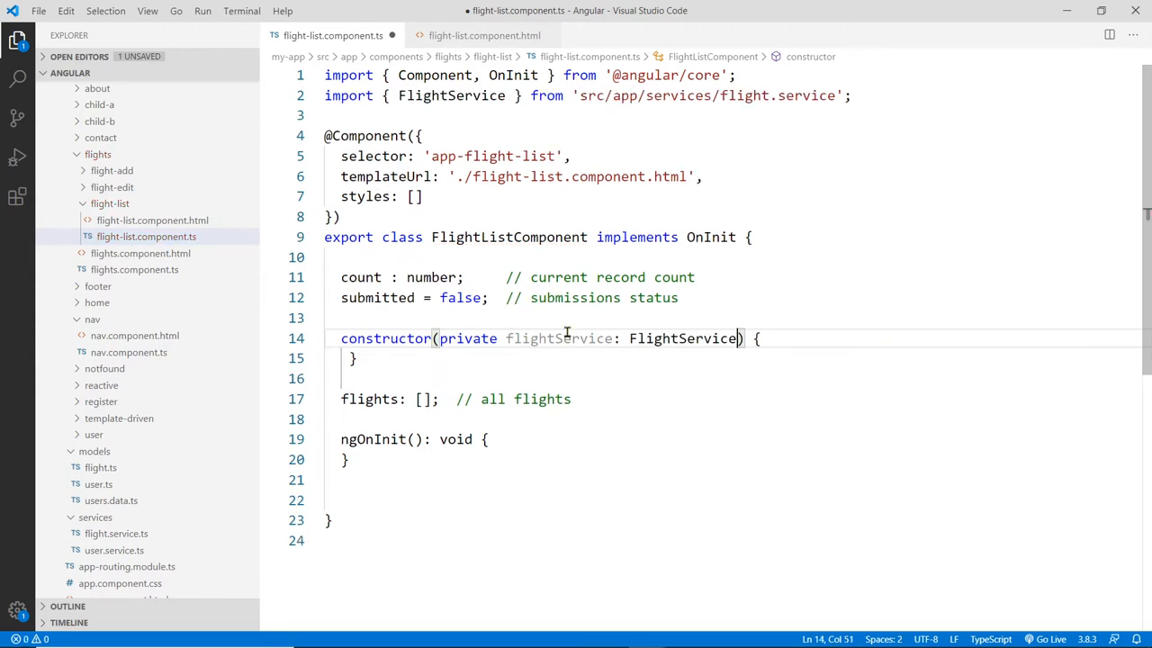
{"action": "mouse_move", "coordinate": [630, 338]}
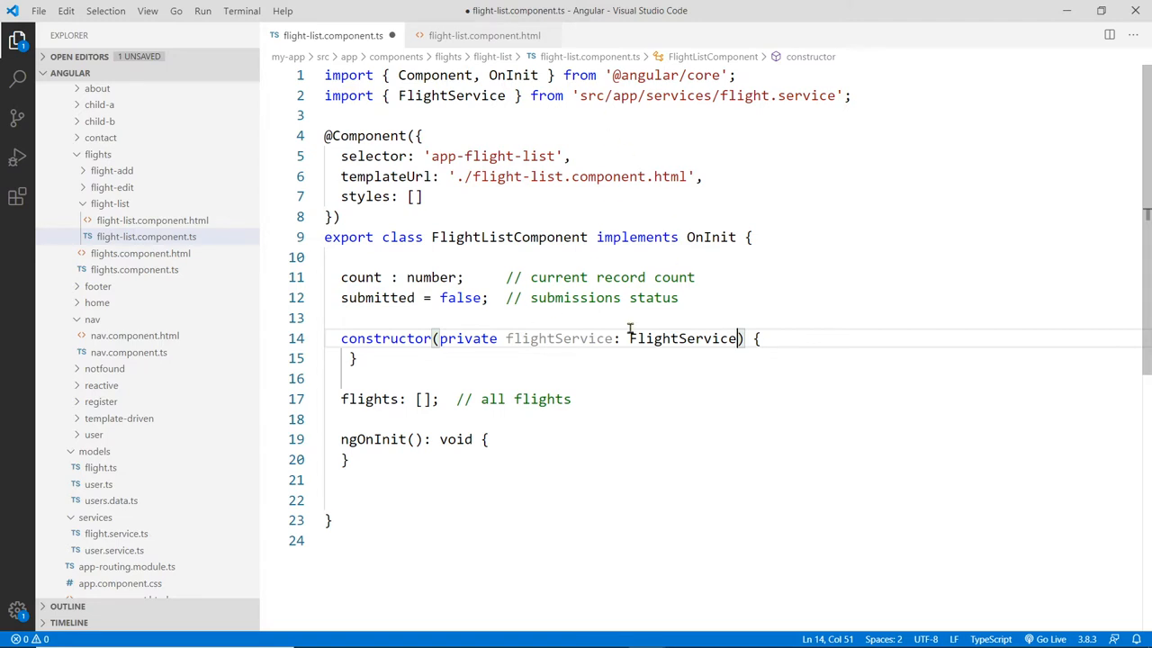
{"action": "mouse_move", "coordinate": [435, 342]}
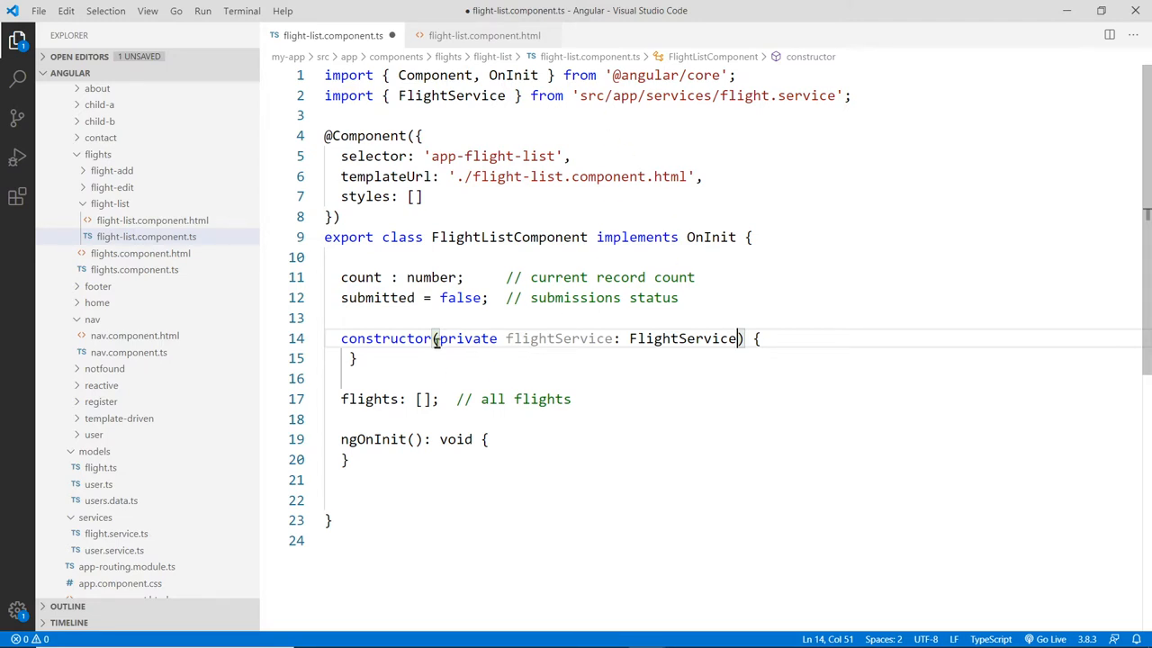
{"action": "mouse_move", "coordinate": [439, 270]}
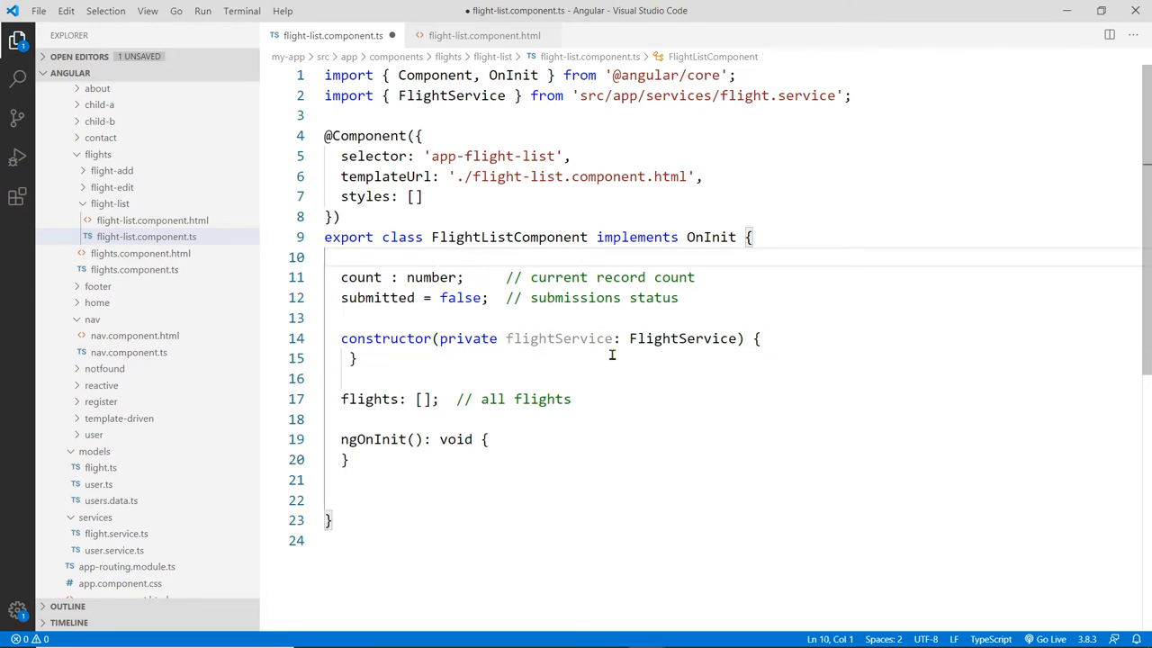
{"action": "mouse_move", "coordinate": [560, 356]}
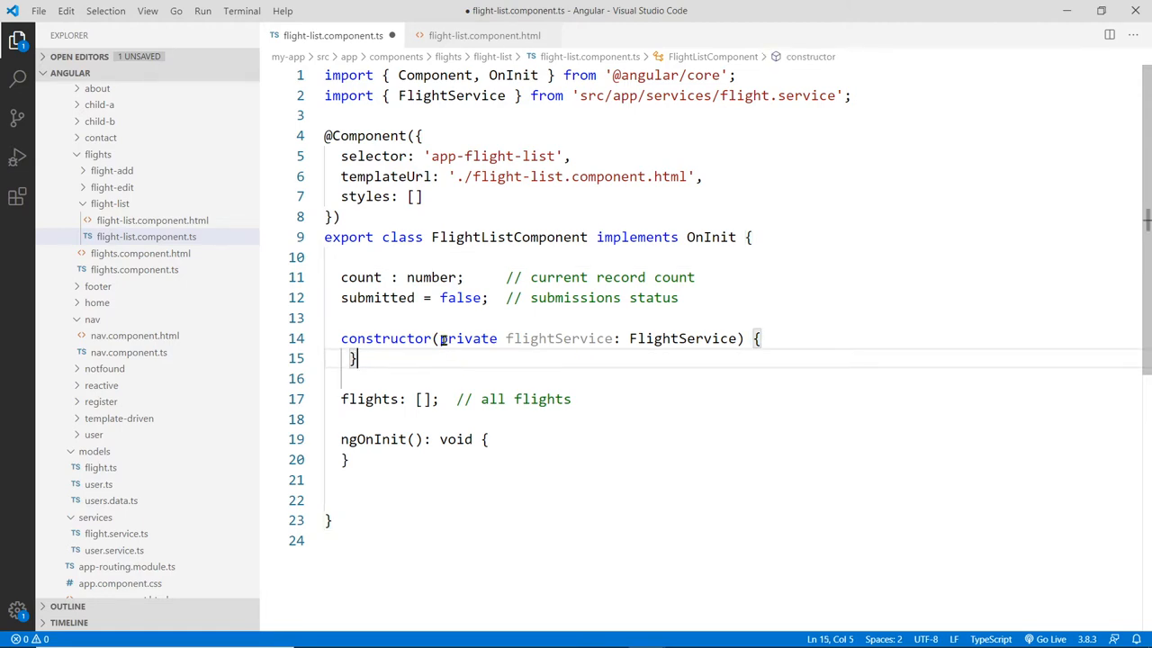
{"action": "left_click_drag", "start_coordinate": [439, 338], "coordinate": [736, 338]}
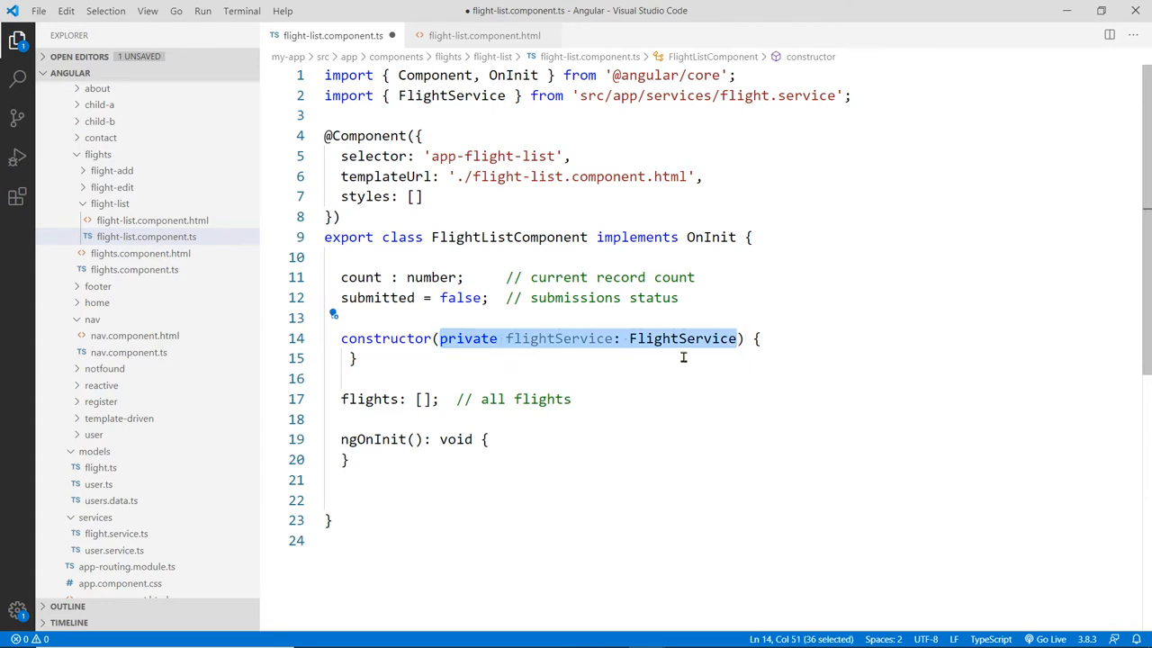
{"action": "mouse_move", "coordinate": [475, 122]}
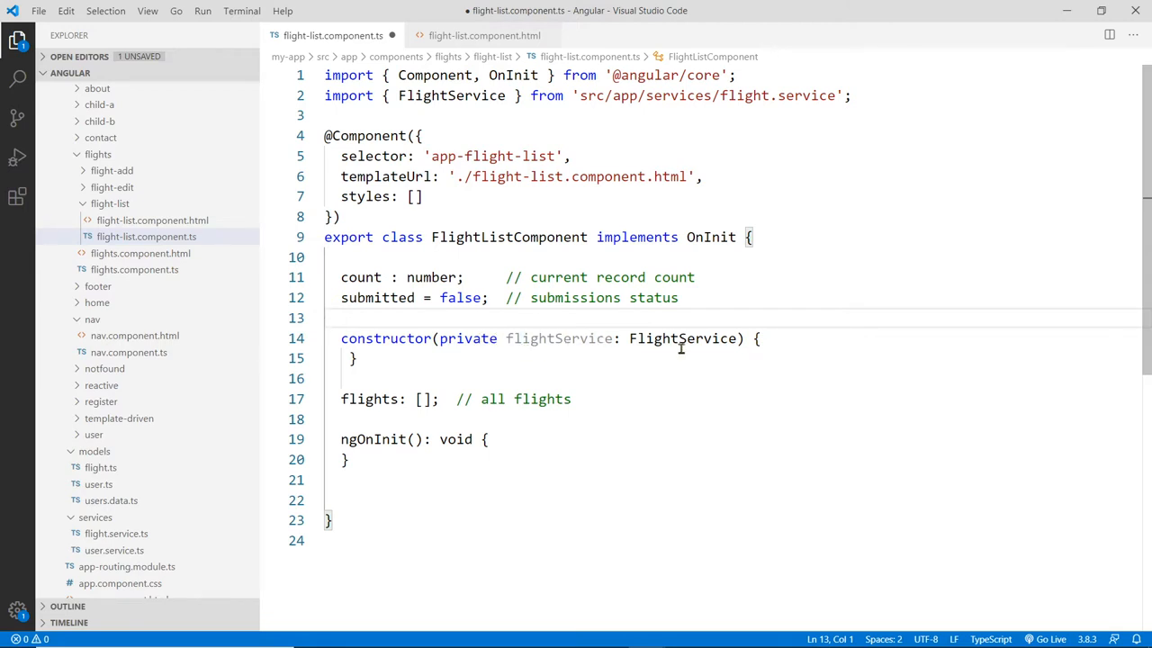
{"action": "mouse_move", "coordinate": [612, 324]}
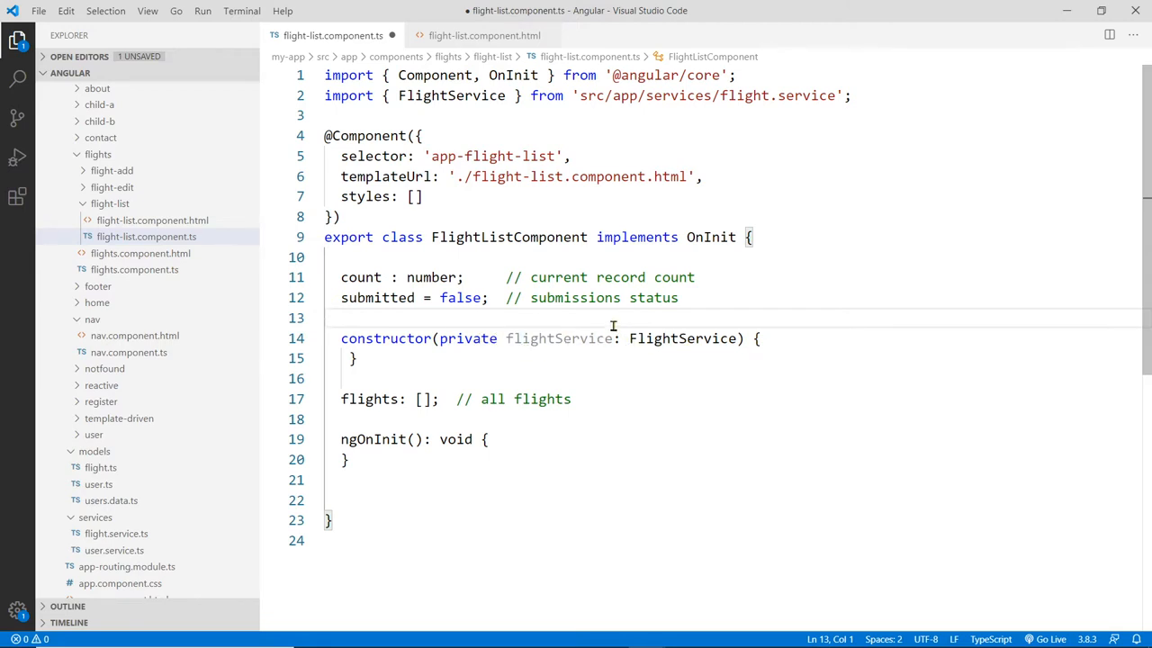
{"action": "mouse_move", "coordinate": [667, 349]}
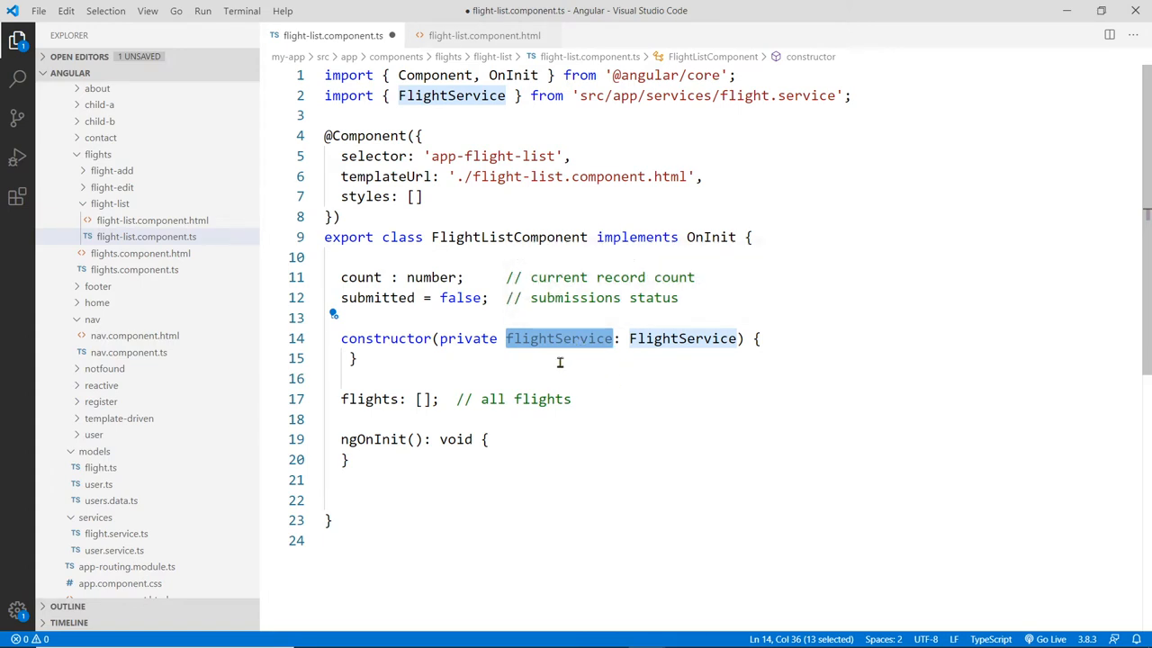
{"action": "mouse_move", "coordinate": [531, 360]}
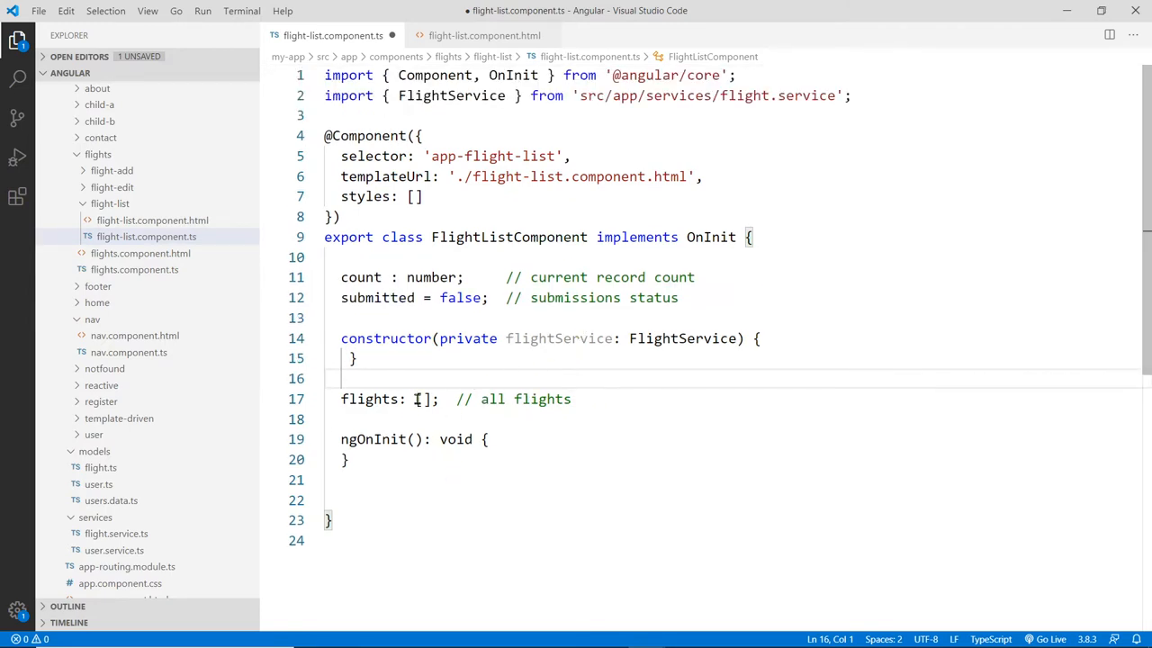
- Type the flights property as a Flight array, importing the Flight model
{"action": "double_click", "coordinate": [421, 400]}
{"action": "type", "text": "Flight"}
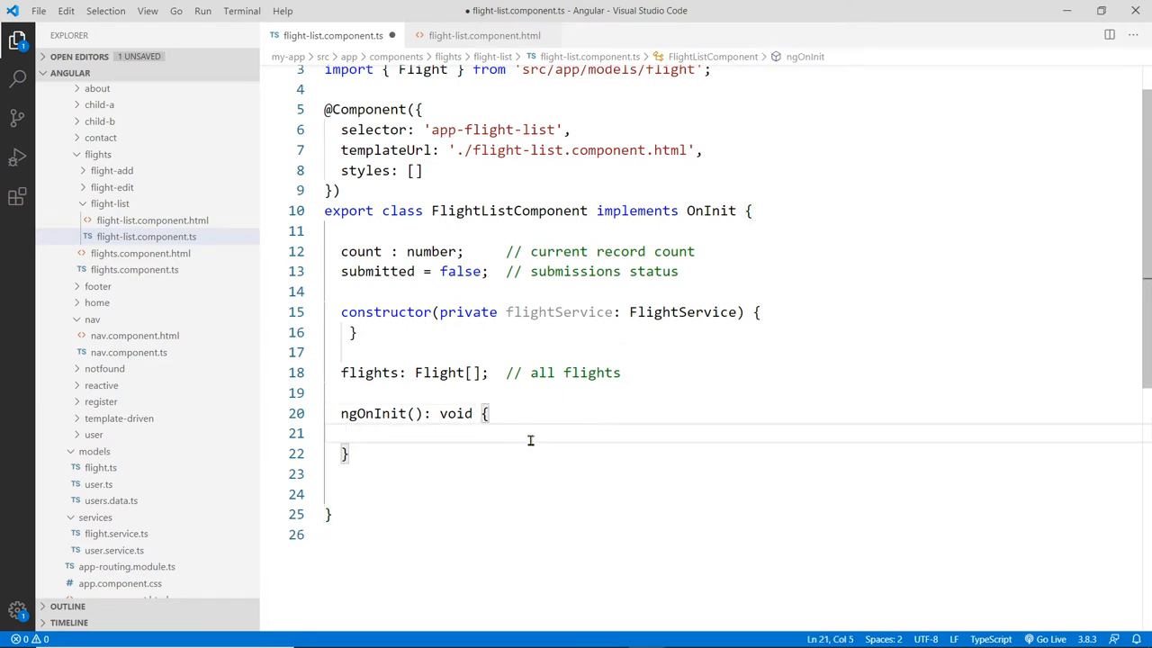
{"action": "scroll", "scroll_direction": "down", "scroll_amount": 3}
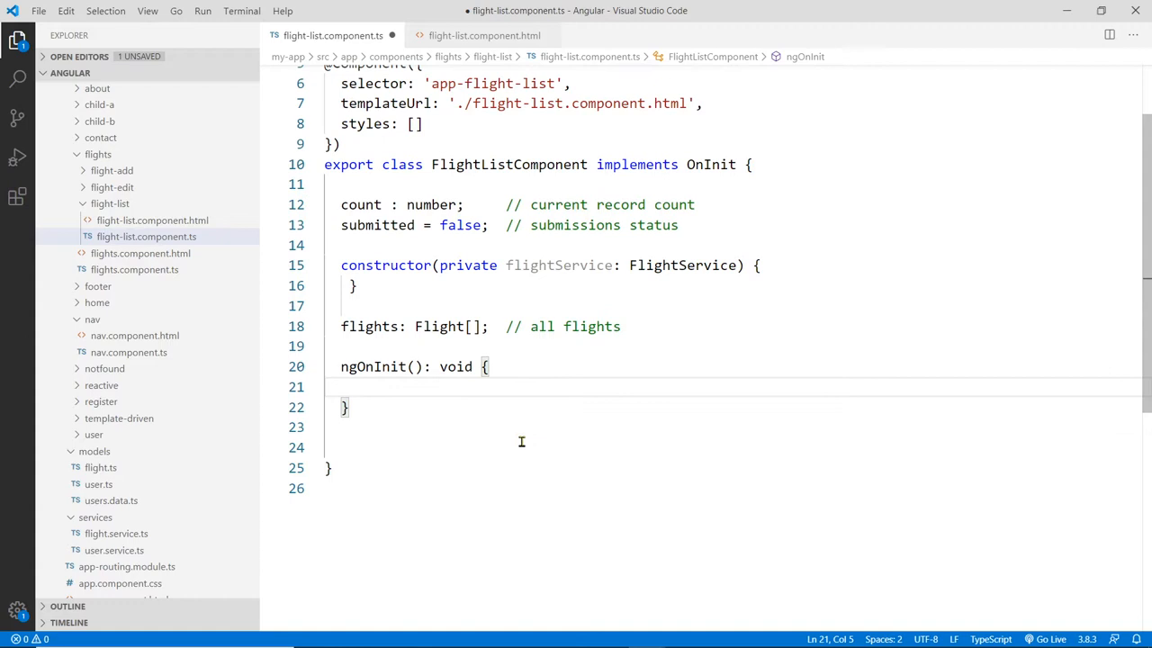
- Start a loadData method below ngOnInit with a this.flights assignment
{"action": "key", "text": "Enter"}
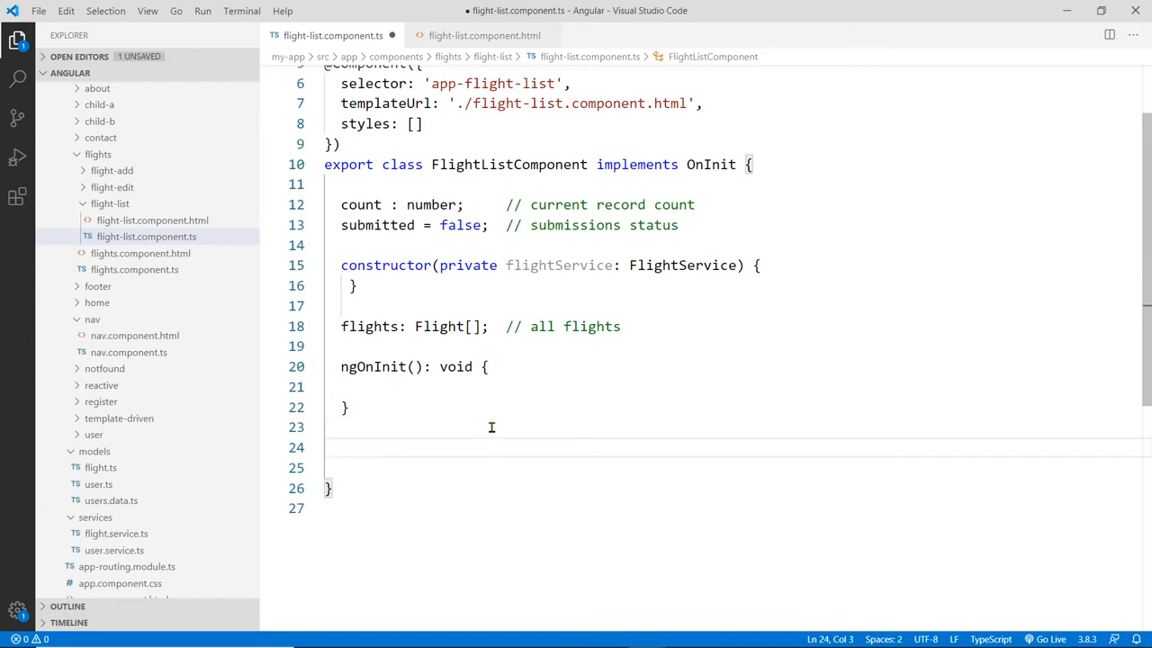
{"action": "type", "text": "loadData("}
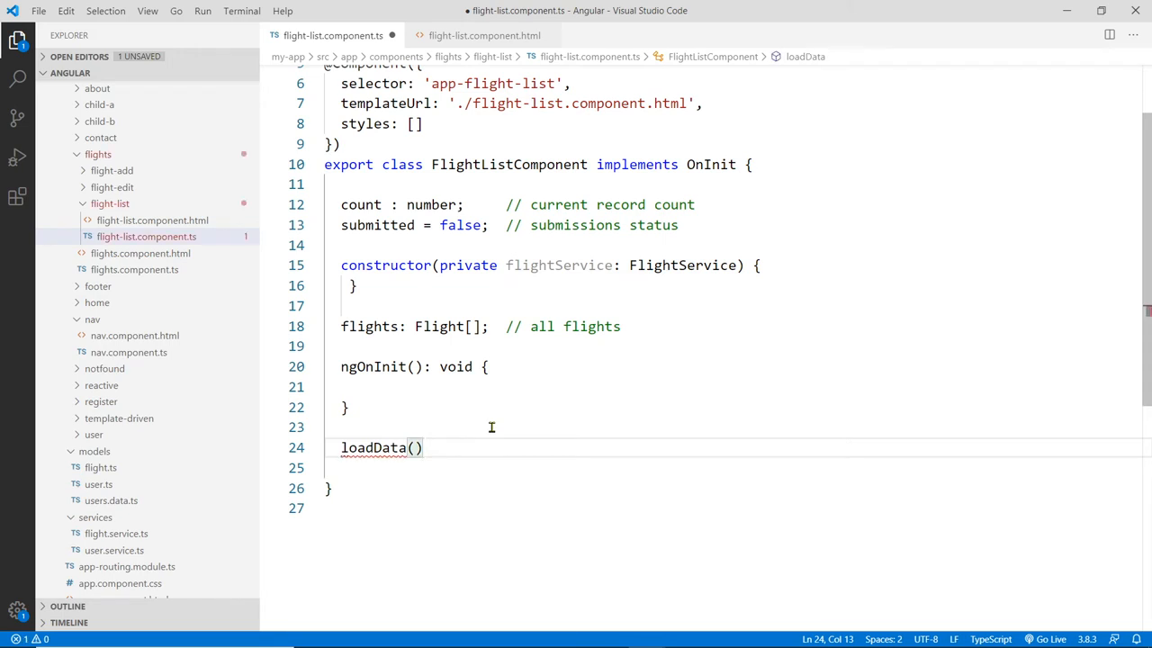
{"action": "type", "text": "{"}
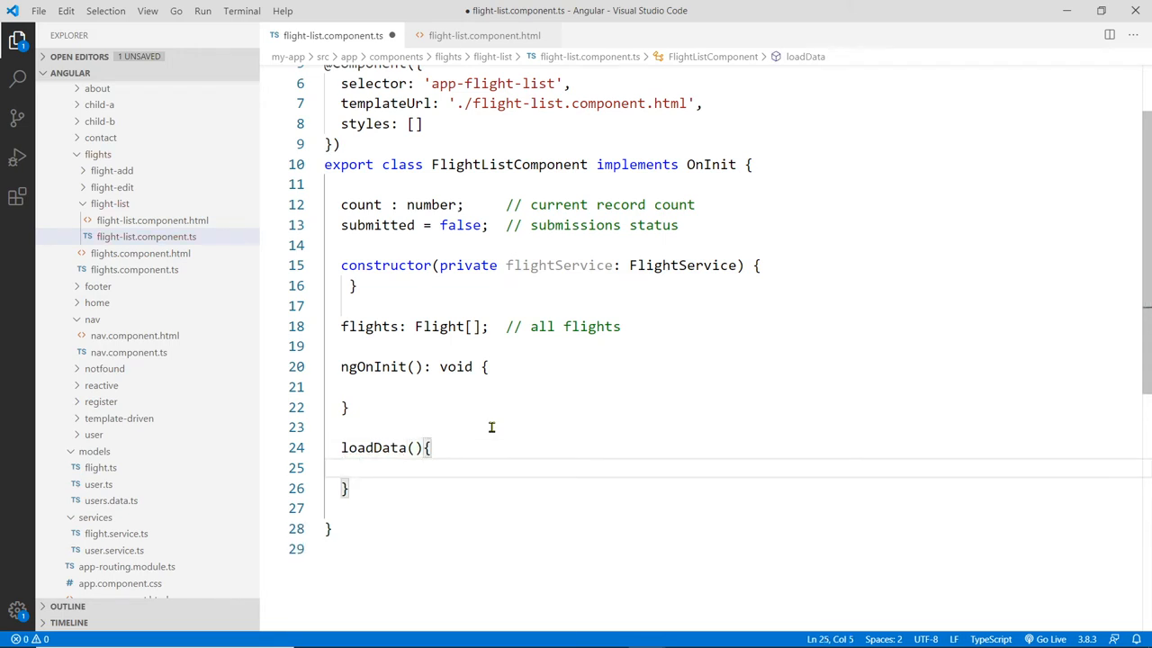
{"action": "mouse_move", "coordinate": [515, 420]}
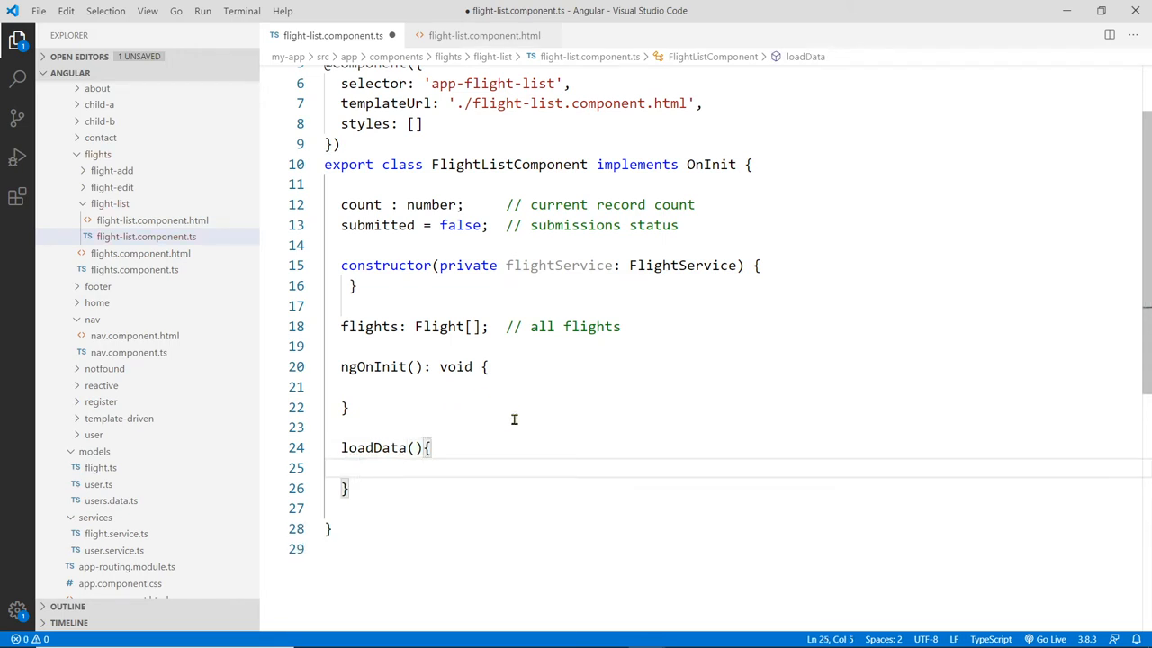
{"action": "mouse_move", "coordinate": [536, 410]}
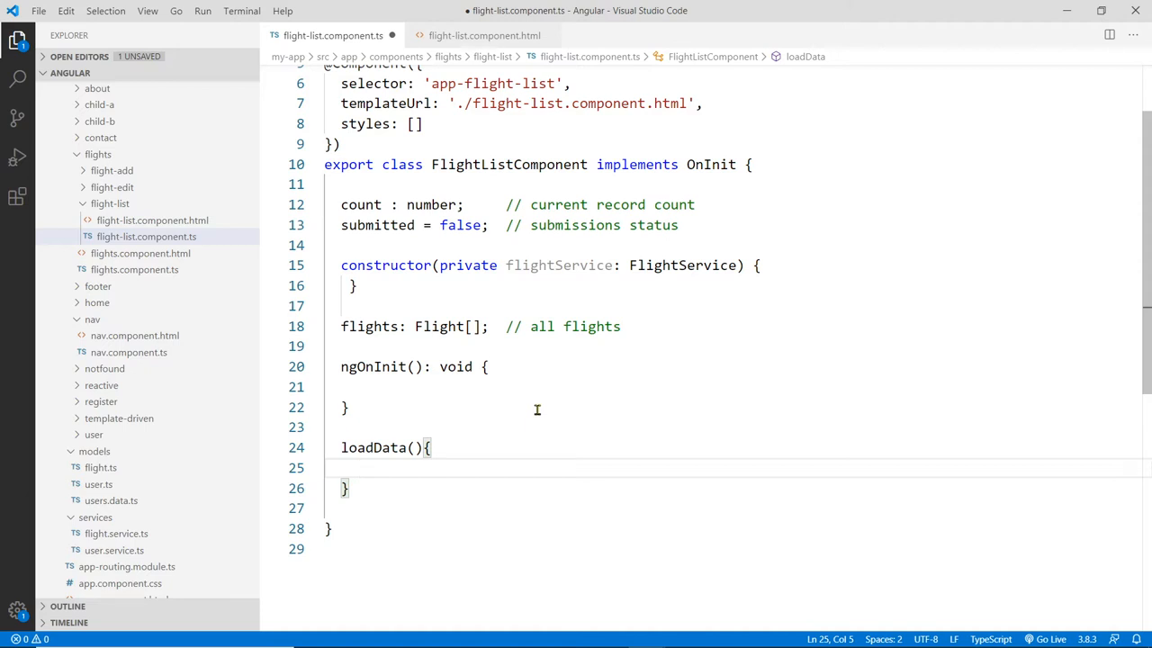
{"action": "mouse_move", "coordinate": [572, 403]}
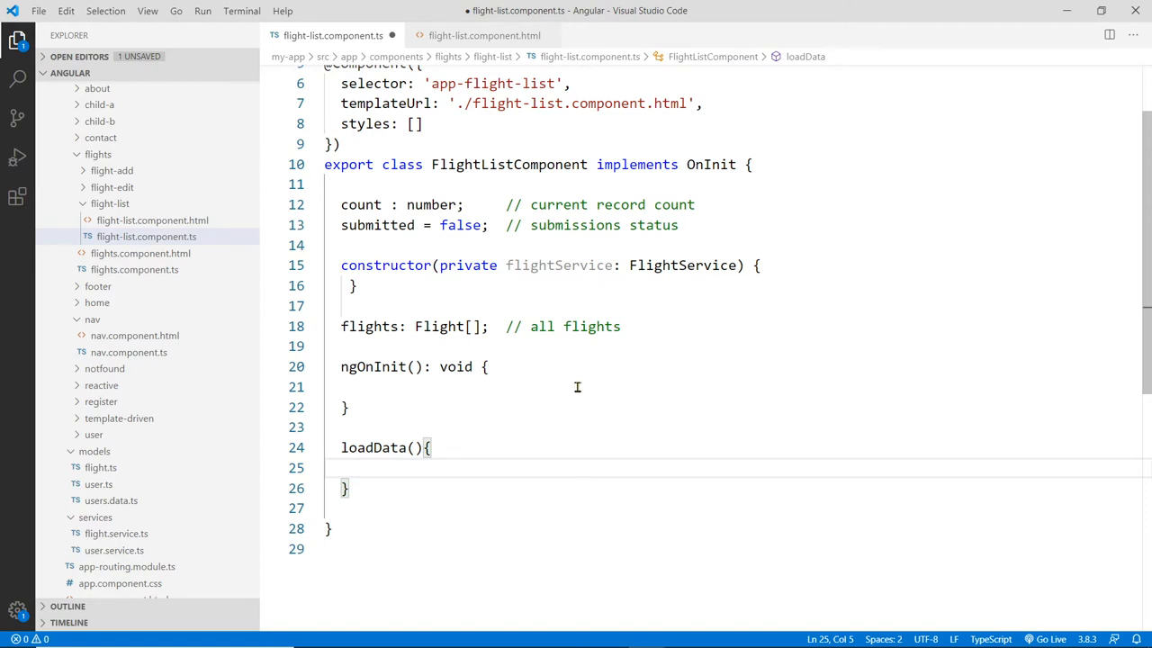
{"action": "type", "text": "this."}
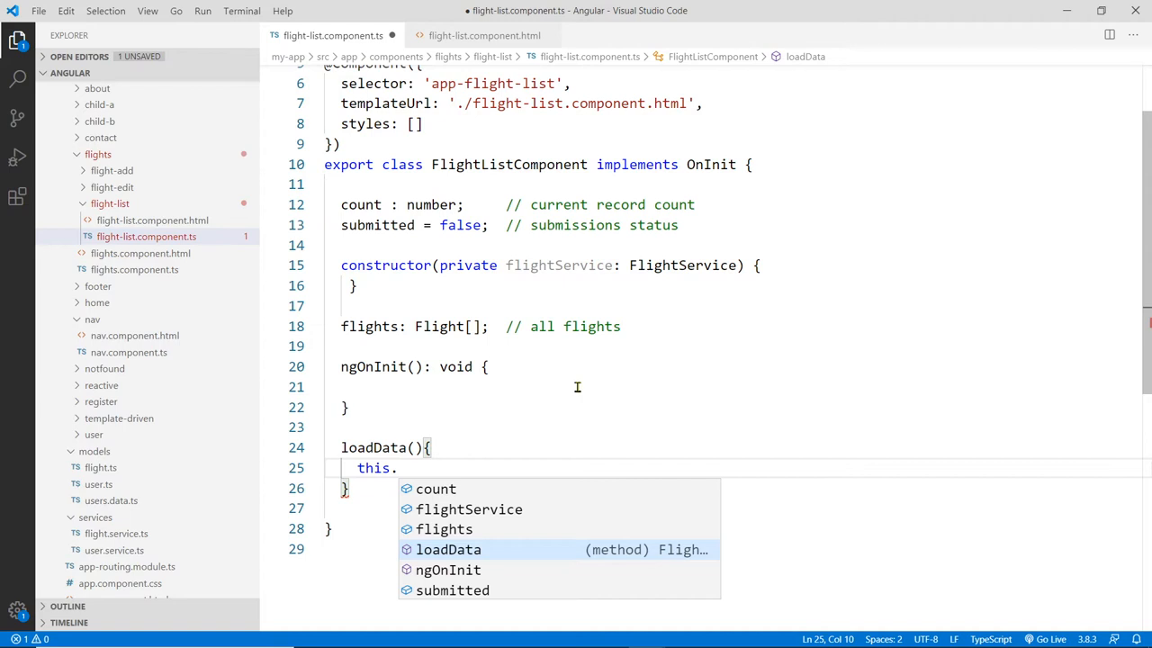
{"action": "type", "text": "''"}
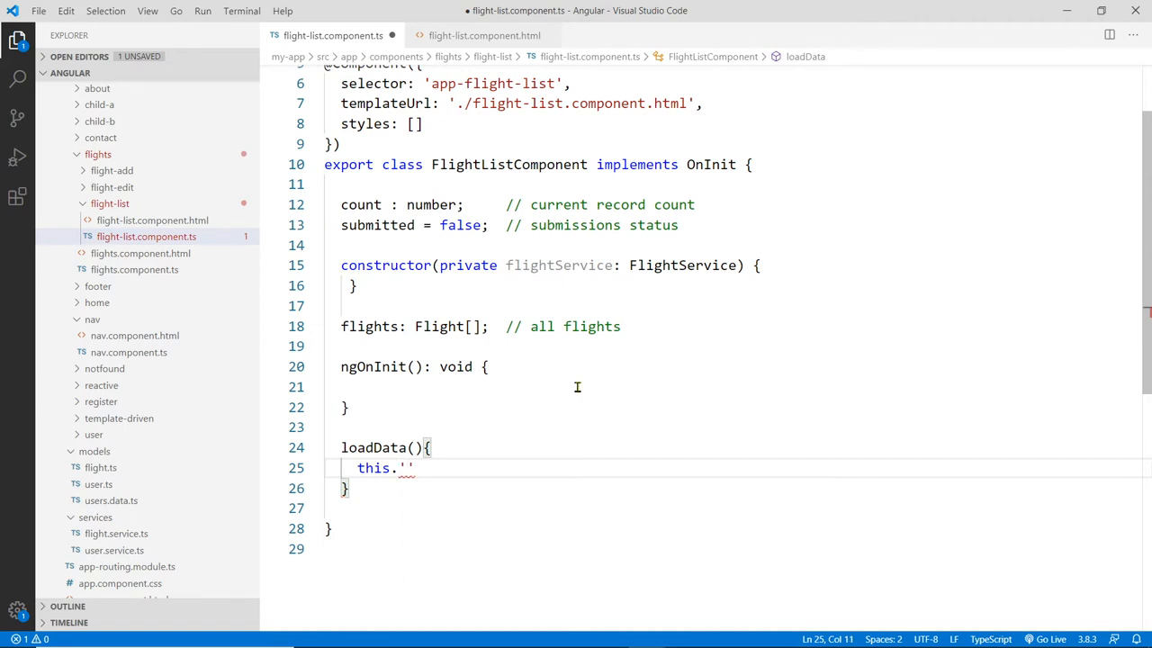
{"action": "type", "text": "flights"}
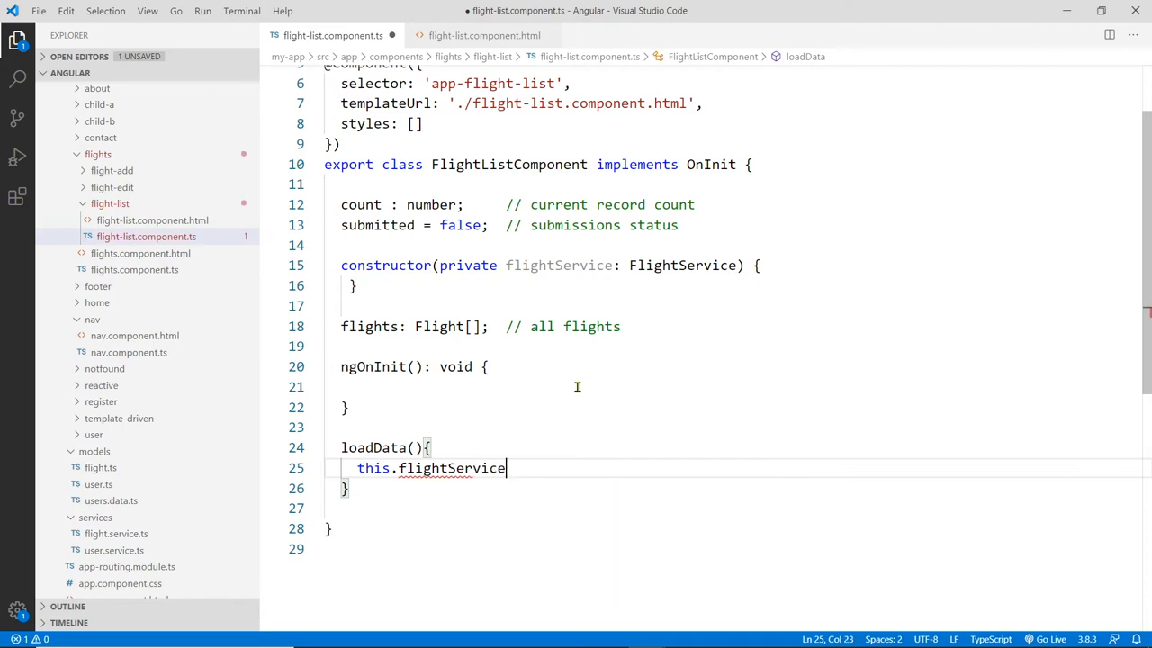
- Call this.flightService.getFlights() in loadData and remove the this.flights assignment
{"action": "type", "text": "."}
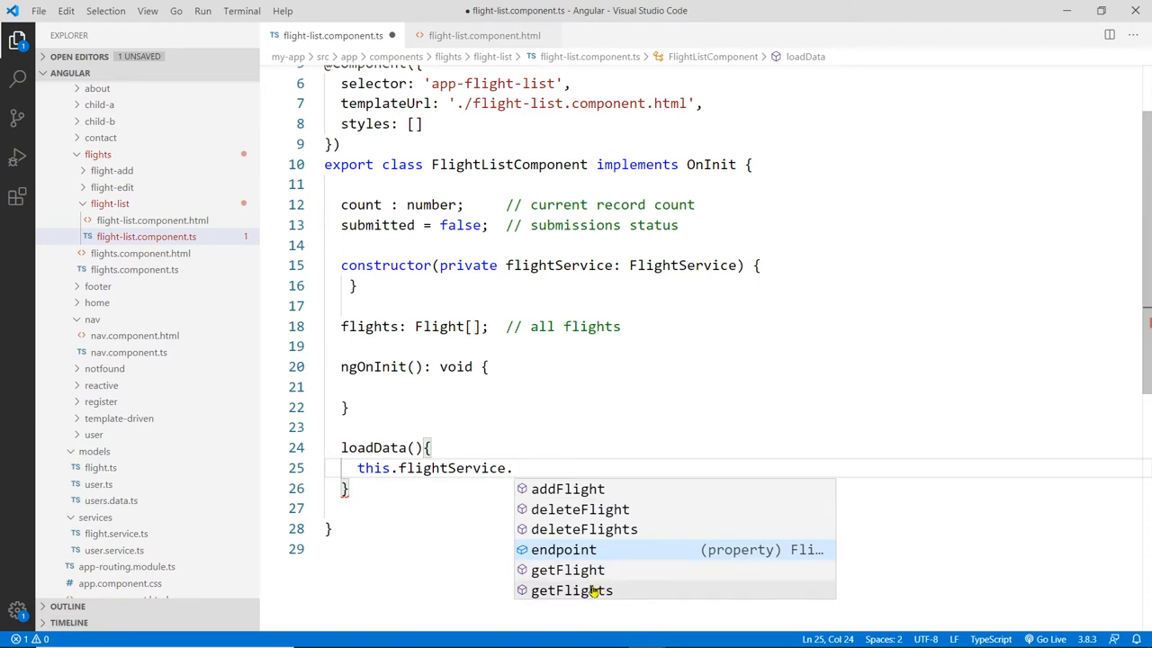
{"action": "left_click", "coordinate": [572, 591]}
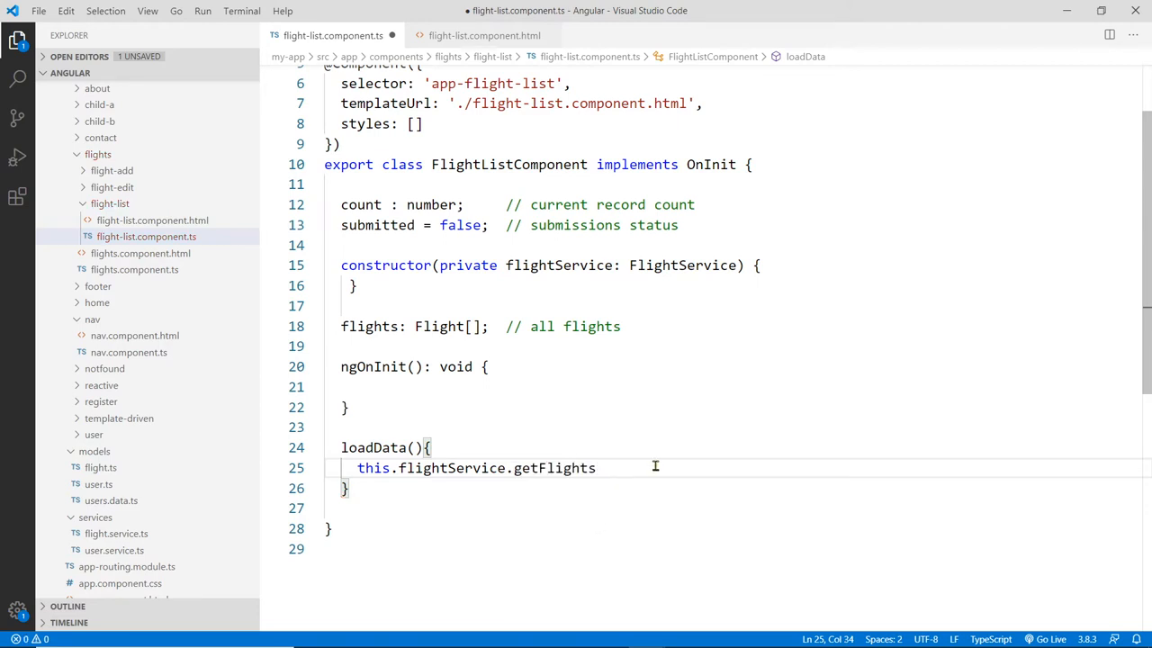
{"action": "type", "text": "();"}
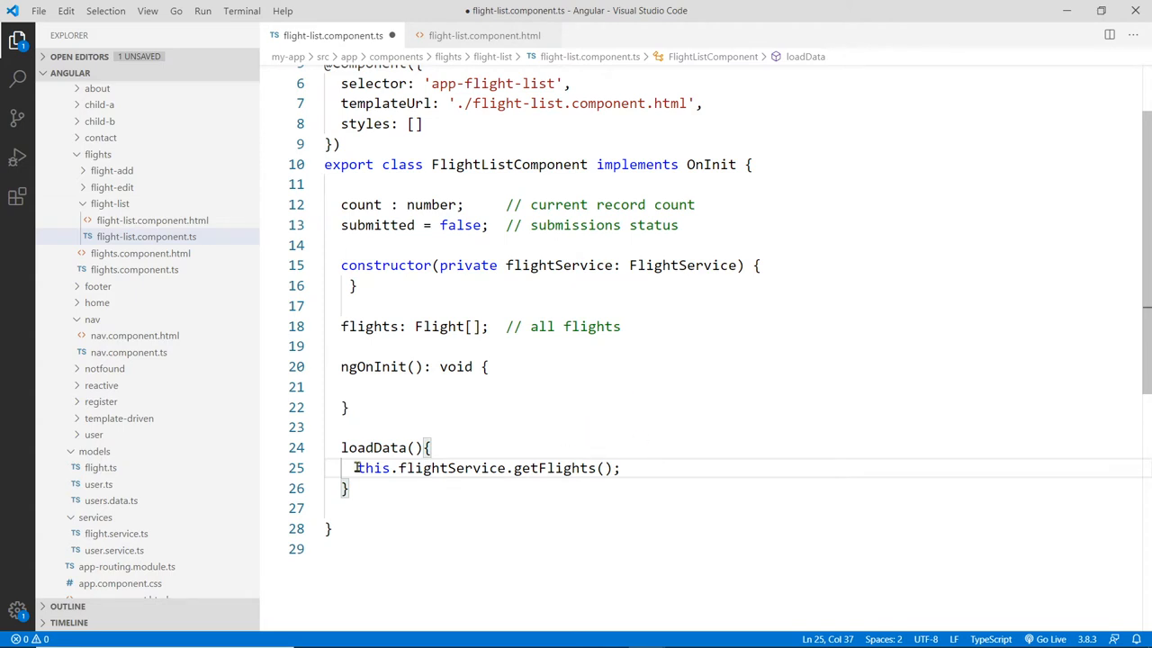
{"action": "type", "text": "flights ="}
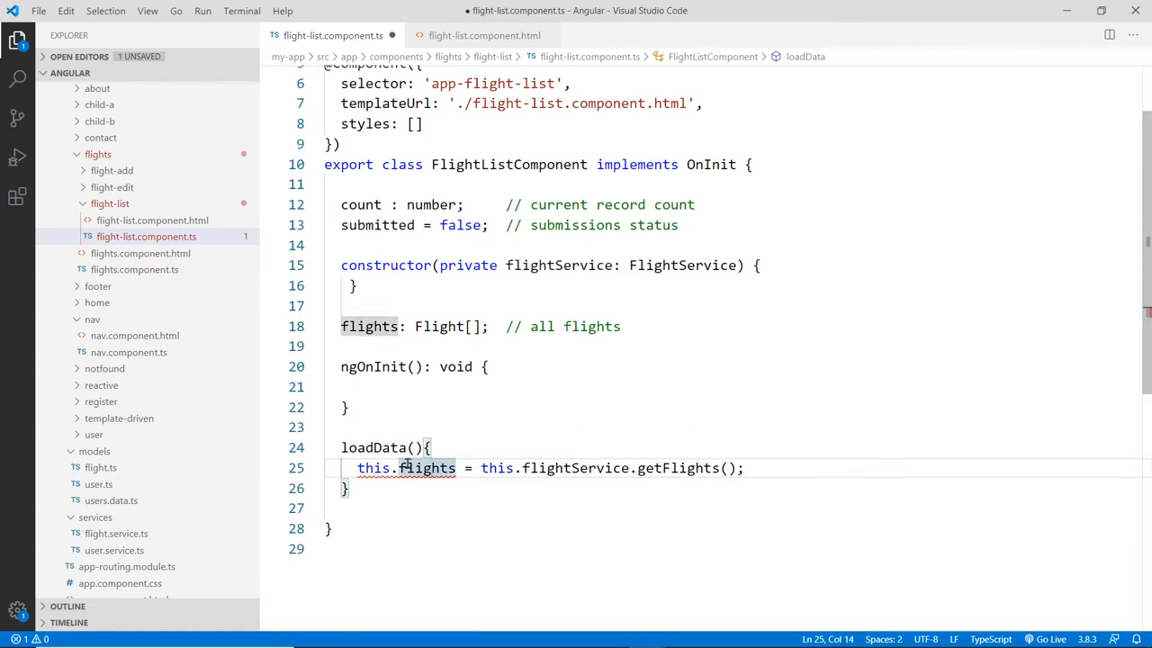
{"action": "left_click_drag", "start_coordinate": [356, 468], "coordinate": [483, 468]}
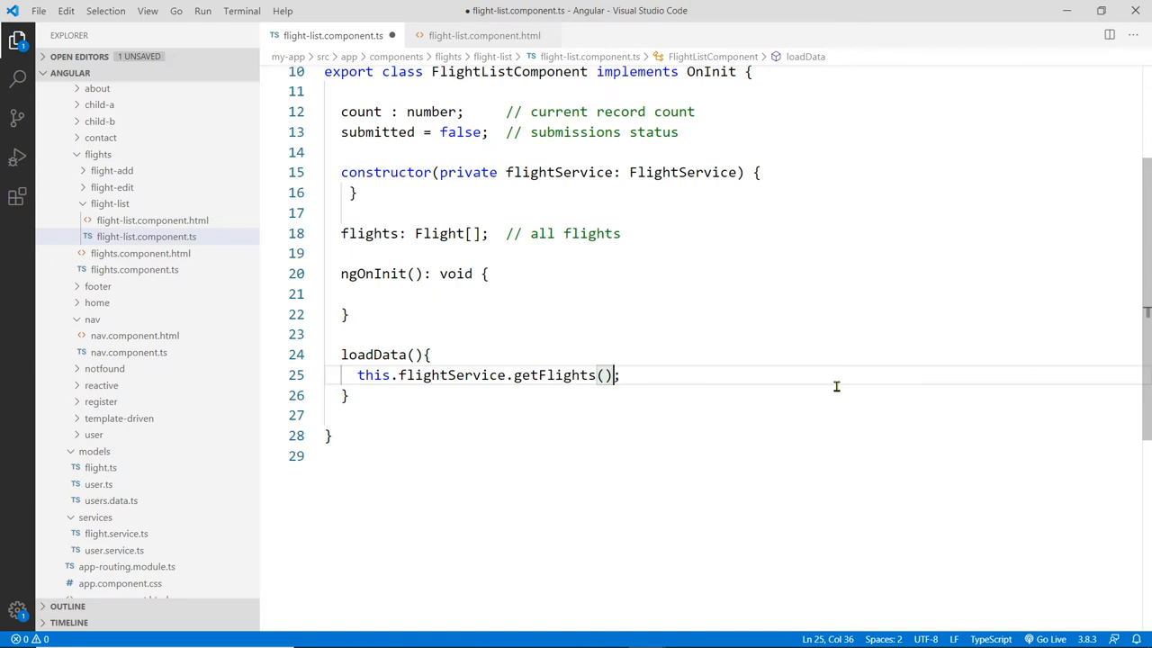
{"action": "type", "text": ".subscribe();"}
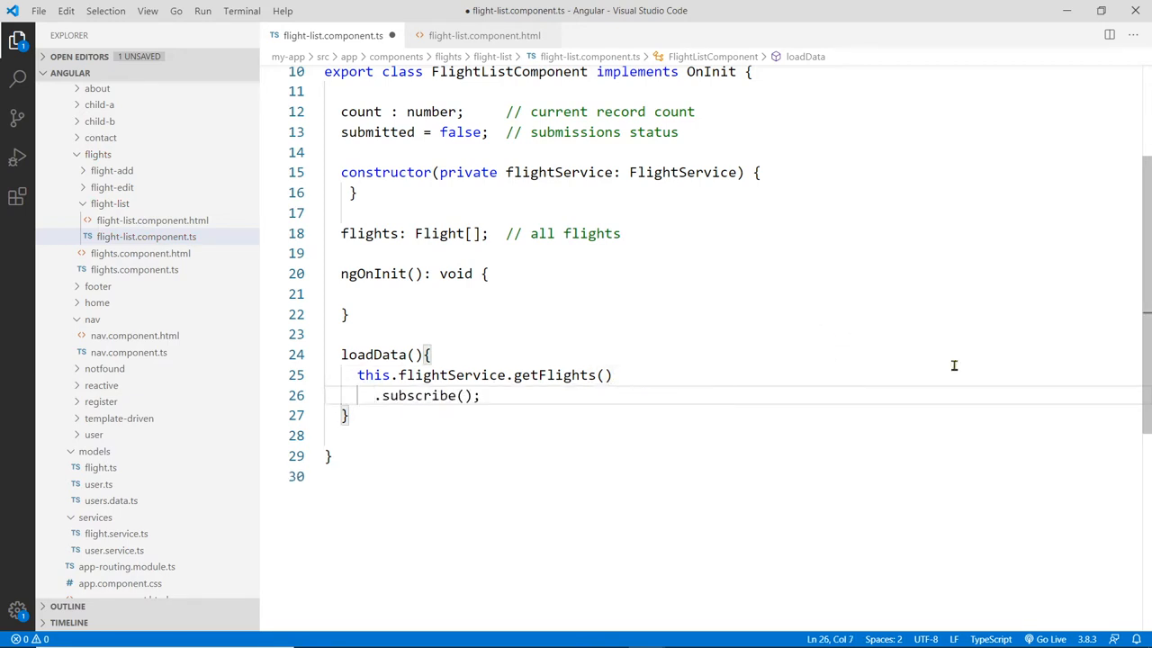
{"action": "mouse_move", "coordinate": [558, 293]}
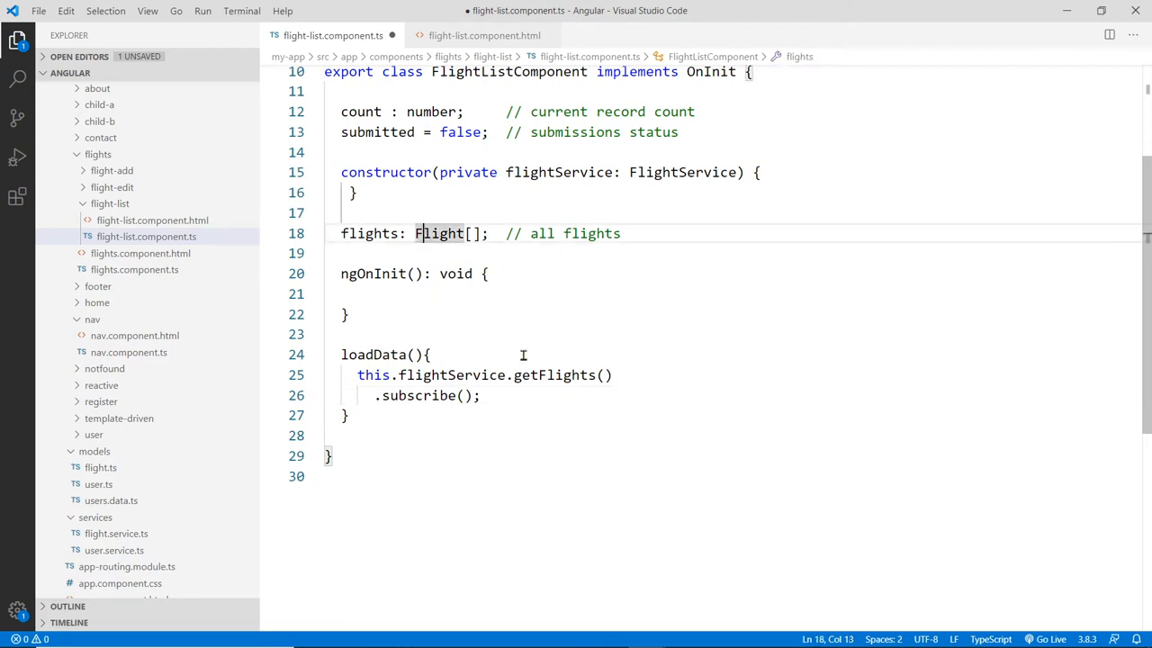
- Pass a data argument to .subscribe() after getFlights, placed on its own line
{"action": "double_click", "coordinate": [554, 376]}
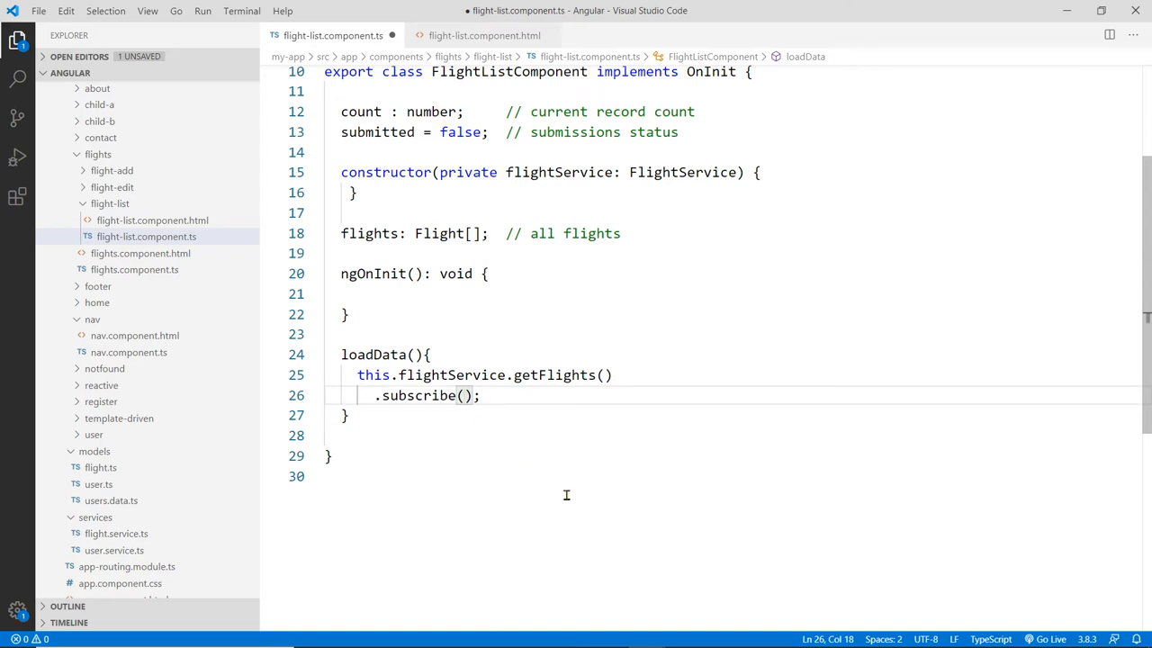
{"action": "type", "text": "data,"}
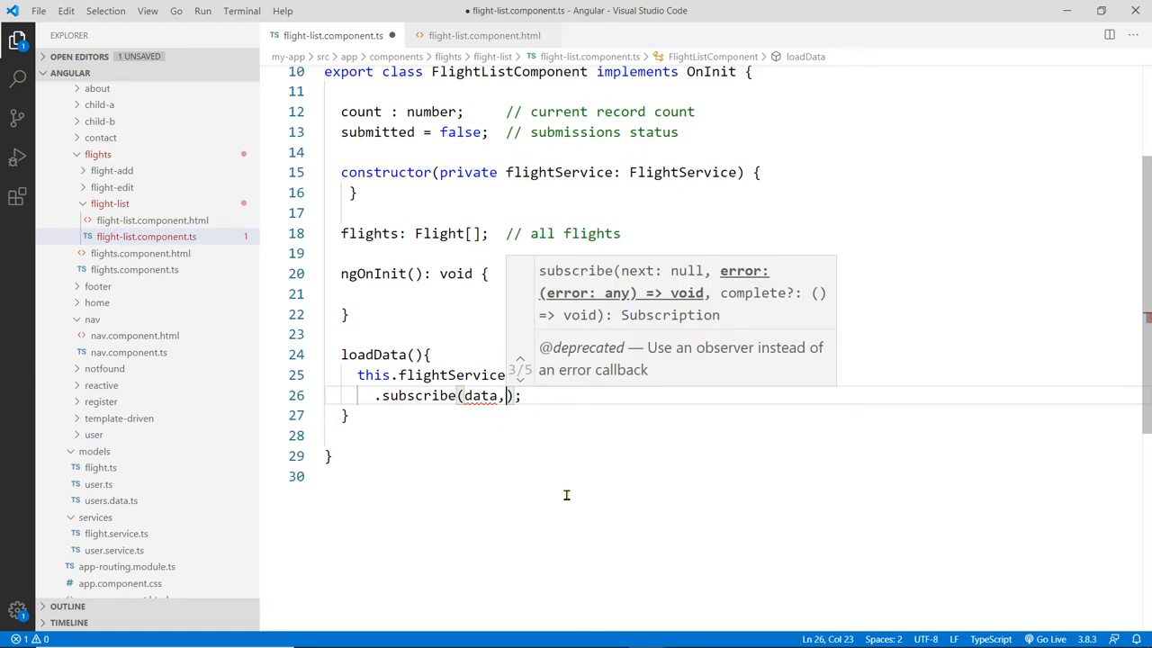
{"action": "mouse_move", "coordinate": [584, 313]}
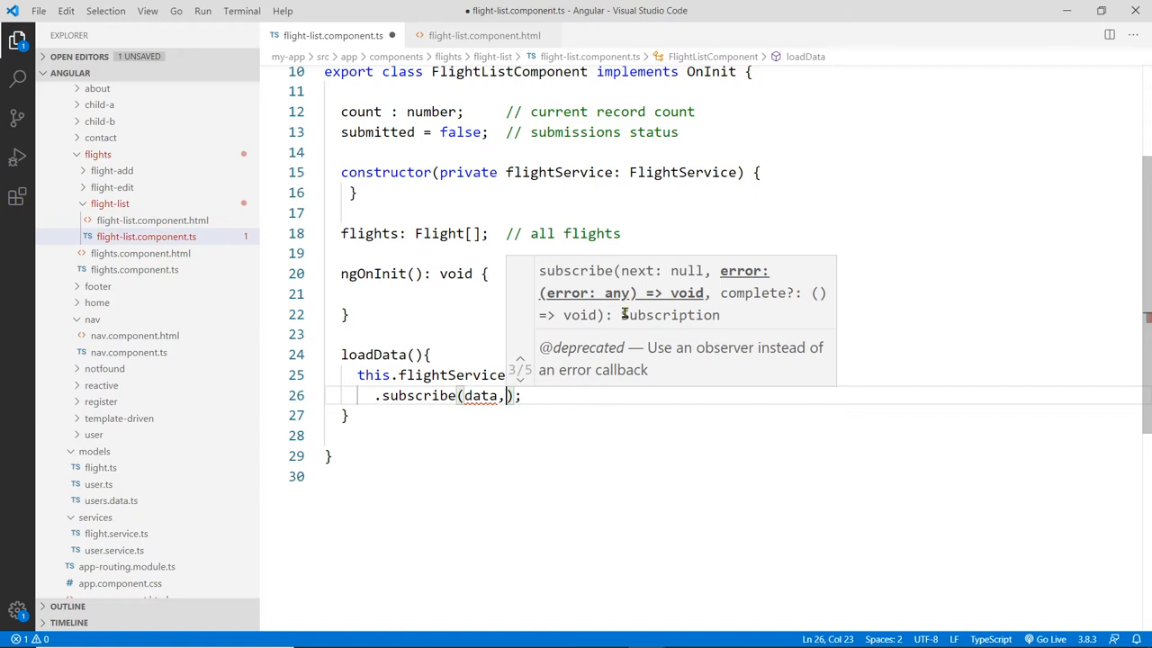
{"action": "mouse_move", "coordinate": [739, 295]}
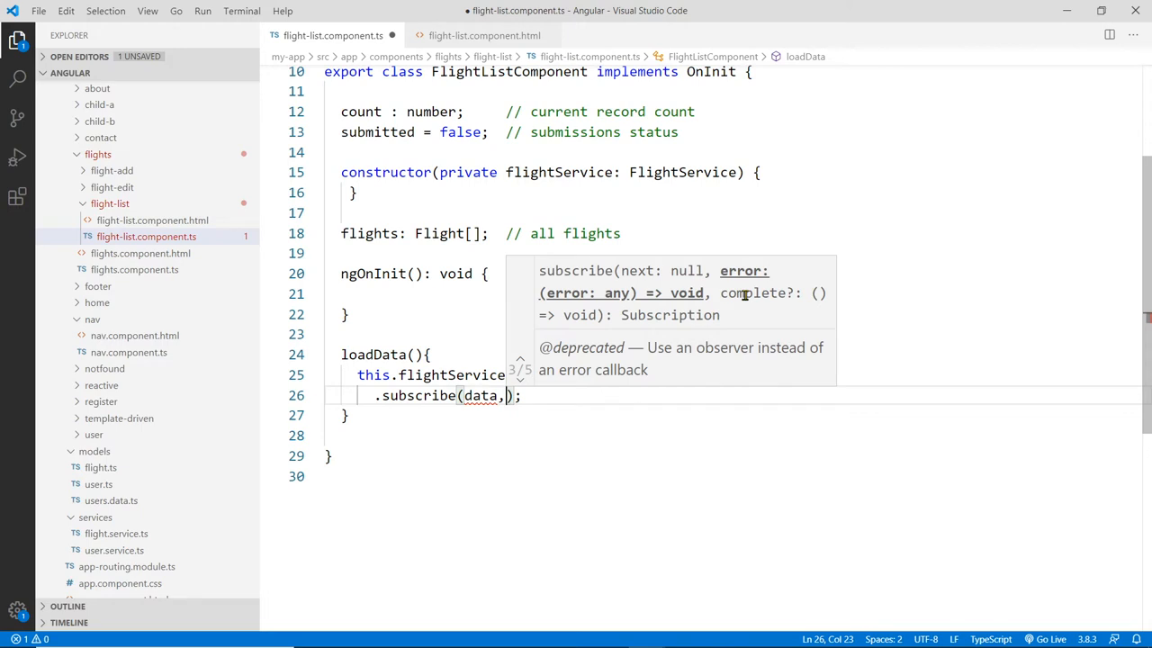
{"action": "mouse_move", "coordinate": [666, 479]}
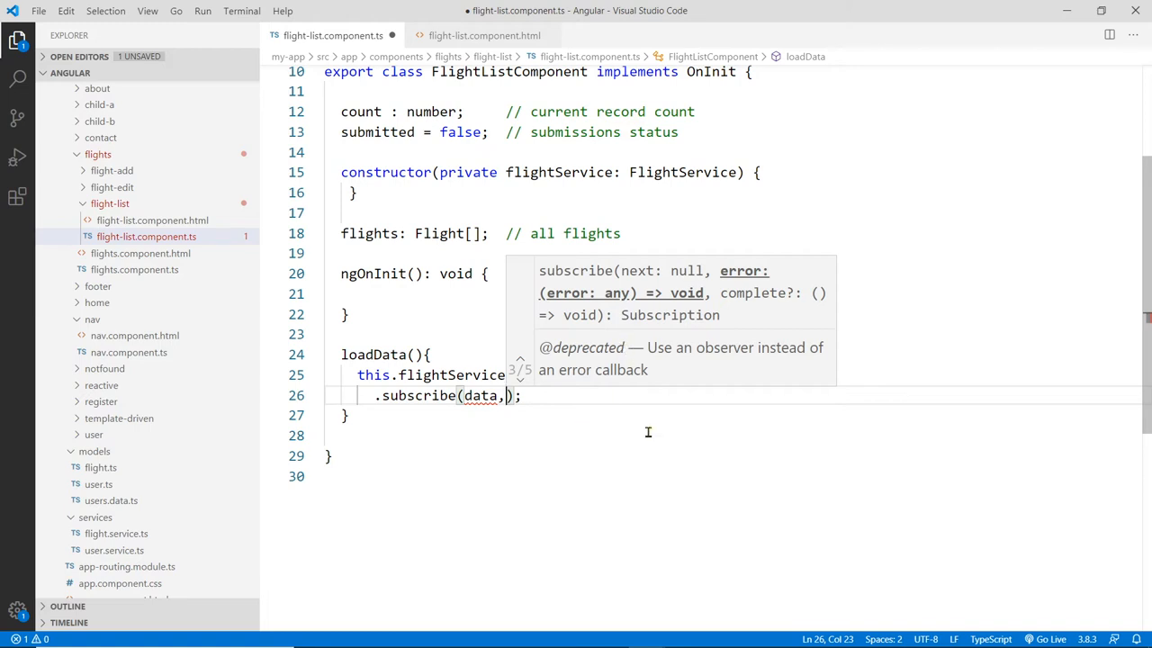
{"action": "key", "text": "Backspace"}
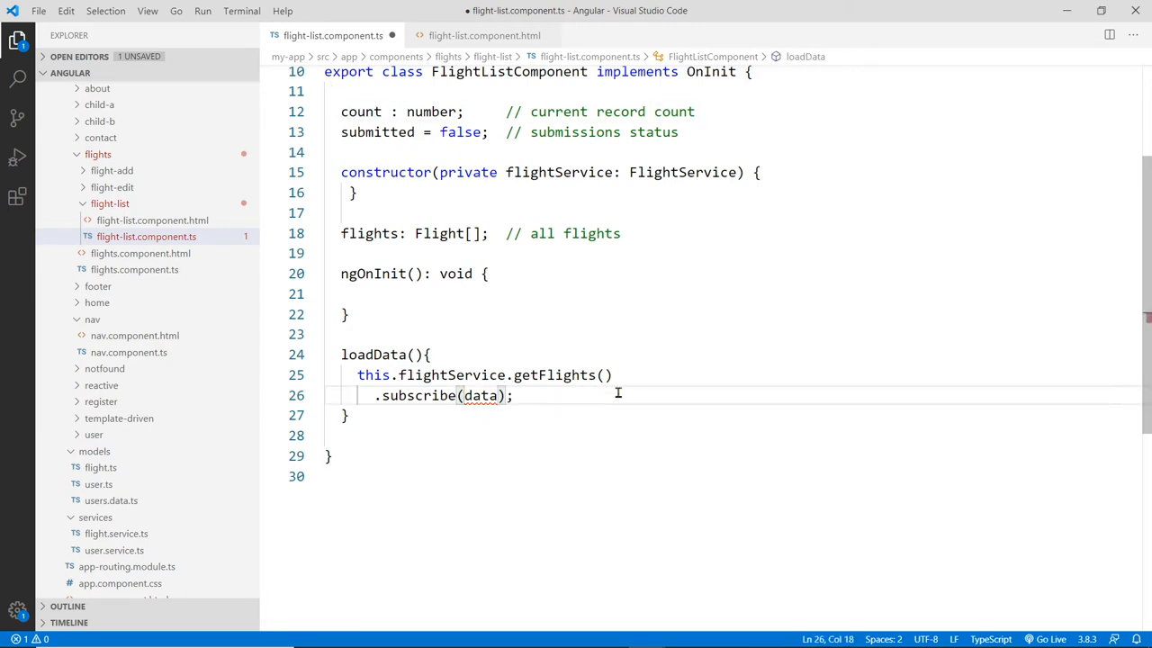
{"action": "key", "text": "Enter"}
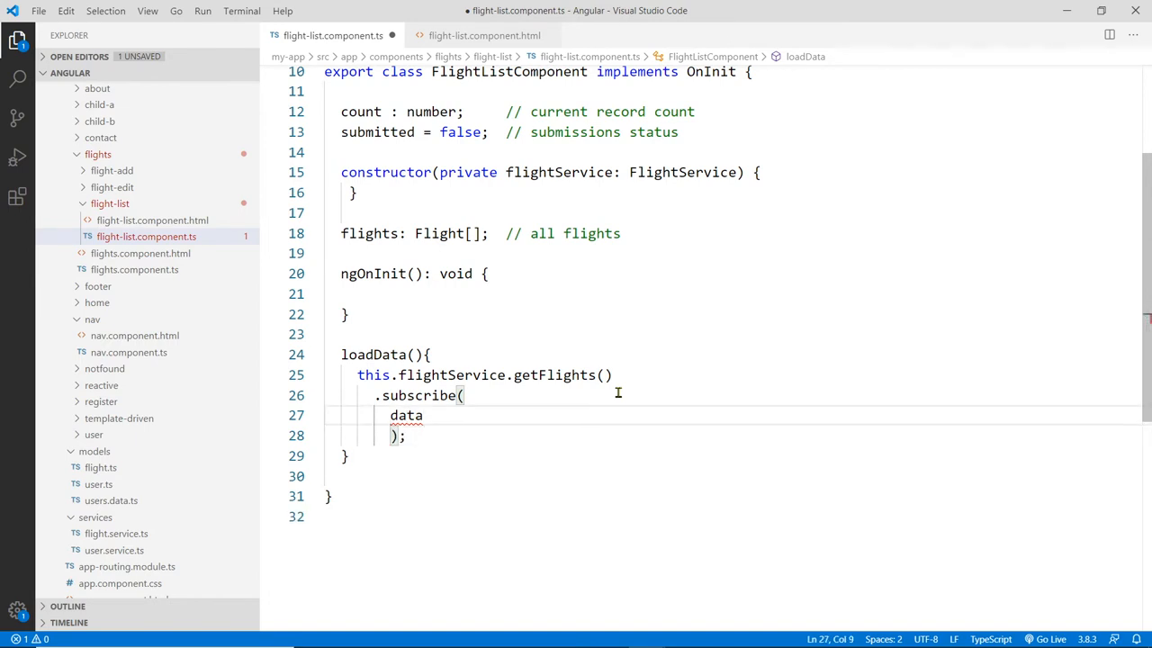
- Make data an arrow-function callback that assigns this.flights = data
{"action": "type", "text": "=<"}
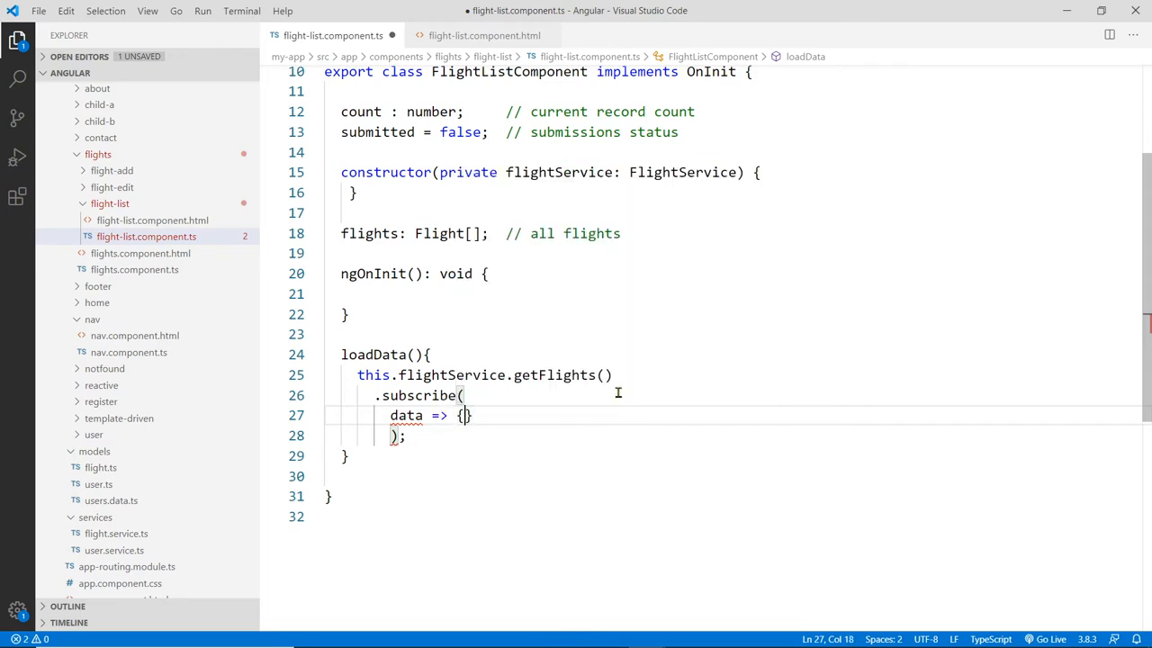
{"action": "key", "text": "Enter"}
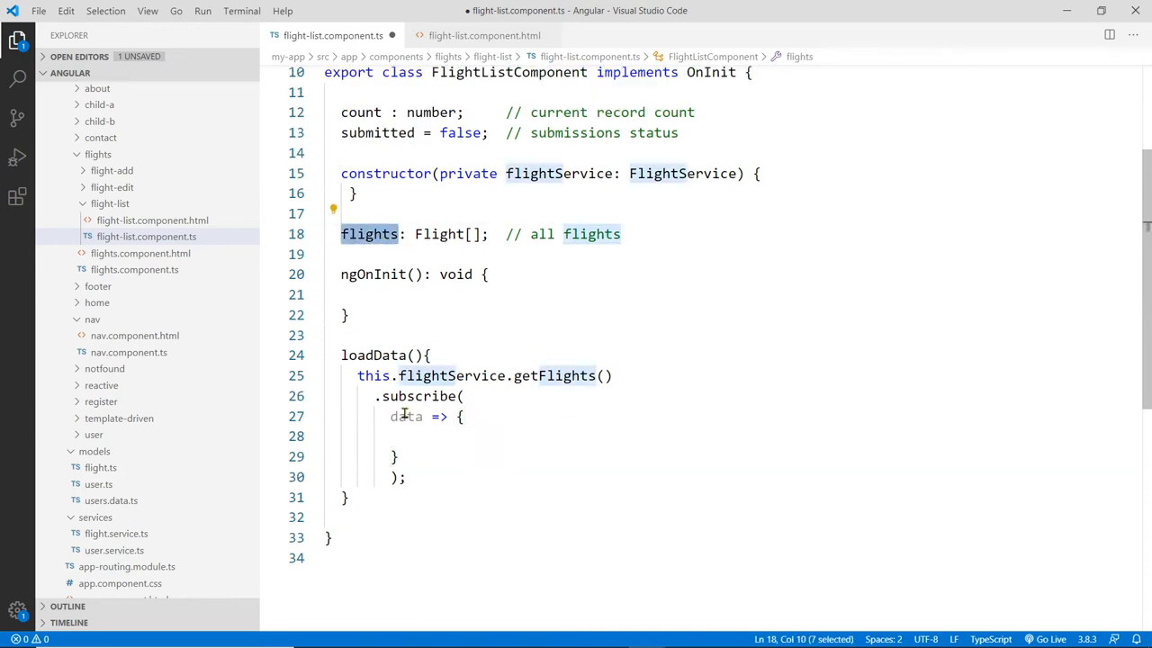
{"action": "double_click", "coordinate": [407, 416]}
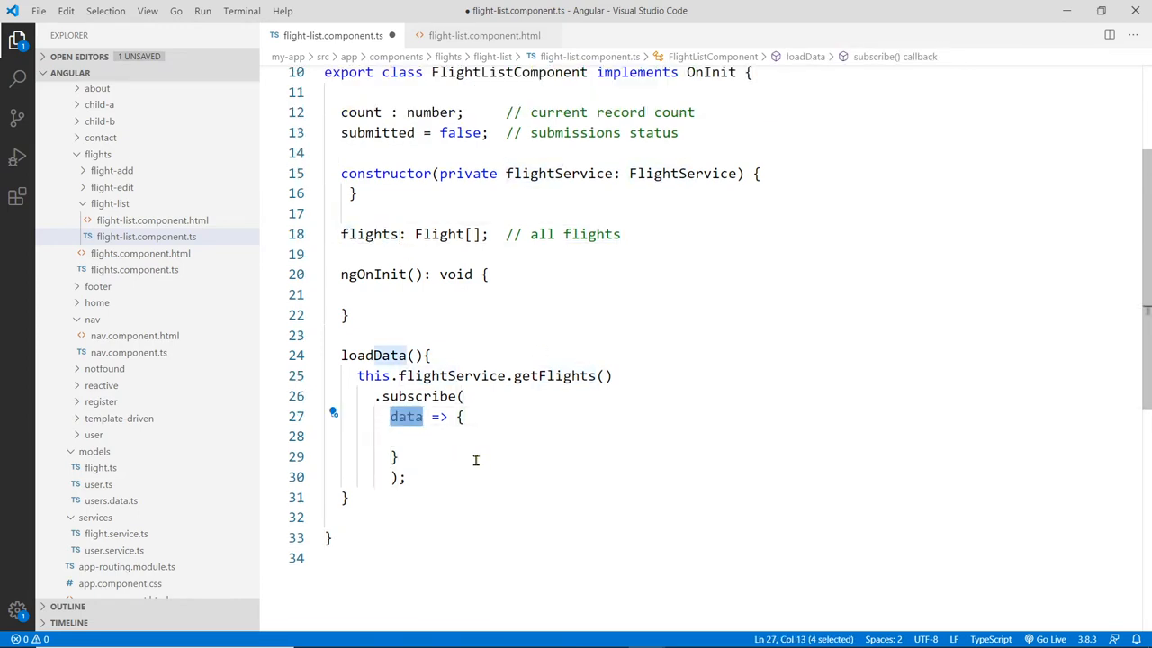
{"action": "type", "text": "abc"}
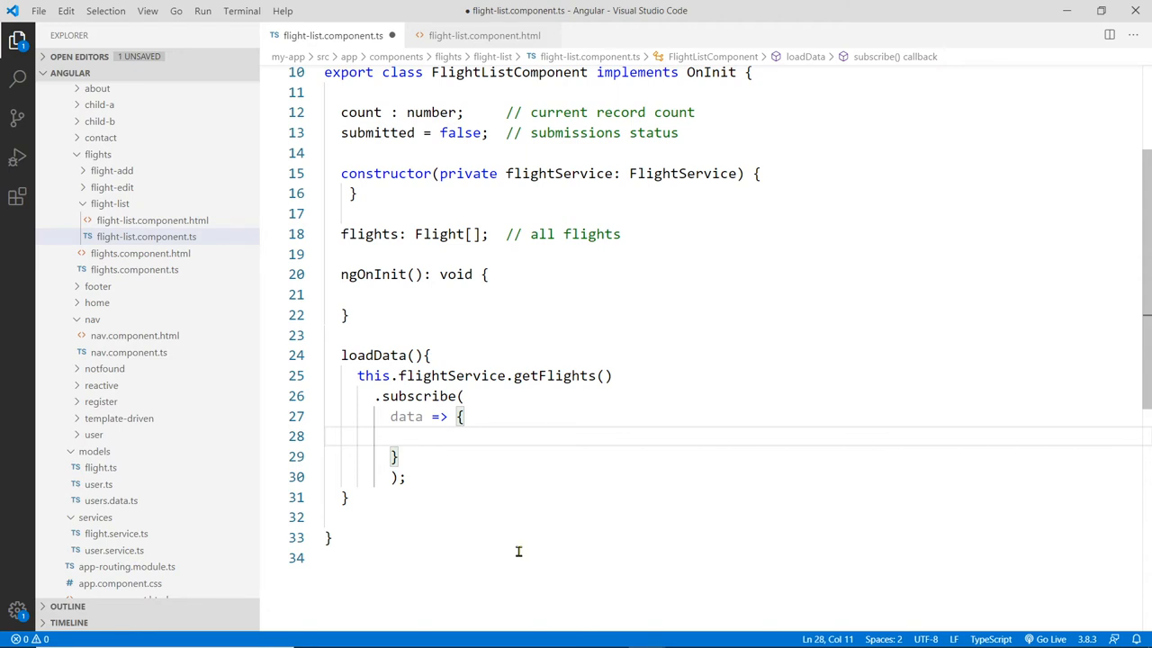
{"action": "type", "text": "this."}
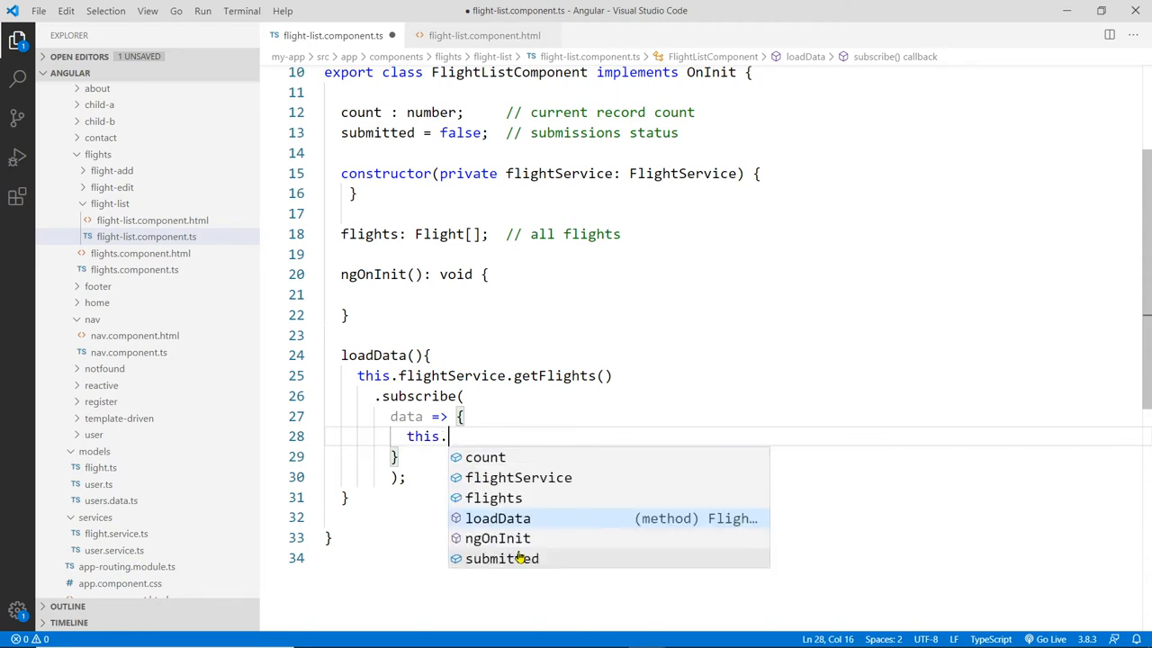
{"action": "type", "text": "fl"}
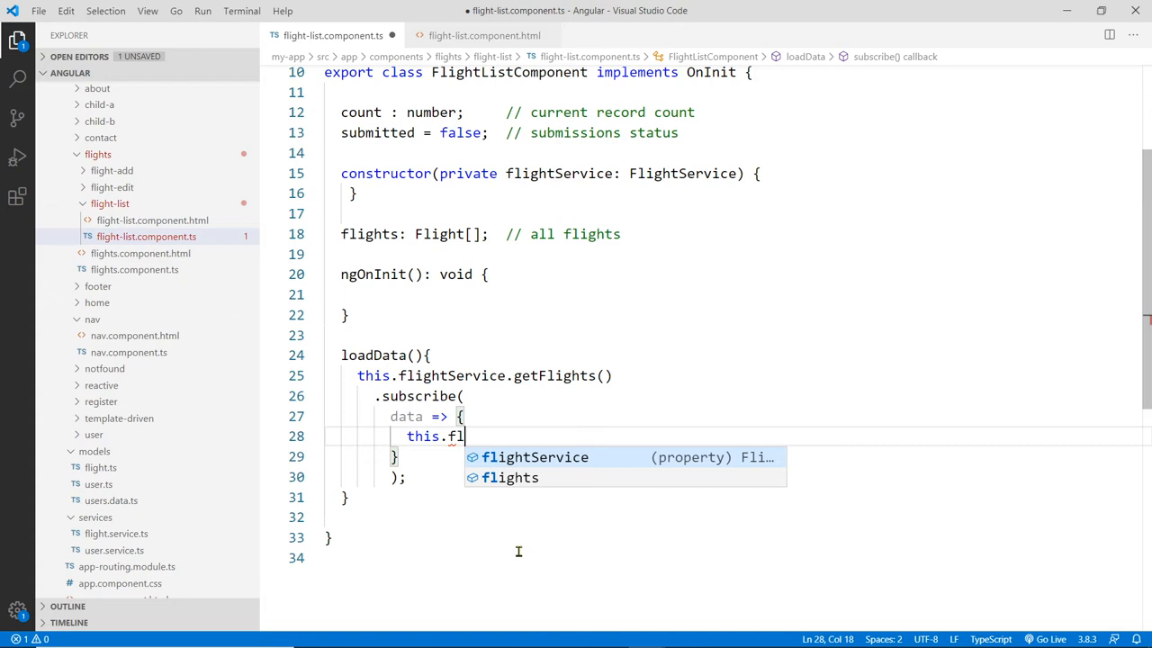
{"action": "type", "text": "ights = da"}
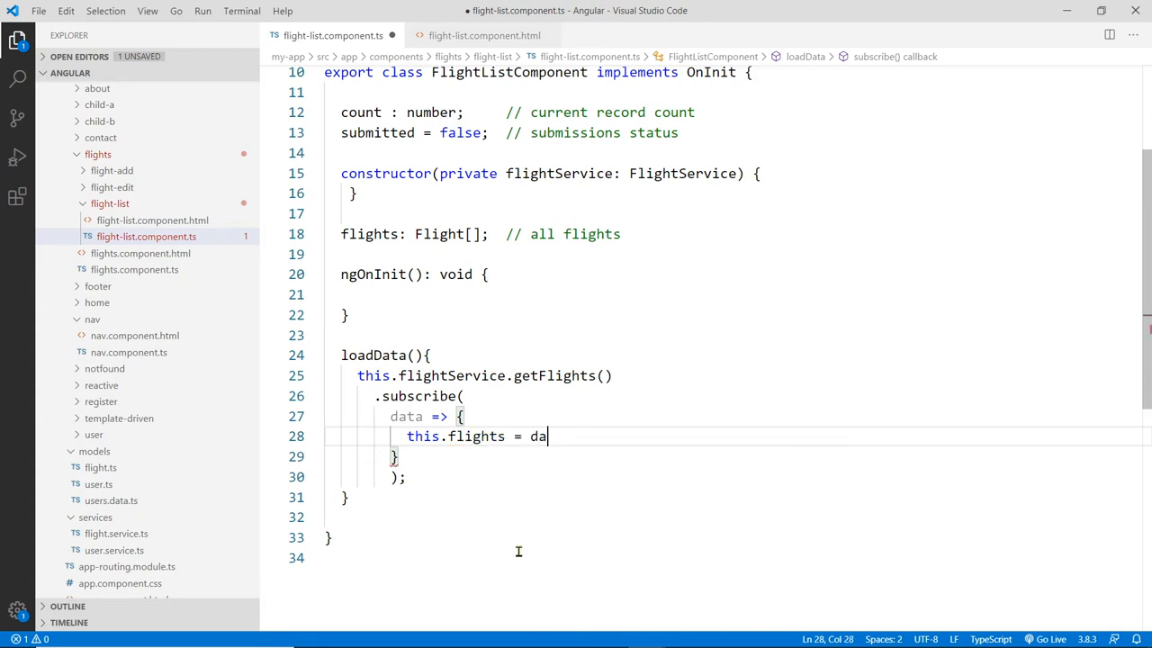
{"action": "type", "text": "ta;"}
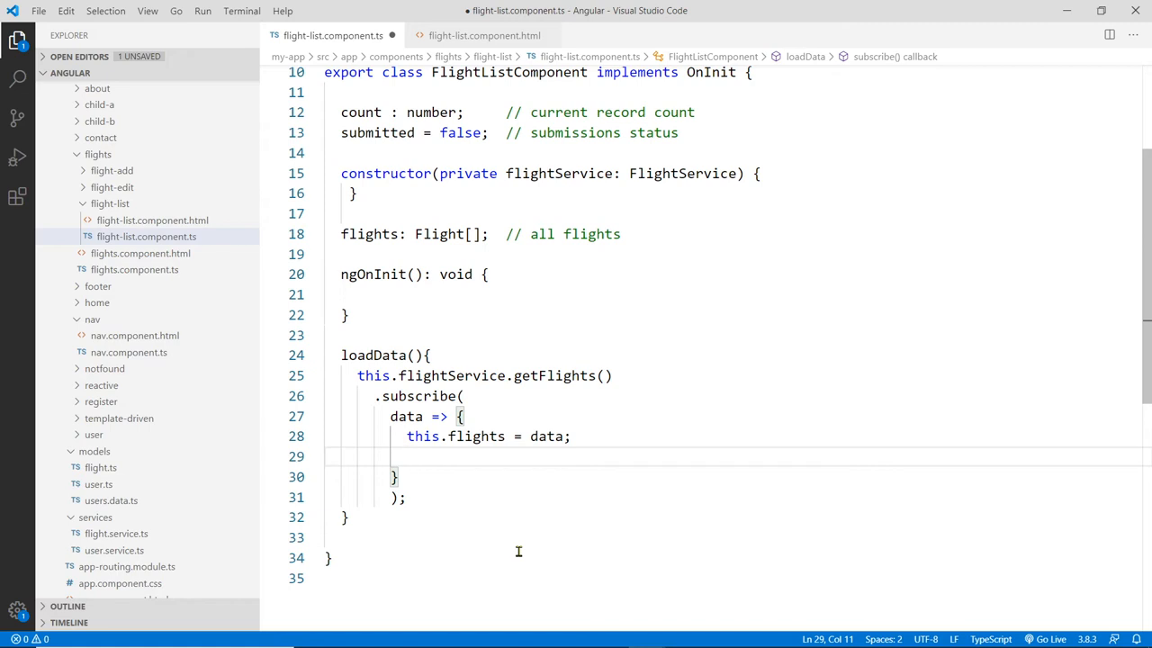
- Set this.count to the flights' length inside the subscribe callback
{"action": "type", "text": "this.count ="}
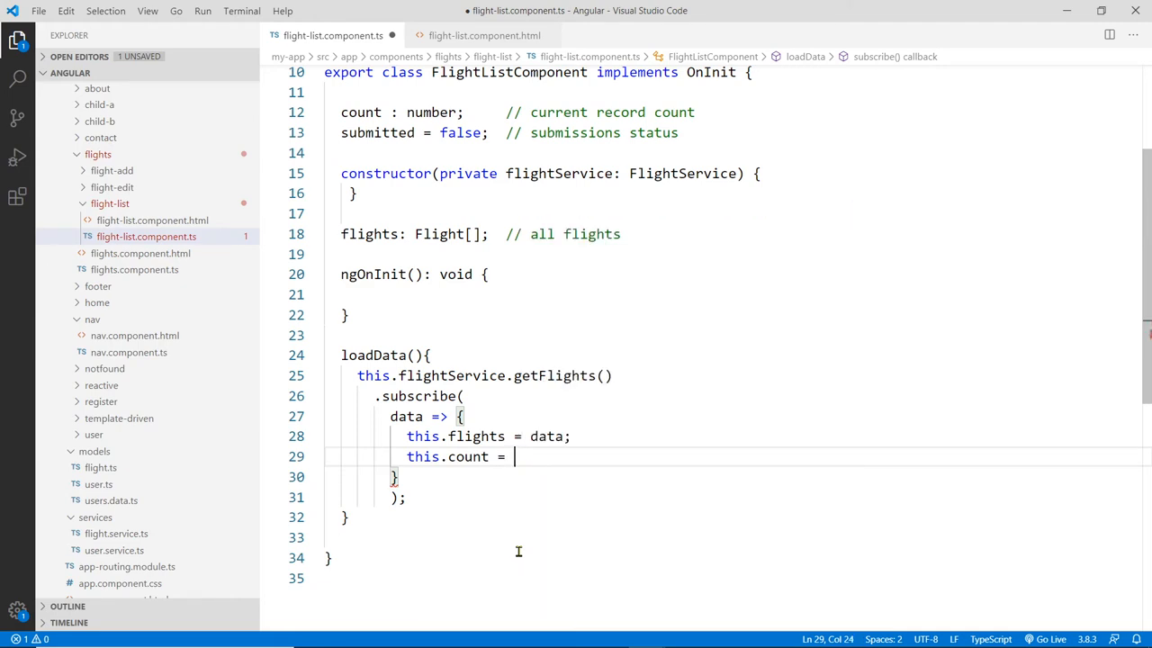
{"action": "type", "text": "data.len"}
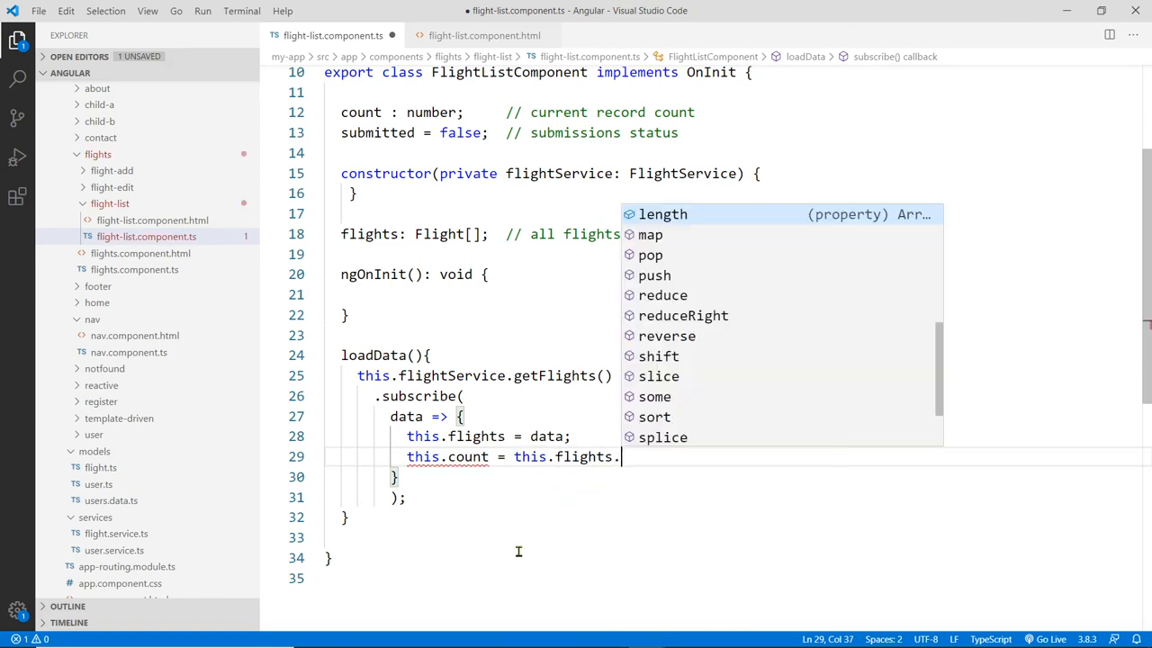
{"action": "type", "text": "lenght"}
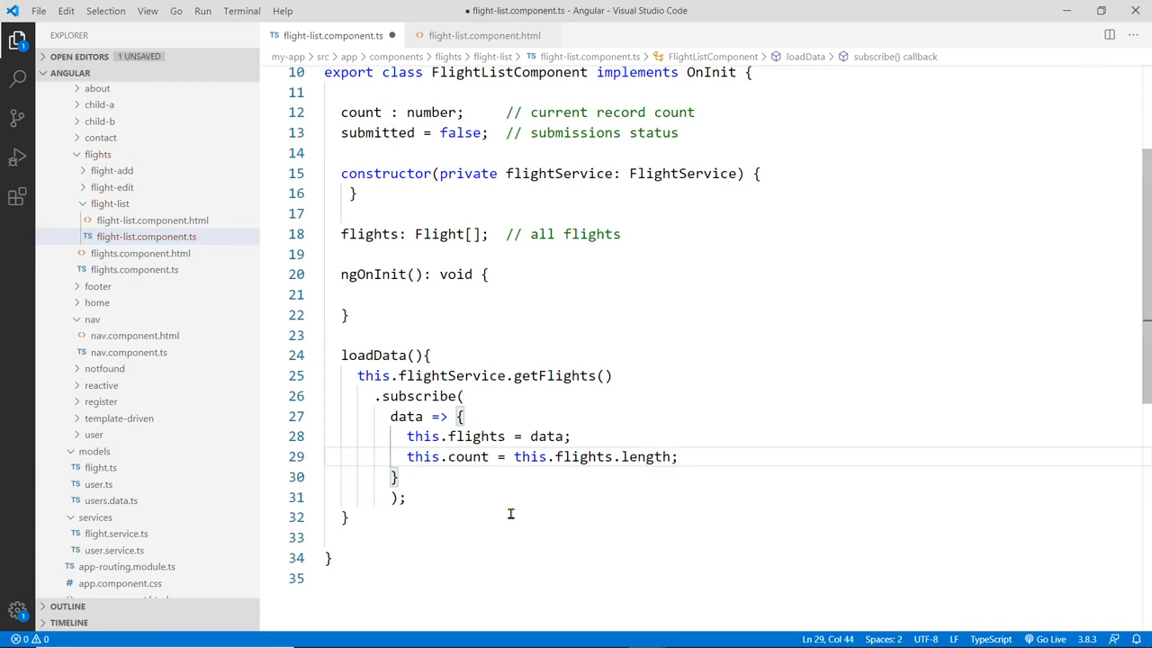
{"action": "left_click", "coordinate": [407, 497]}
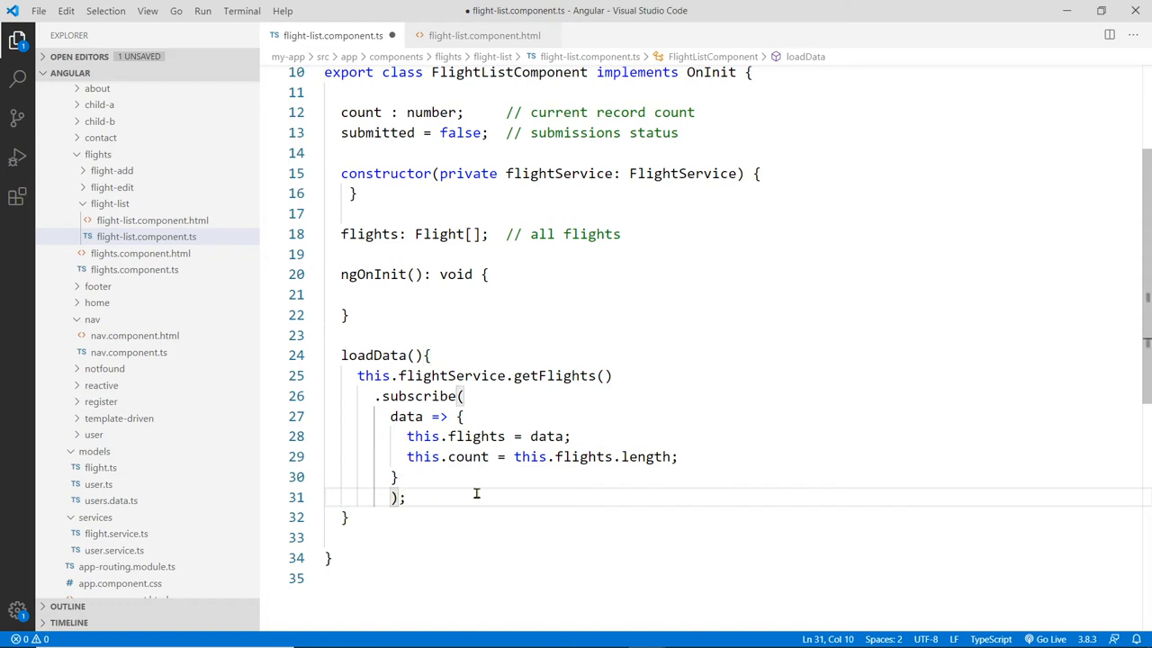
{"action": "double_click", "coordinate": [417, 396]}
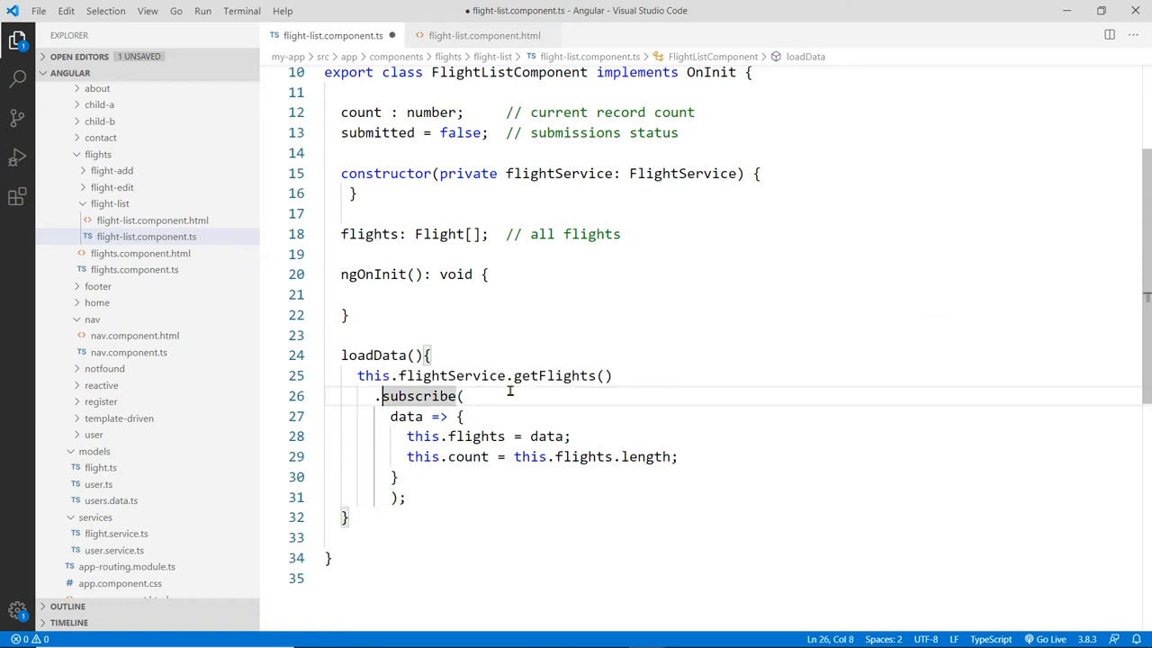
{"action": "double_click", "coordinate": [418, 396]}
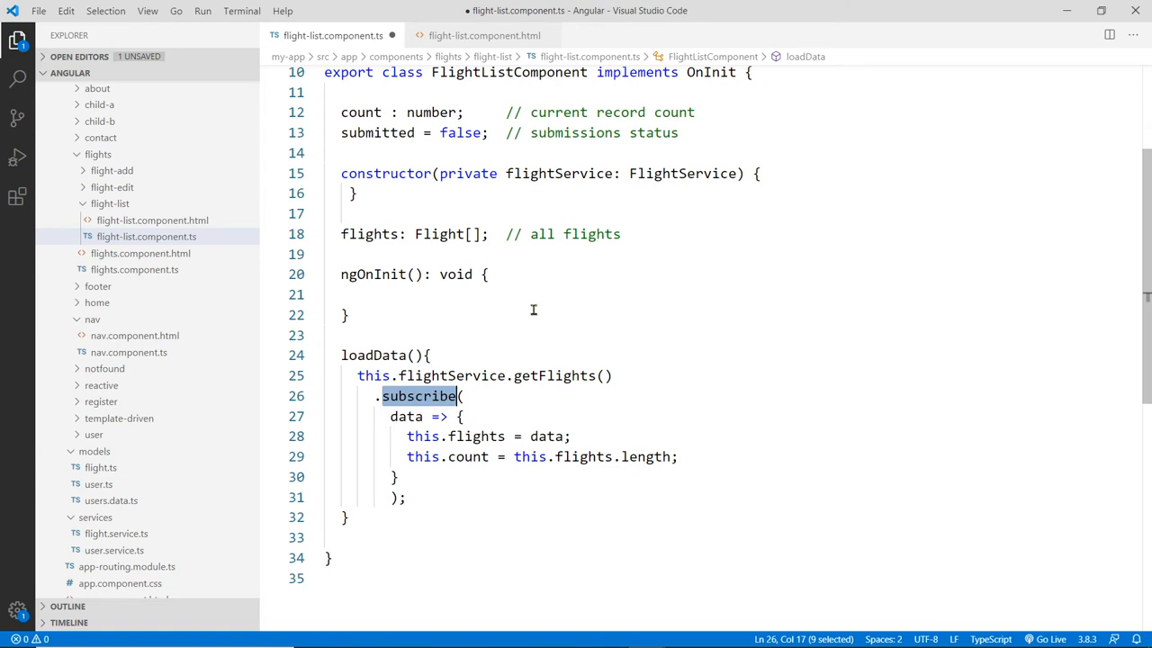
{"action": "scroll", "scroll_direction": "up", "scroll_amount": 3}
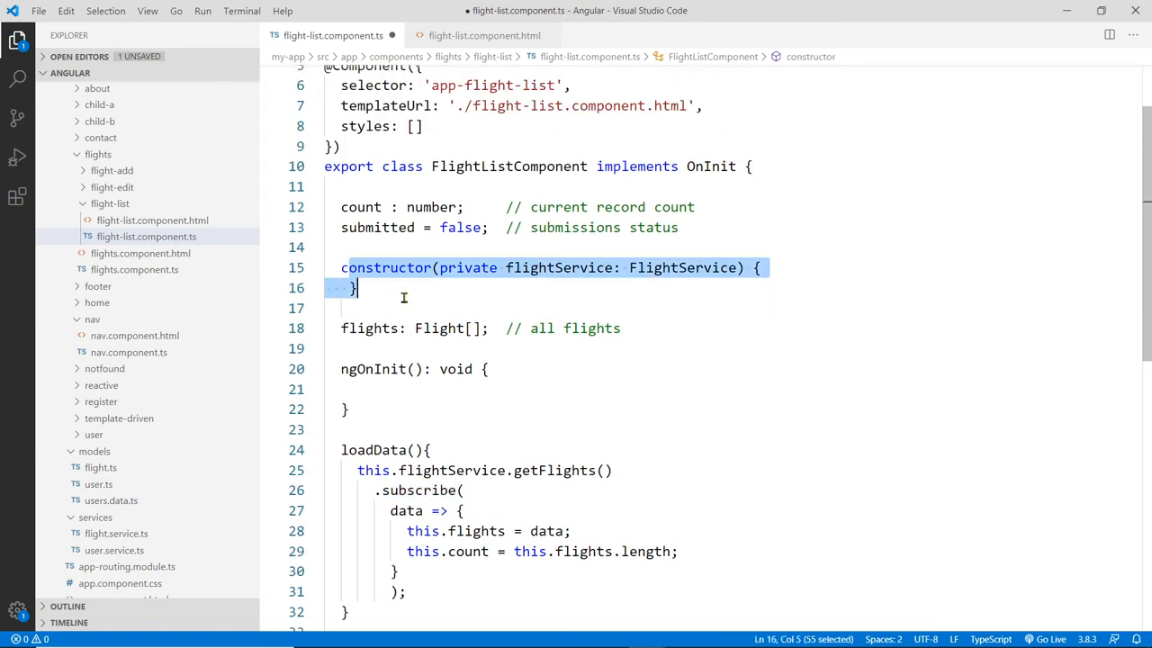
{"action": "left_click", "coordinate": [405, 248]}
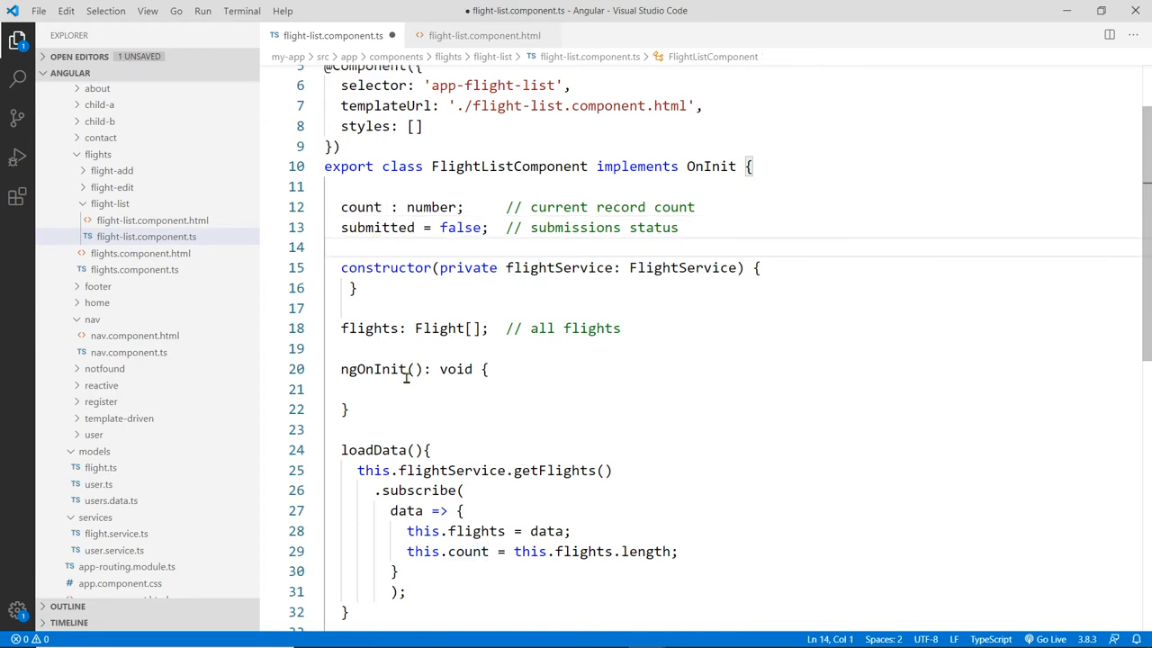
{"action": "left_click_drag", "start_coordinate": [341, 328], "coordinate": [522, 328]}
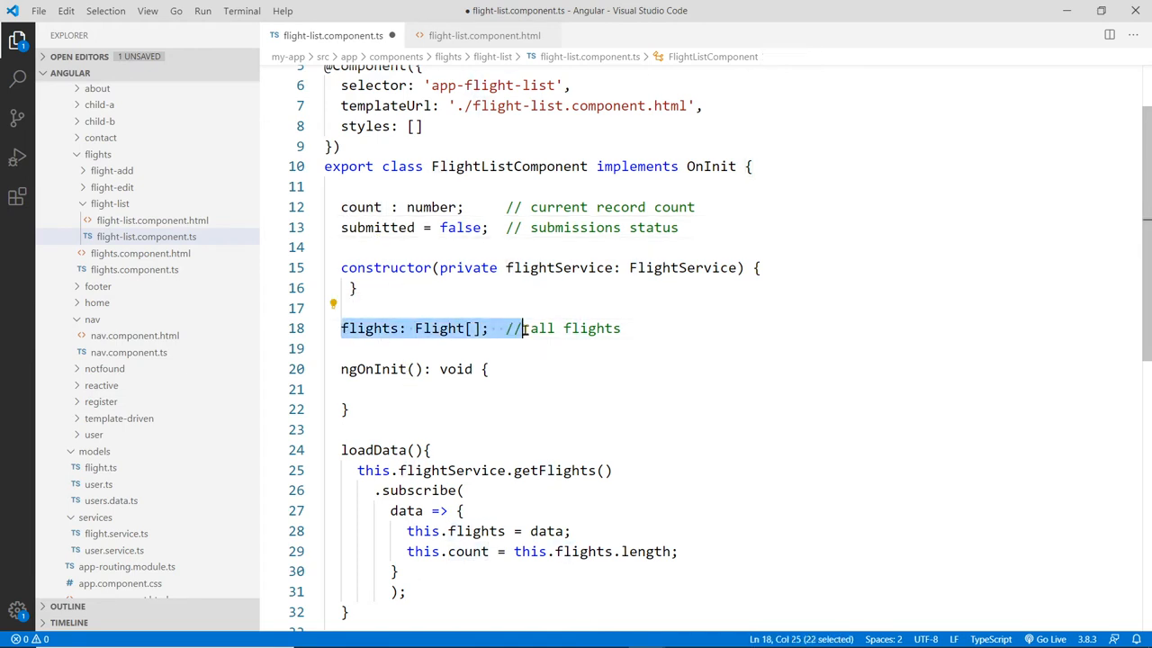
{"action": "mouse_move", "coordinate": [399, 327]}
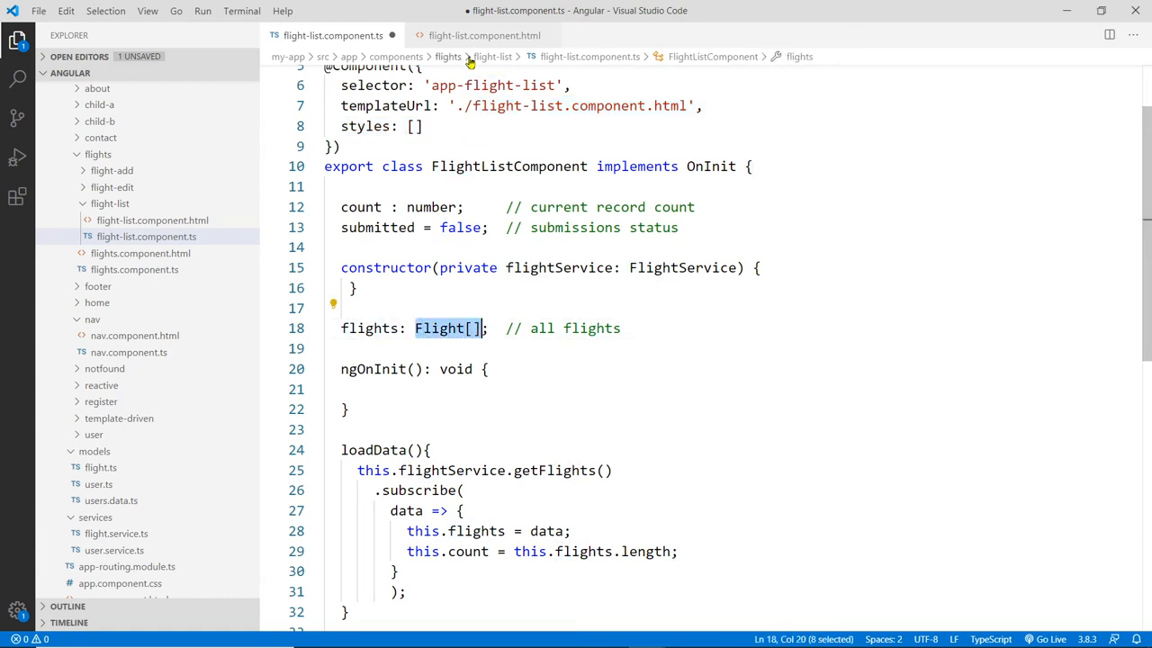
{"action": "left_click", "coordinate": [482, 36]}
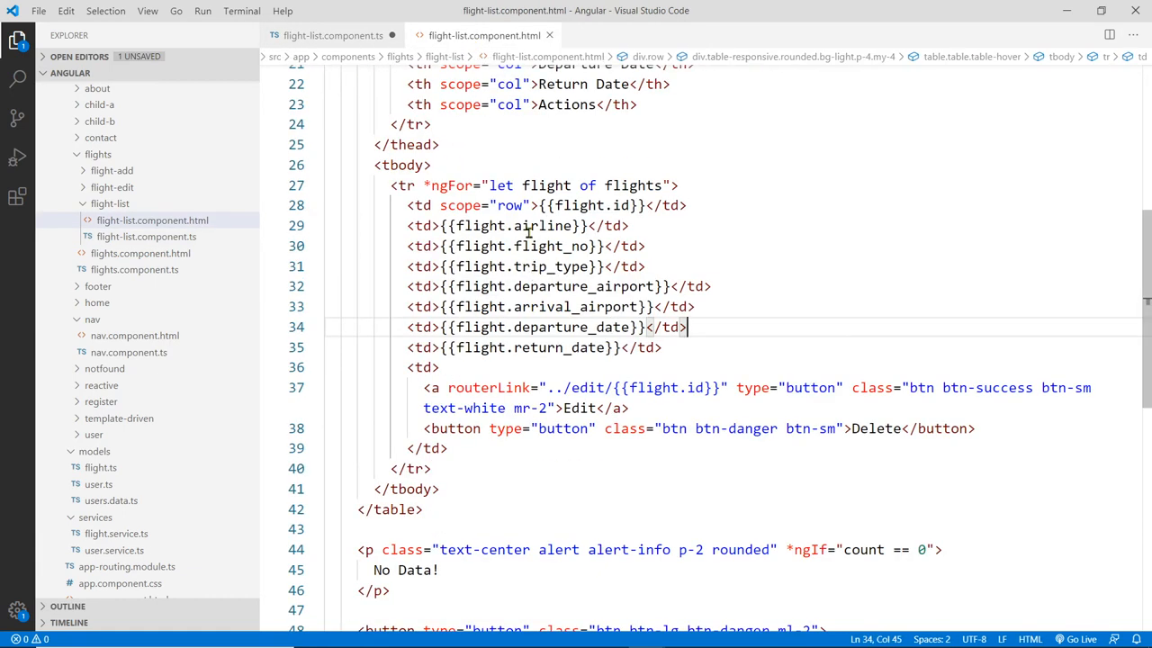
{"action": "left_click", "coordinate": [551, 225]}
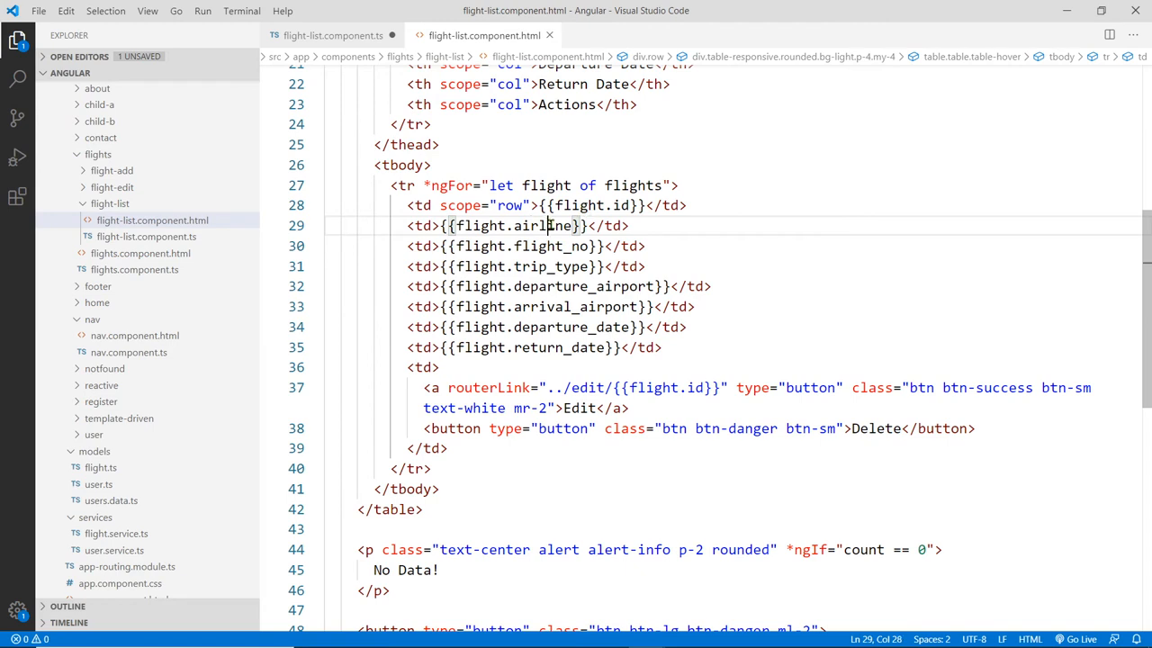
{"action": "mouse_move", "coordinate": [568, 248]}
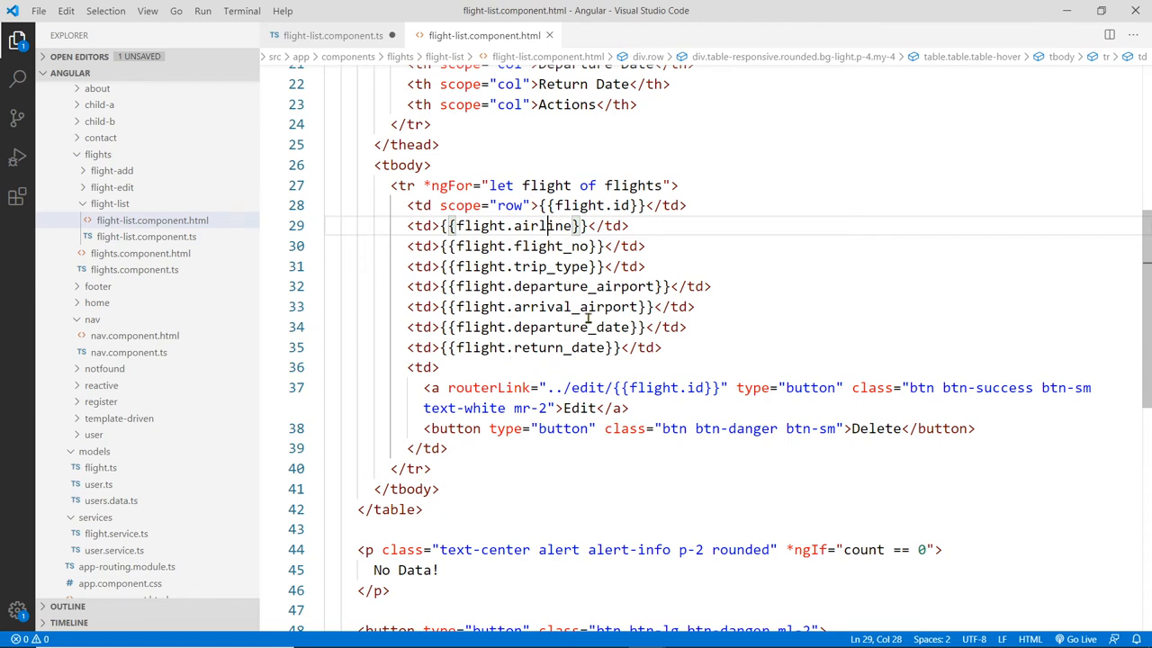
{"action": "mouse_move", "coordinate": [342, 62]}
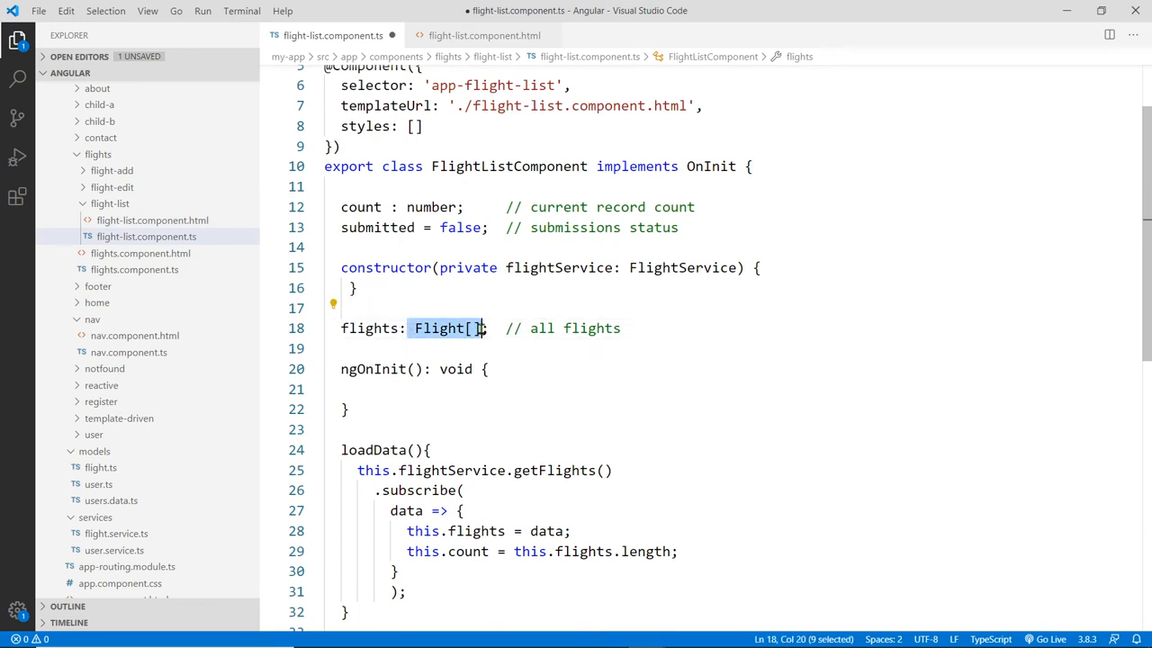
{"action": "type", "text": "\"\"\""}
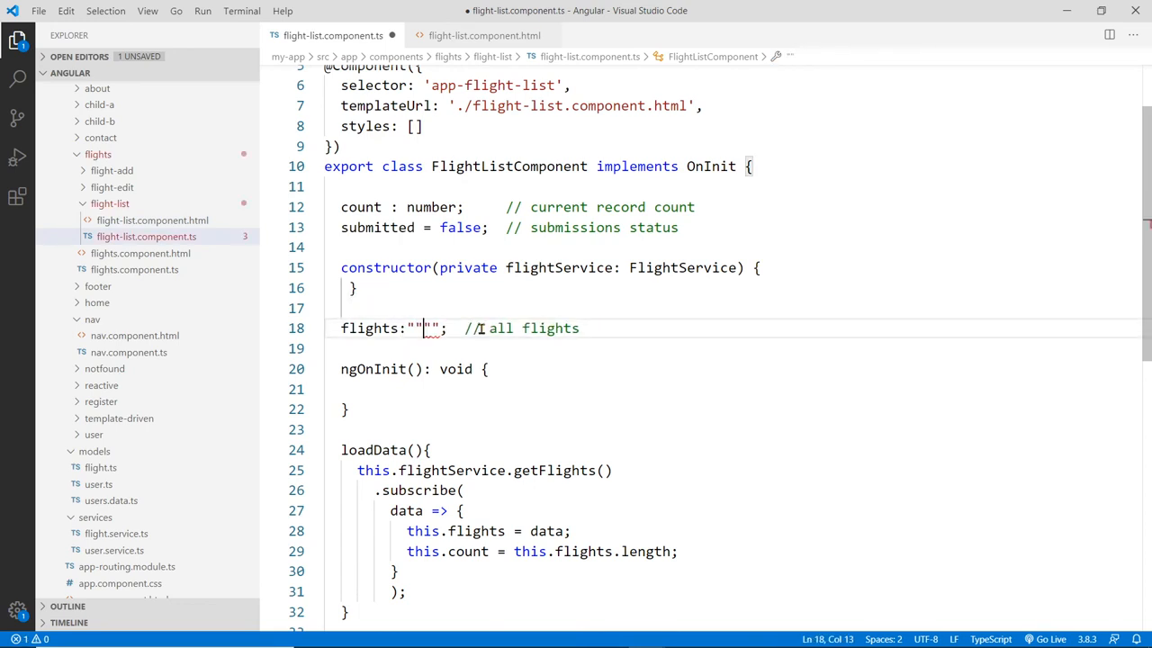
{"action": "key", "text": "Backspace"}
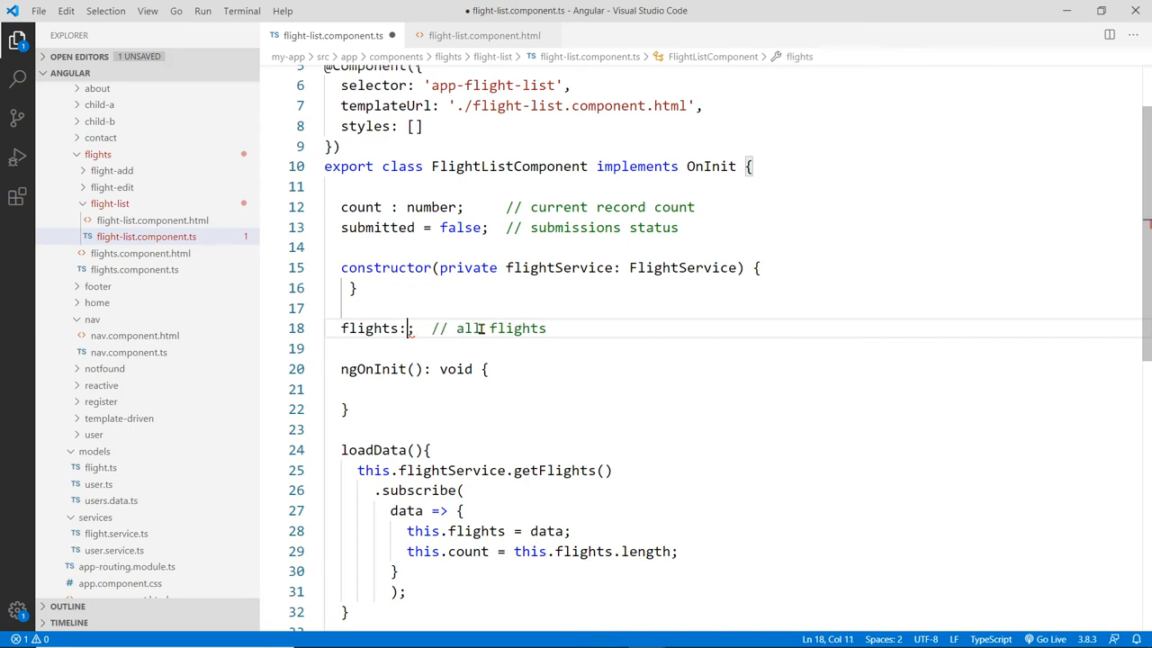
{"action": "type", "text": "\"\""}
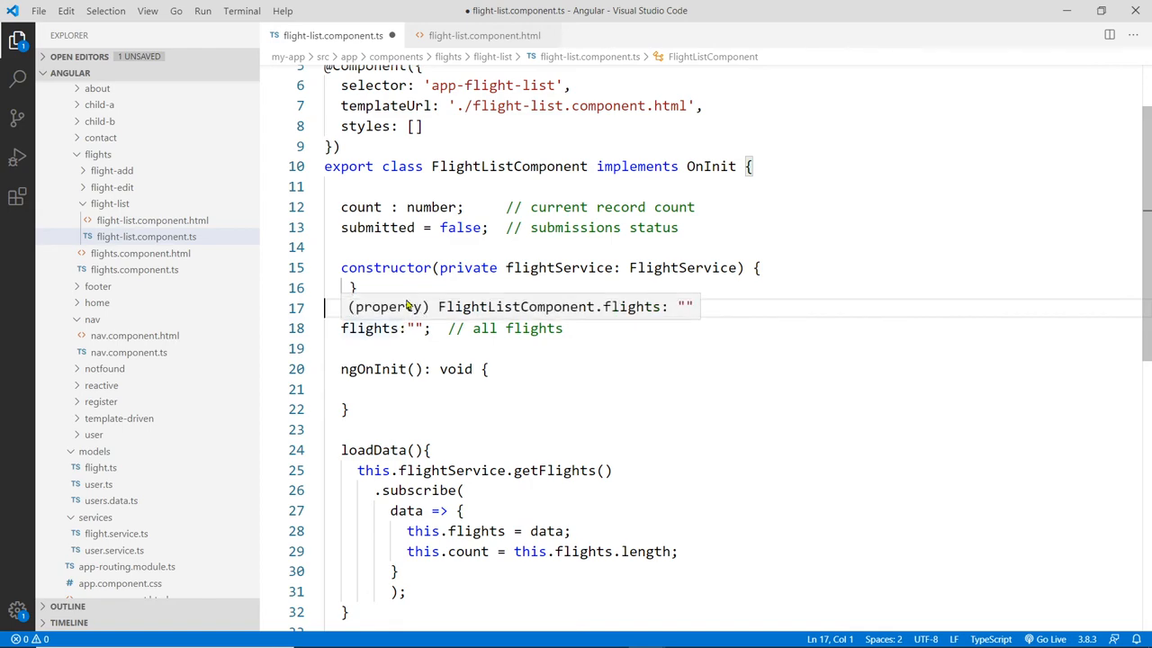
{"action": "left_click", "coordinate": [479, 36]}
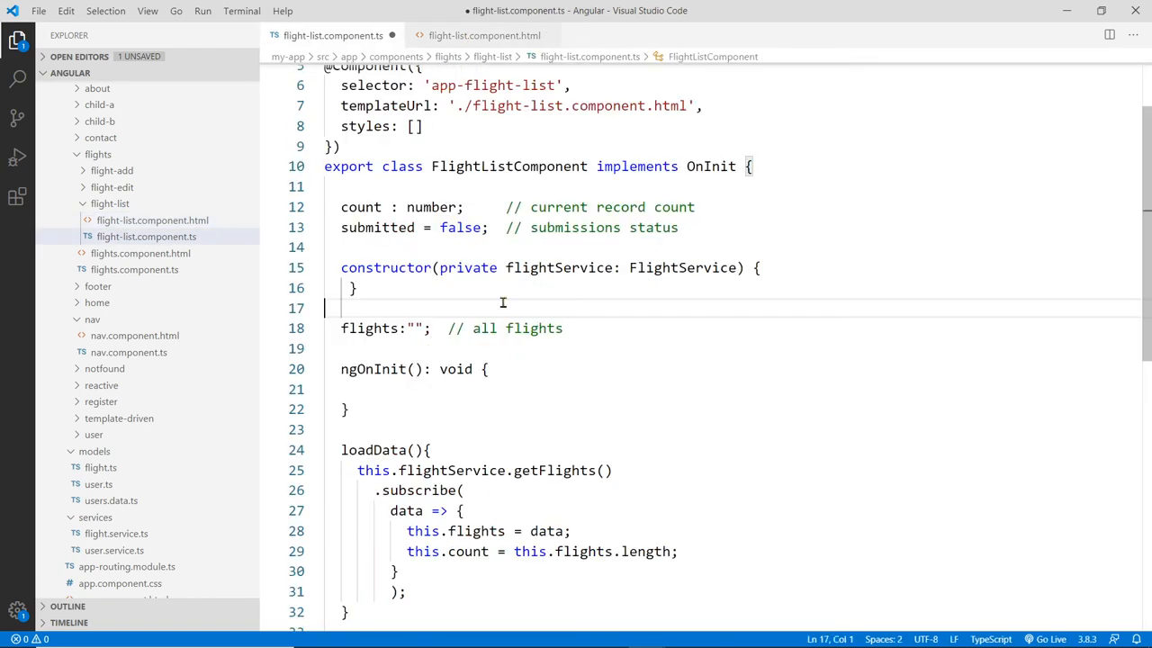
{"action": "type", "text": "Flight[]"}
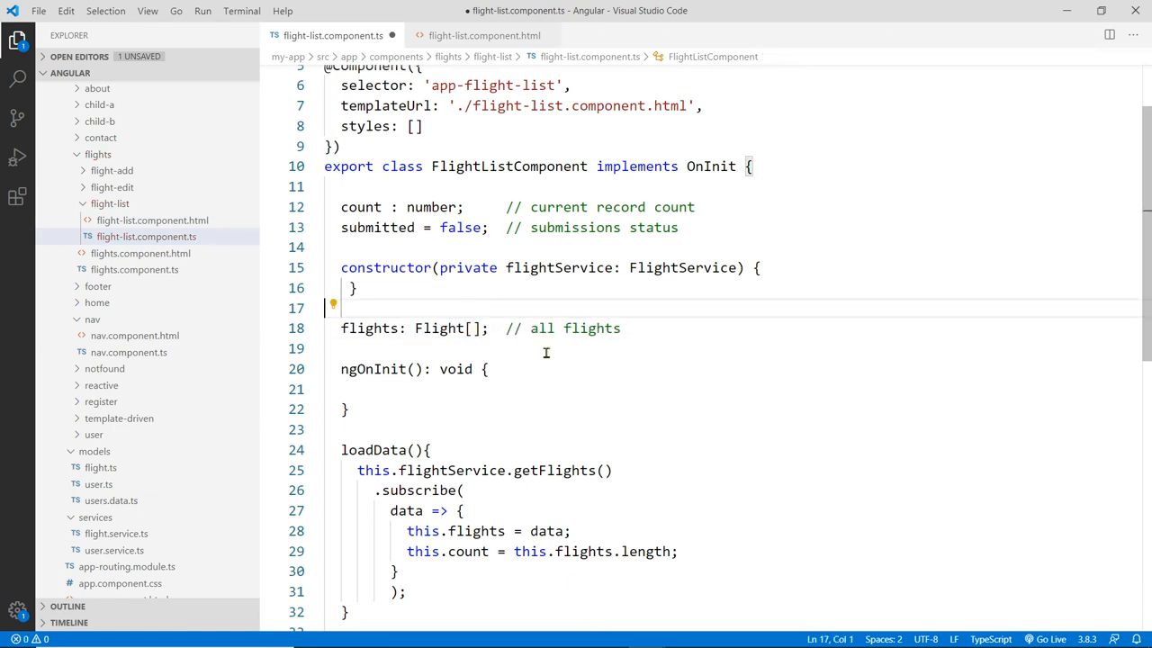
{"action": "mouse_move", "coordinate": [450, 360]}
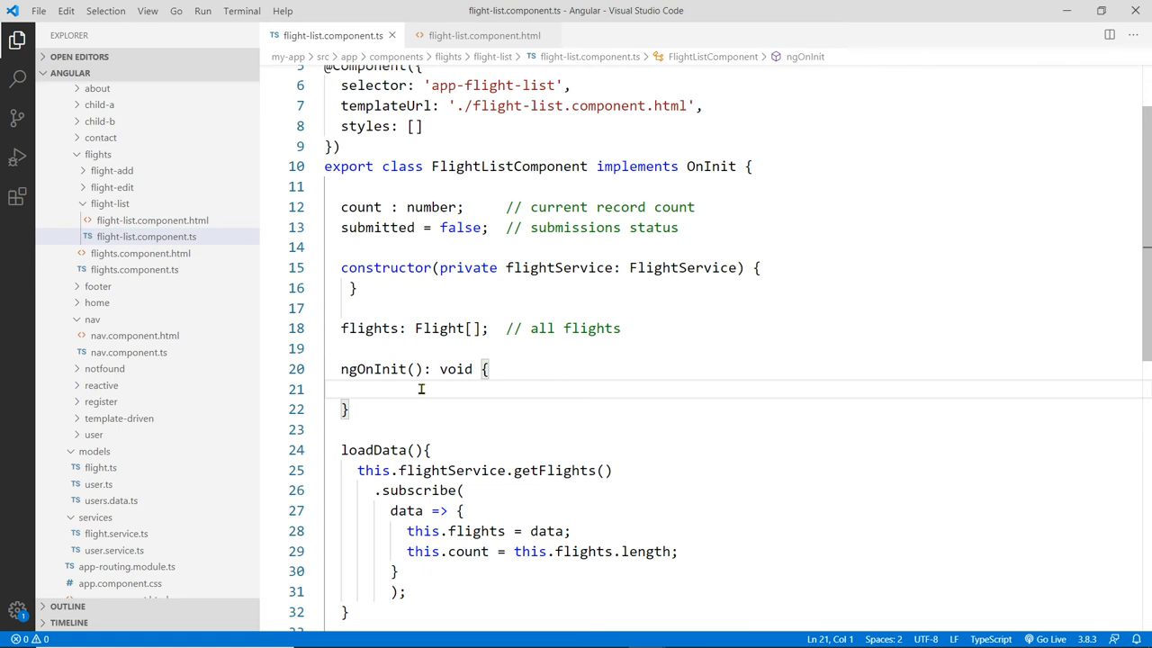
- Call this.loadData() in ngOnInit, then view the flight-list HTML template again
{"action": "type", "text": "loadData("}
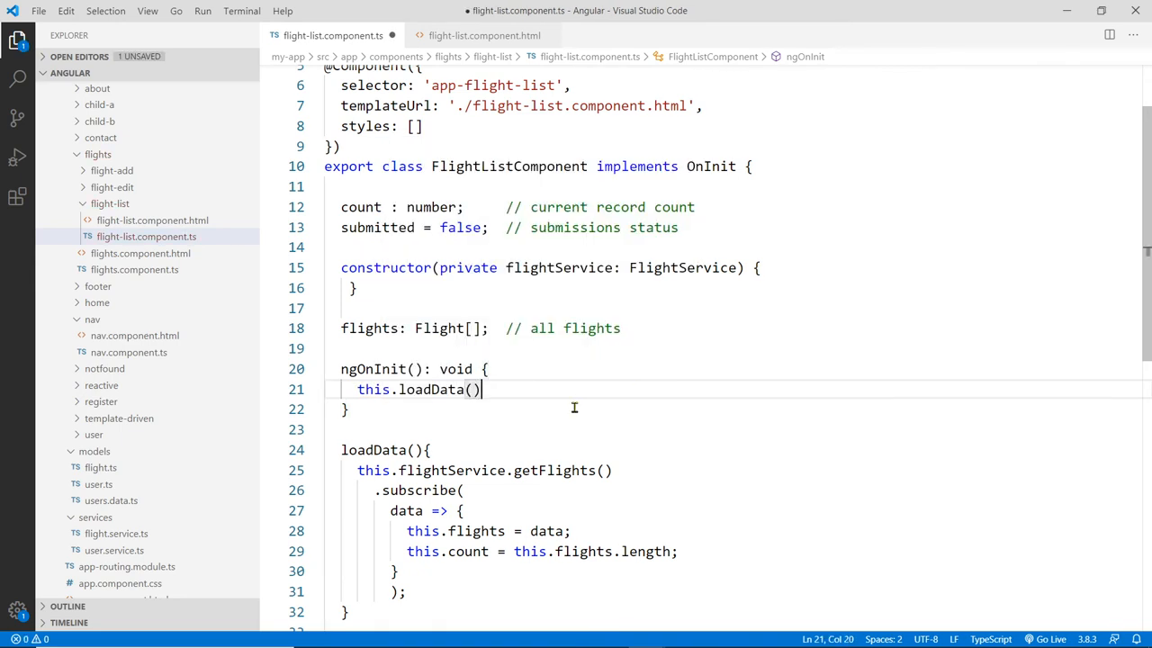
{"action": "type", "text": ";"}
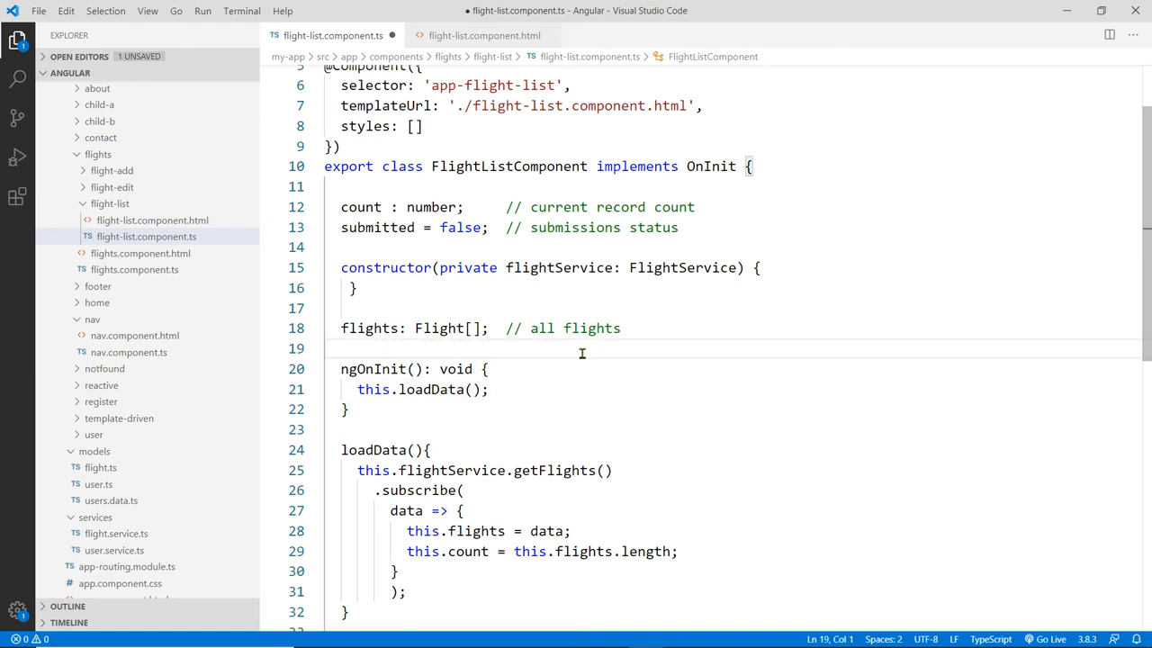
{"action": "double_click", "coordinate": [368, 327]}
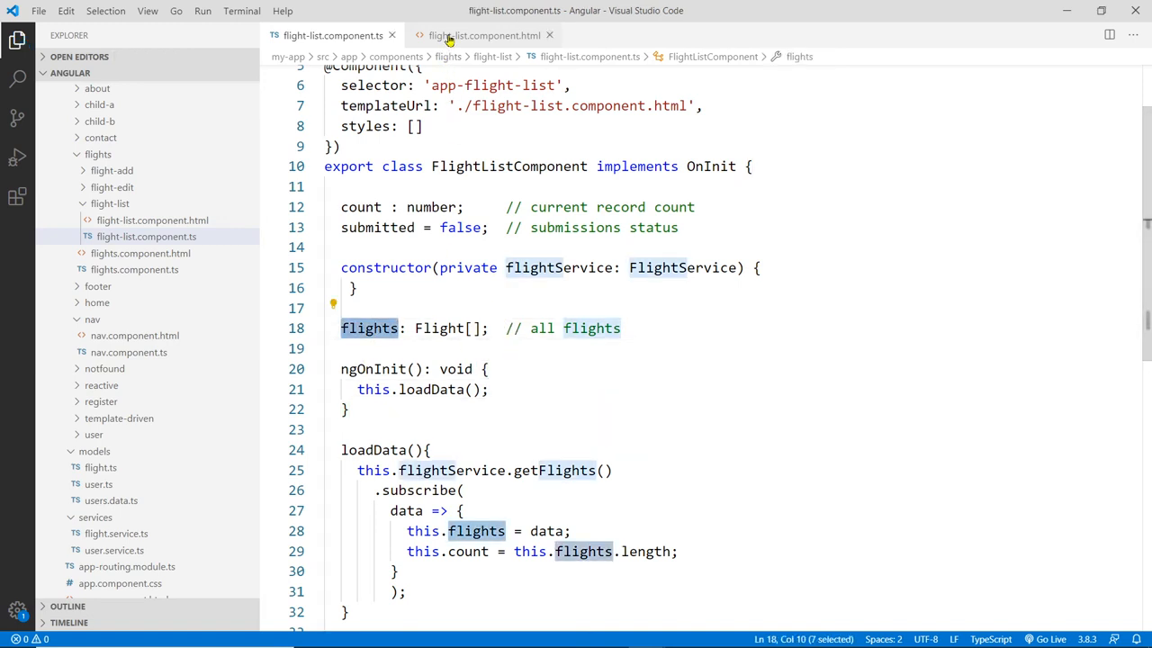
{"action": "left_click", "coordinate": [482, 36]}
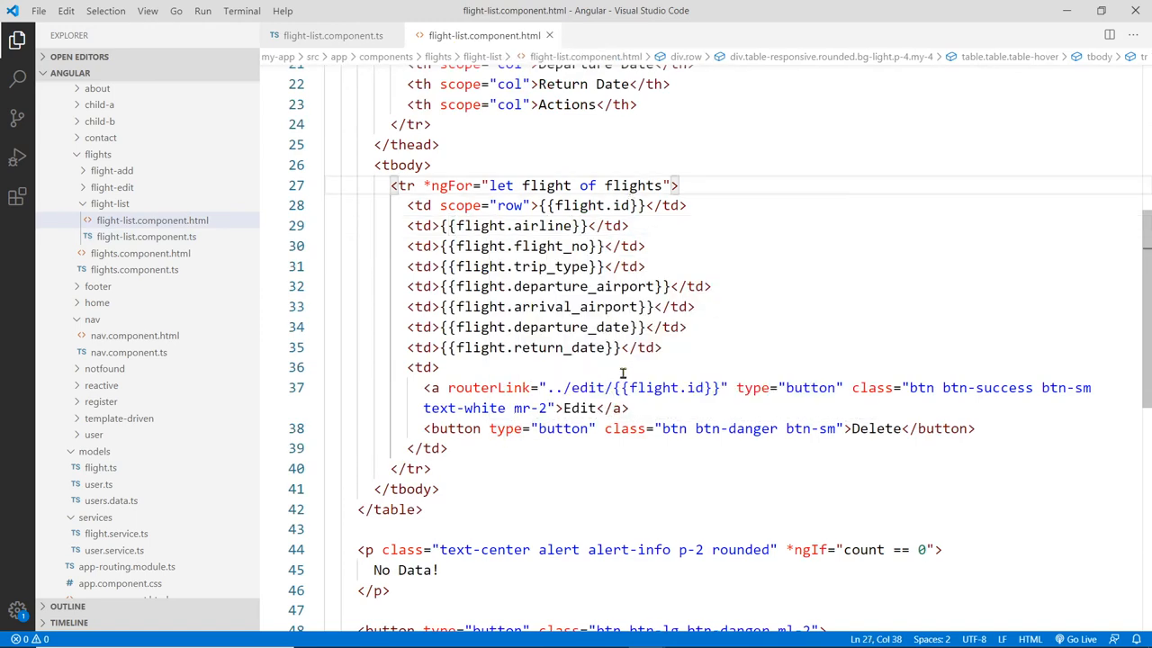
{"action": "mouse_move", "coordinate": [710, 251]}
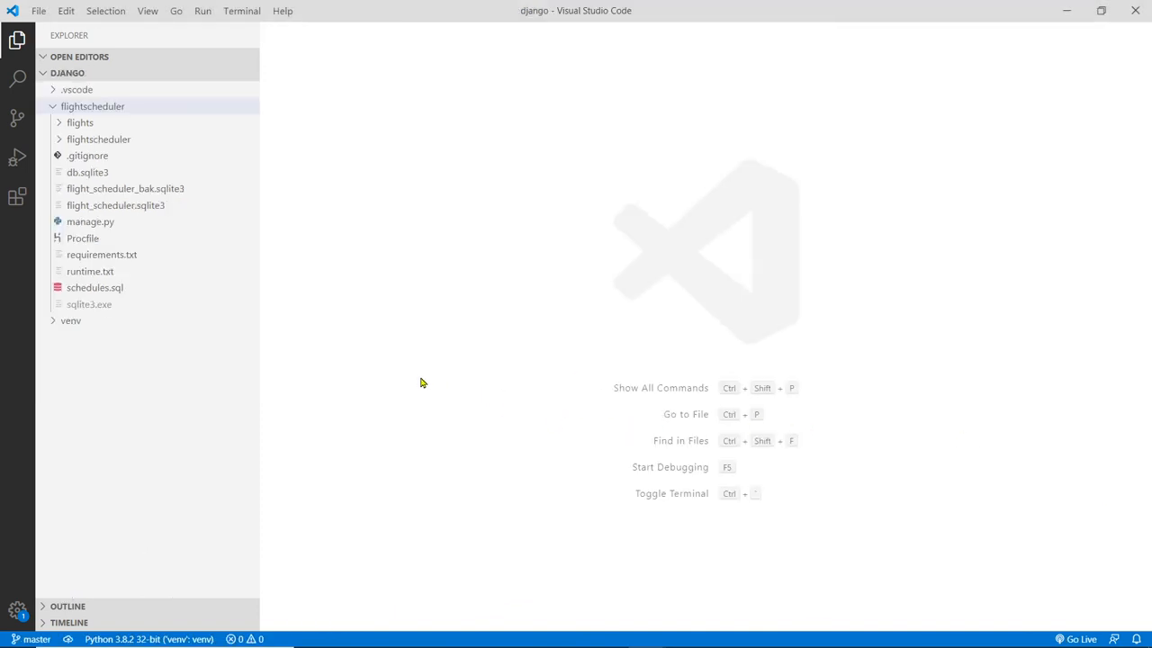
- In the terminal, cd into flightscheduler and run py.exe .\manage.py runserver
{"action": "key", "text": "ctrl+`"}
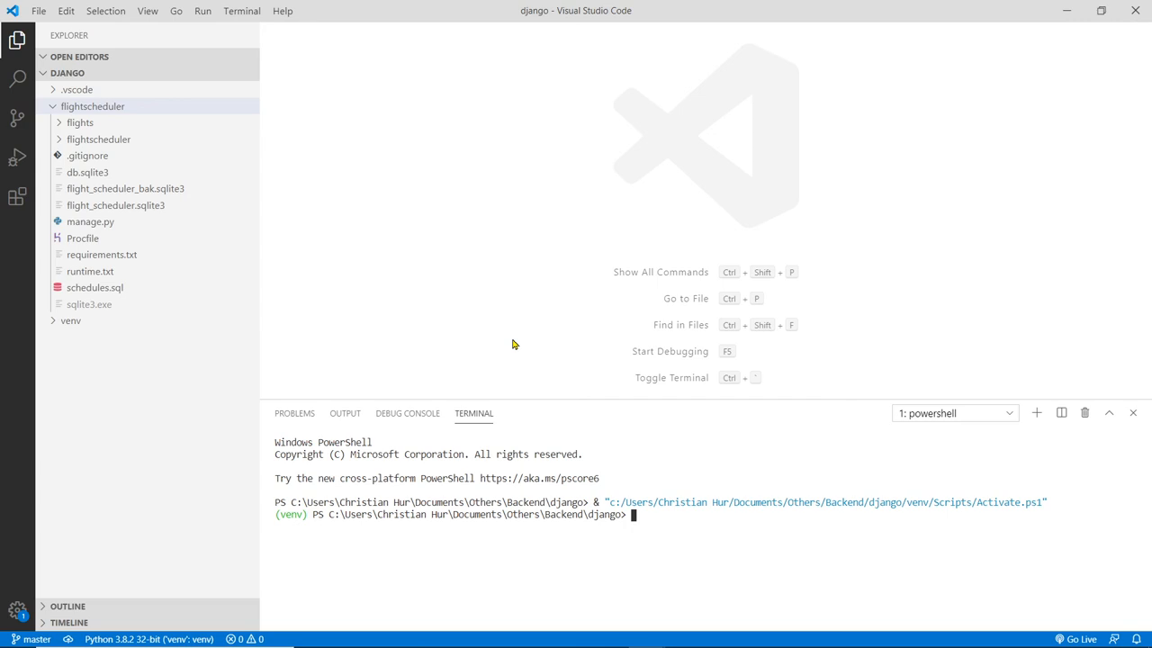
{"action": "type", "text": "cd fli"}
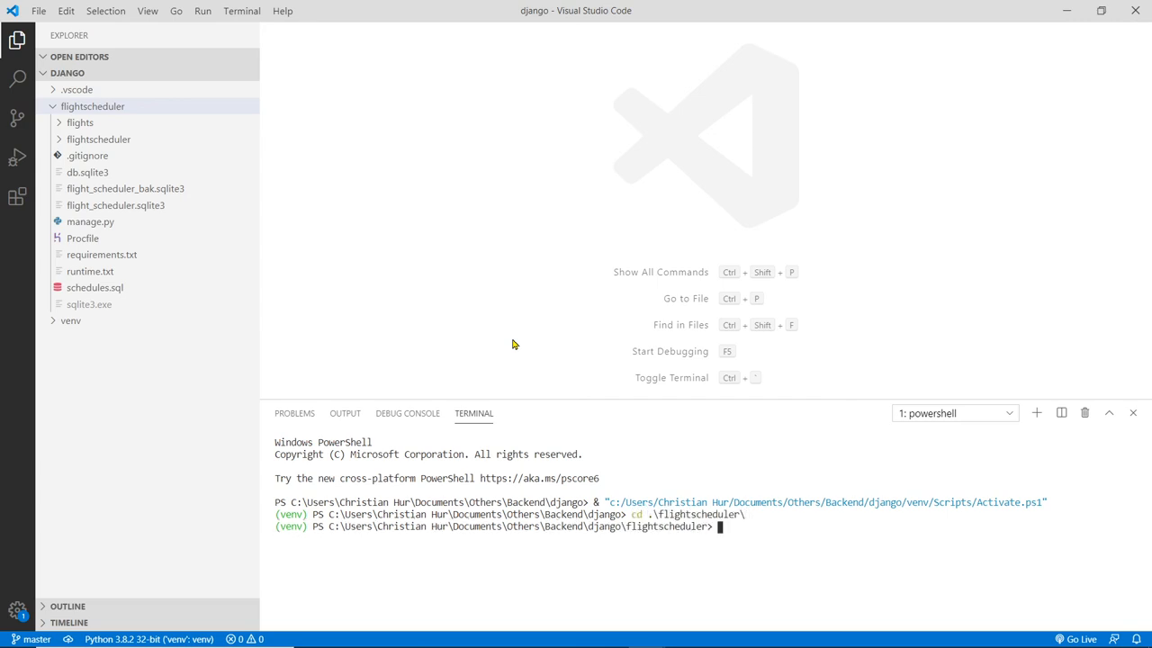
{"action": "type", "text": "py.exe ma"}
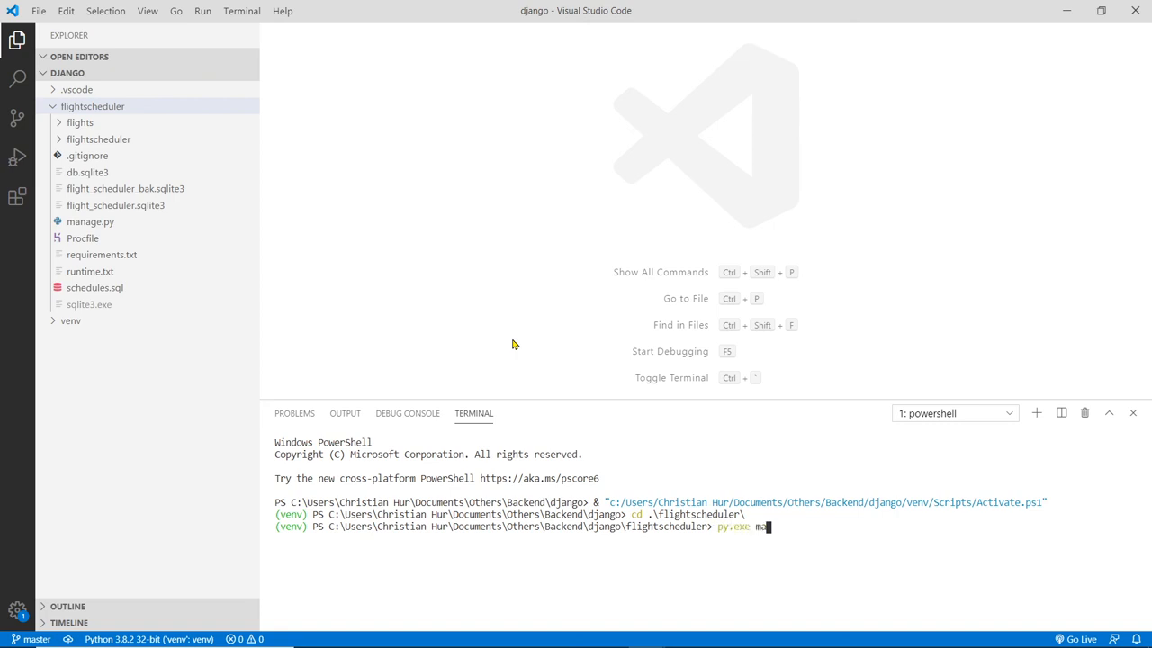
{"action": "type", "text": ".\\manage.py runserver"}
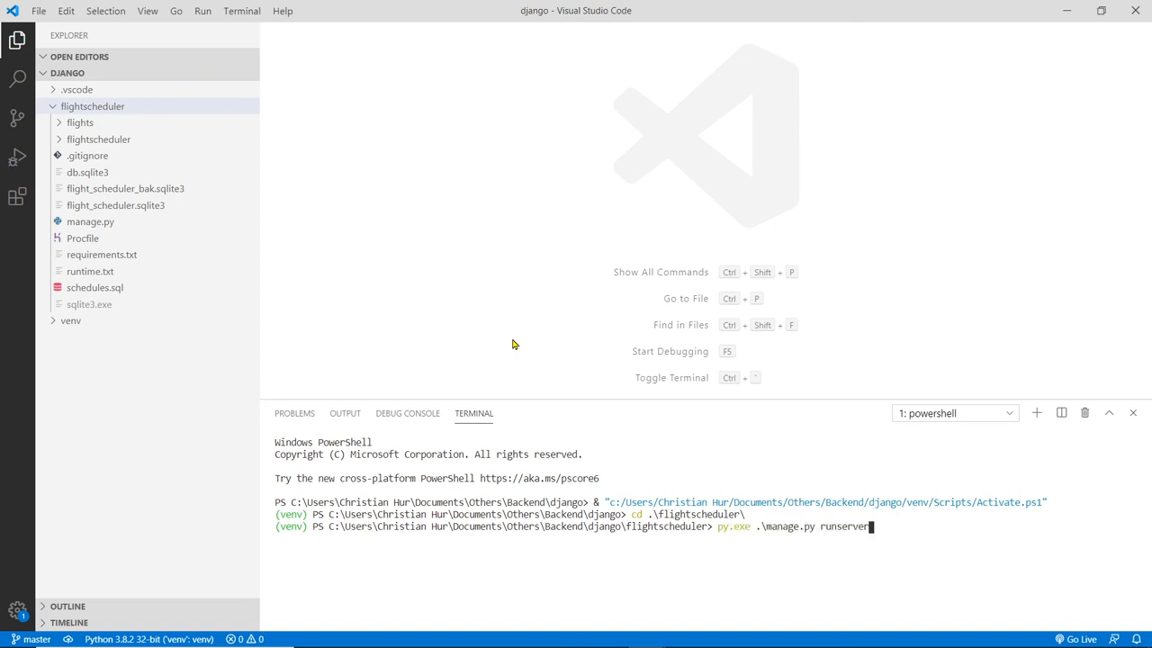
{"action": "key", "text": "enter"}
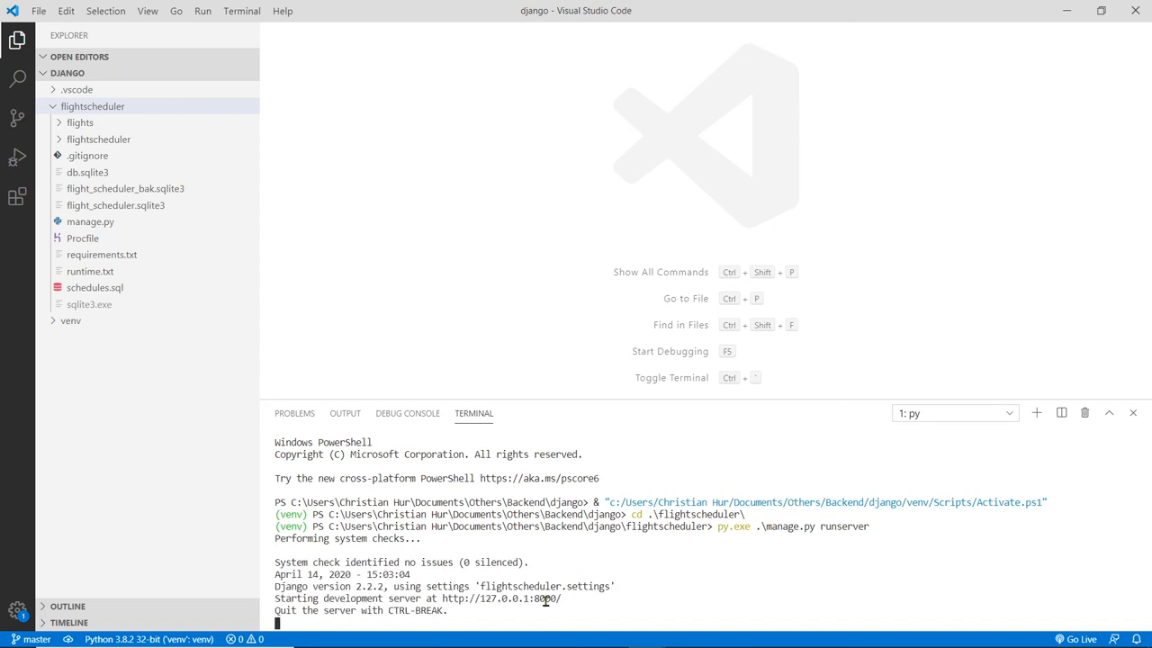
{"action": "mouse_move", "coordinate": [549, 597]}
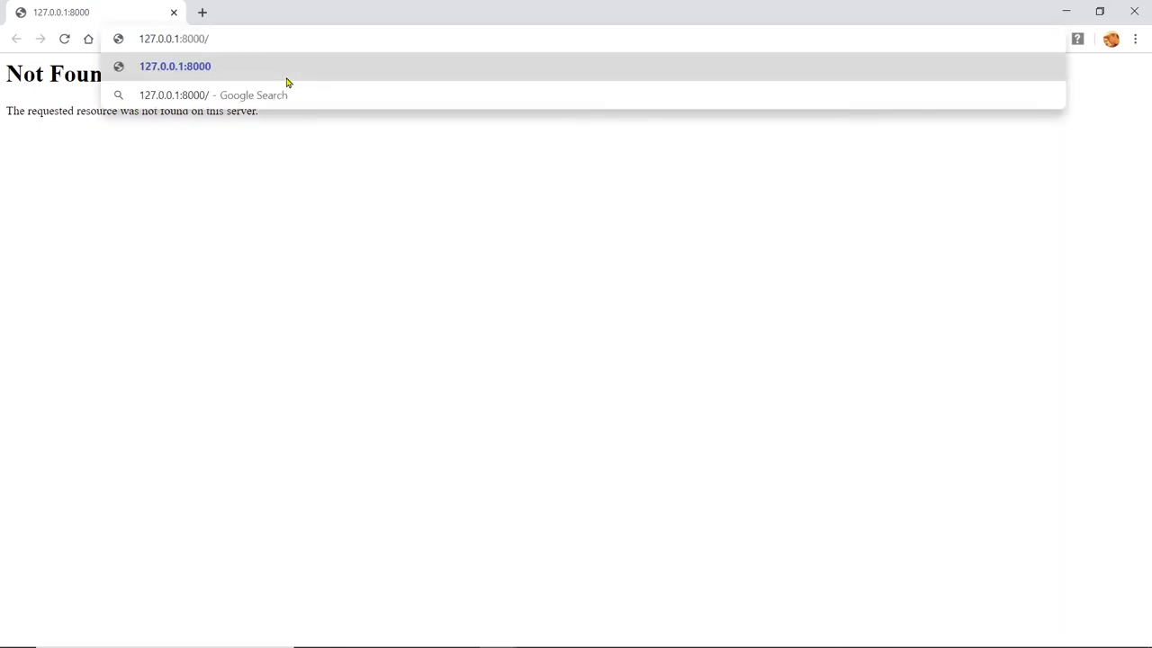
- Browse to 127.0.0.1:8000/flights/ and bring up DevTools on the JSON response
{"action": "type", "text": "flights/"}
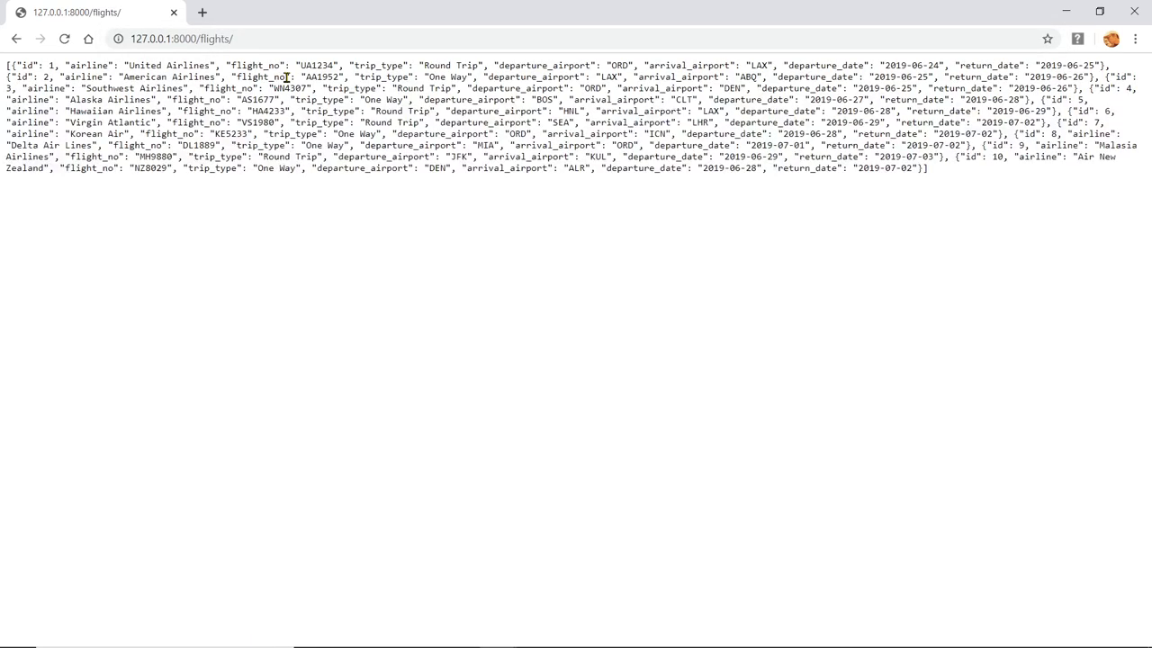
{"action": "mouse_move", "coordinate": [374, 194]}
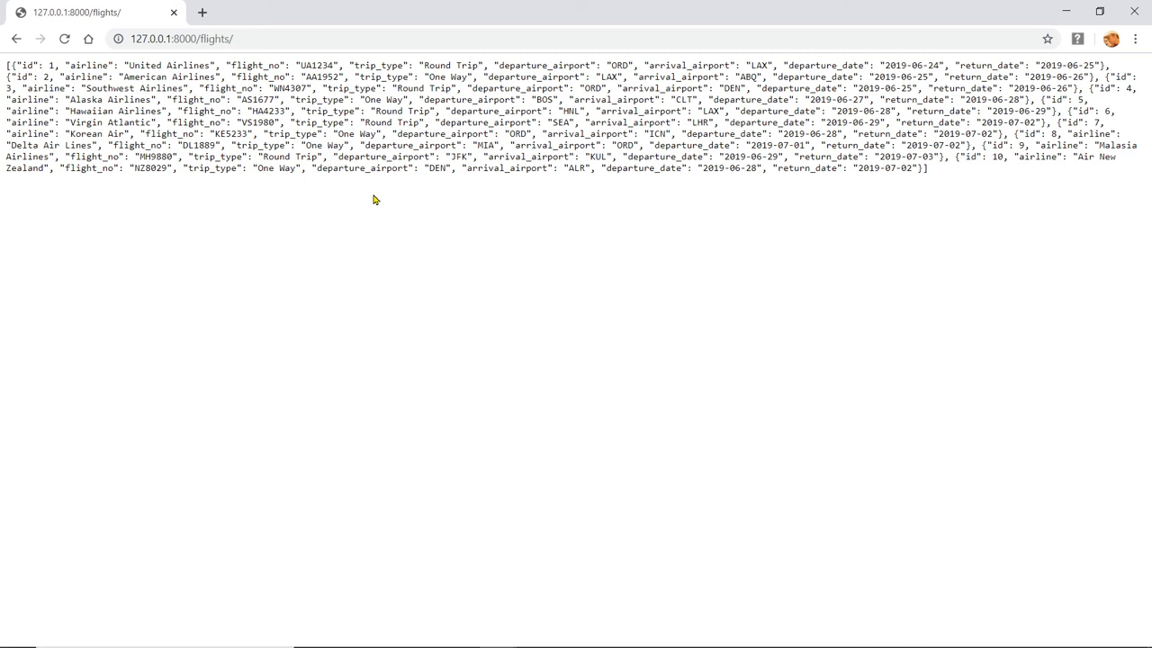
{"action": "key", "text": "F12"}
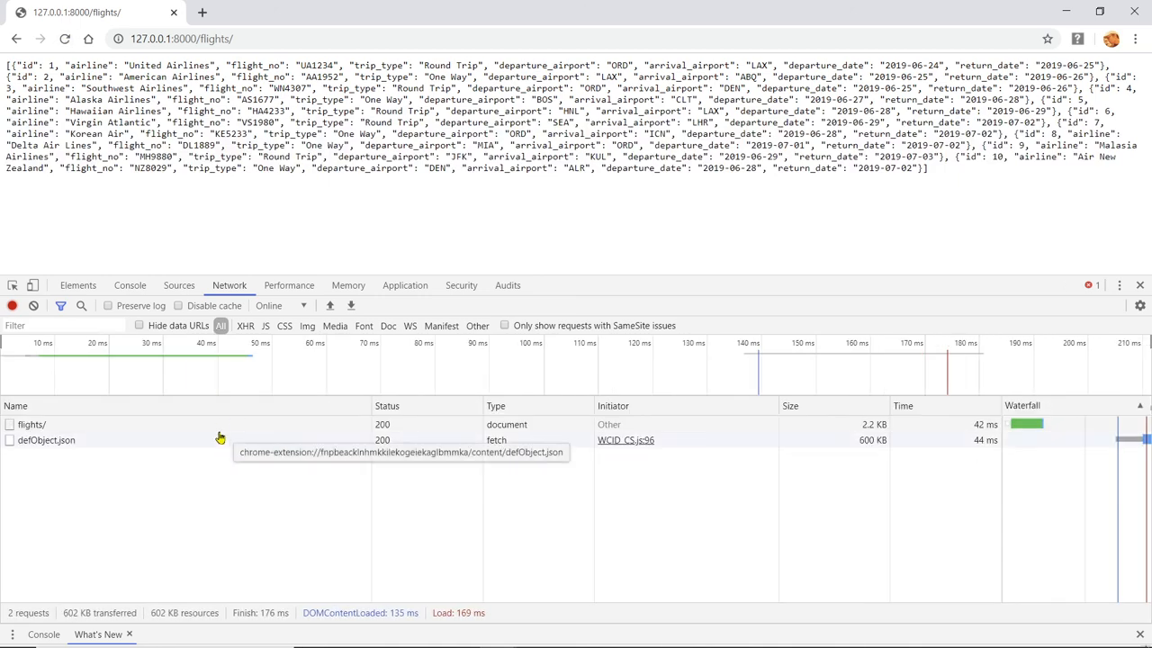
- Preview the flights request in Network, fetch /flights/3, then go back to the list
{"action": "left_click", "coordinate": [47, 439]}
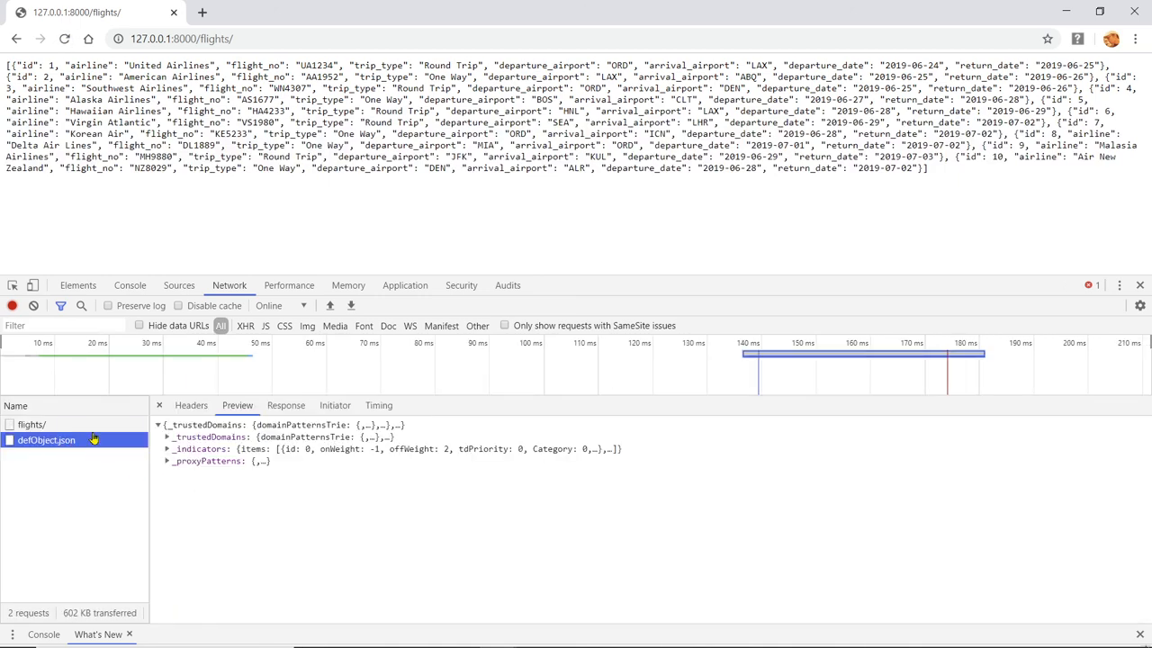
{"action": "left_click", "coordinate": [32, 424]}
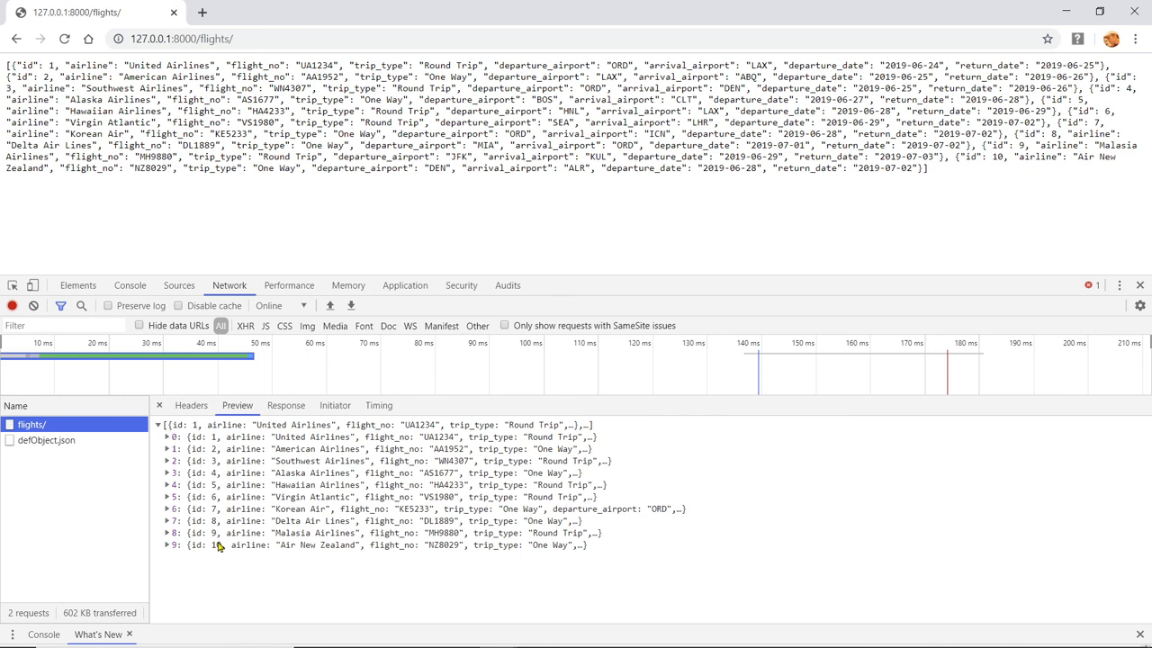
{"action": "left_click", "coordinate": [165, 544]}
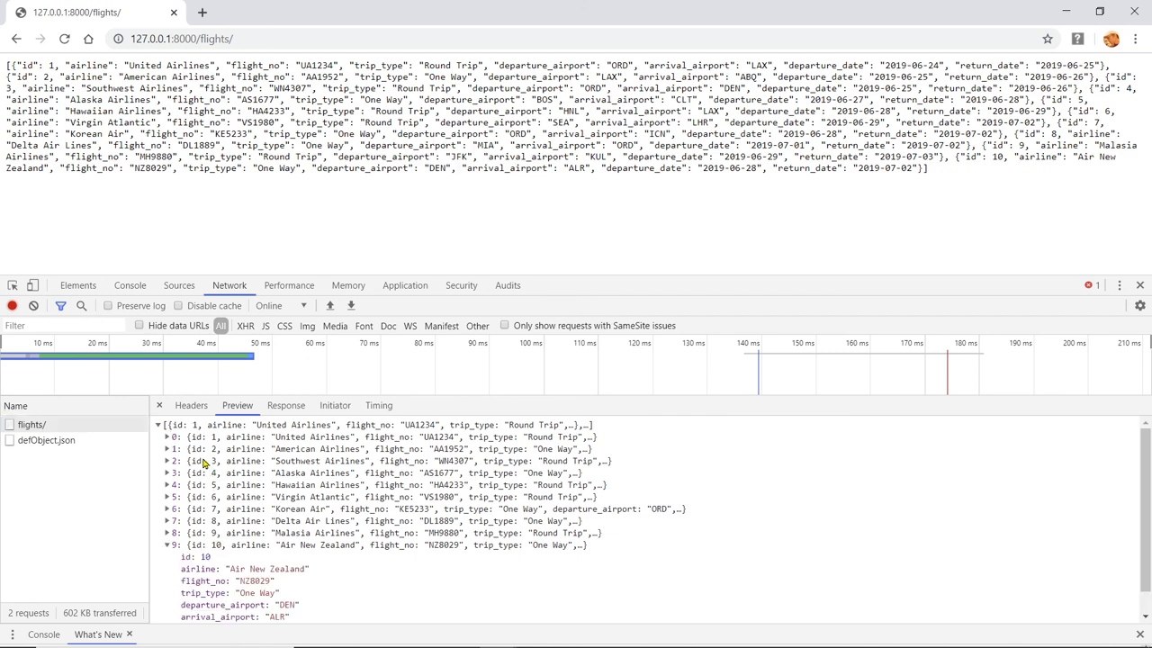
{"action": "left_click", "coordinate": [166, 544]}
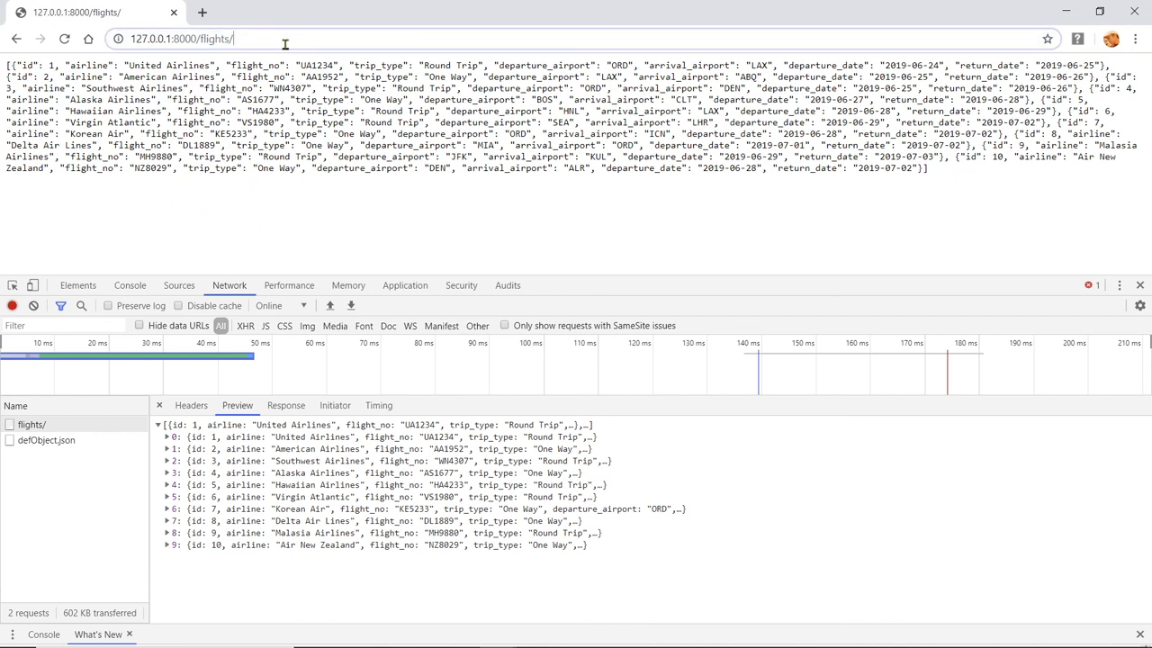
{"action": "type", "text": "3"}
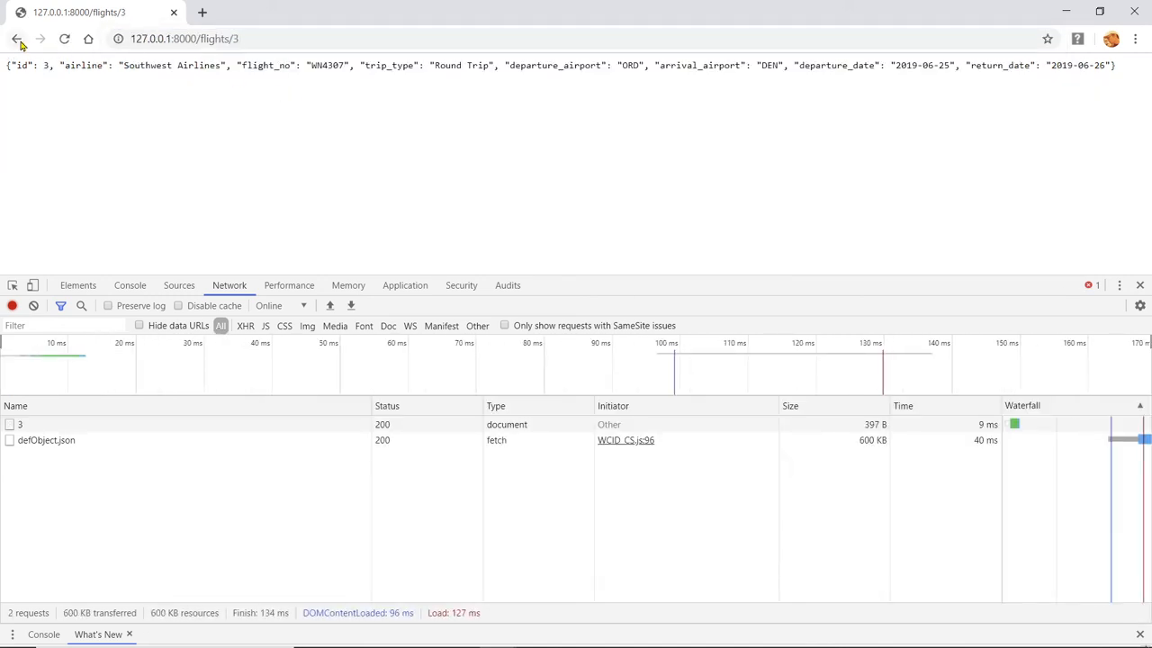
{"action": "left_click", "coordinate": [16, 40]}
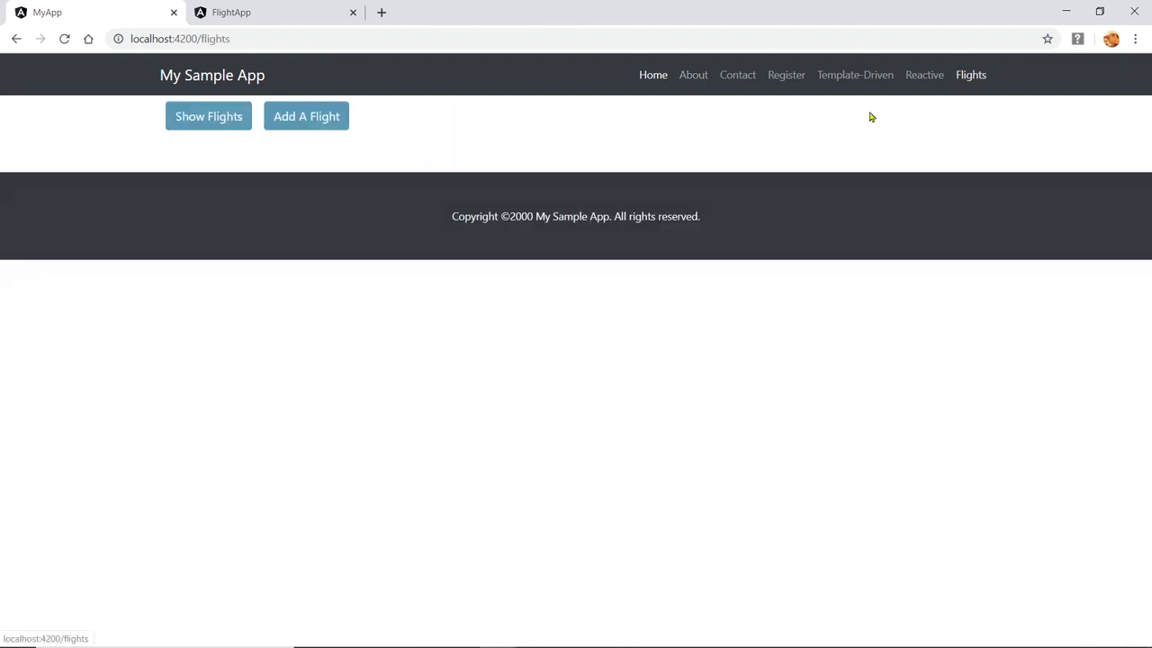
- Show the Flight Schedule table with all ten flights and scroll through its rows
{"action": "left_click", "coordinate": [209, 115]}
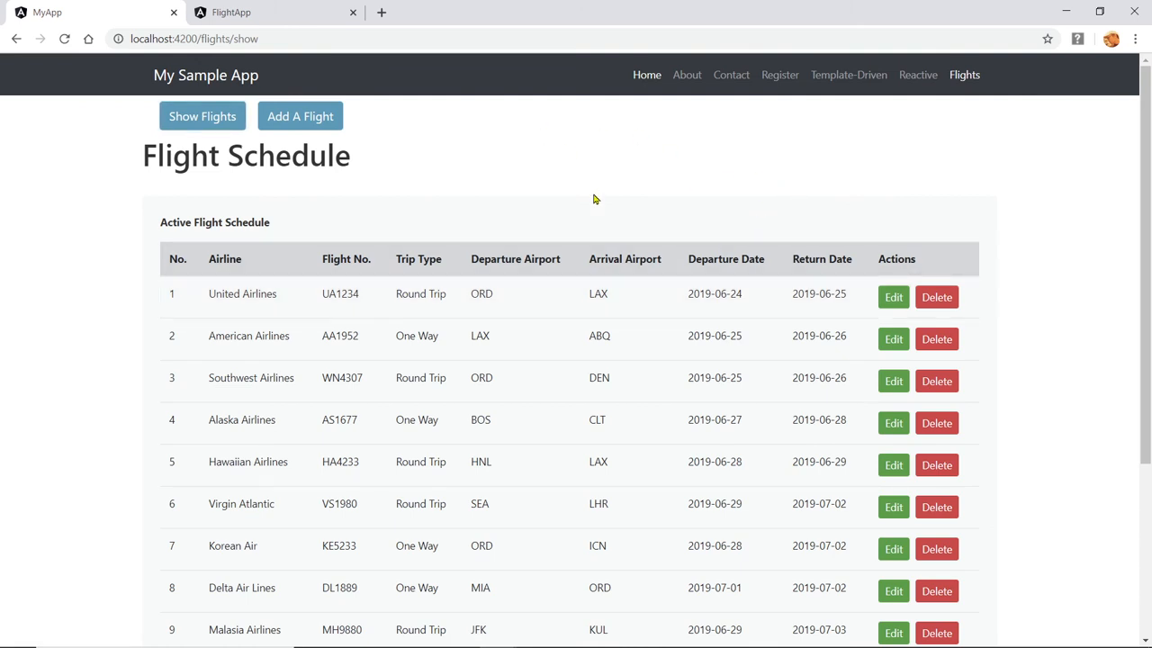
{"action": "mouse_move", "coordinate": [568, 158]}
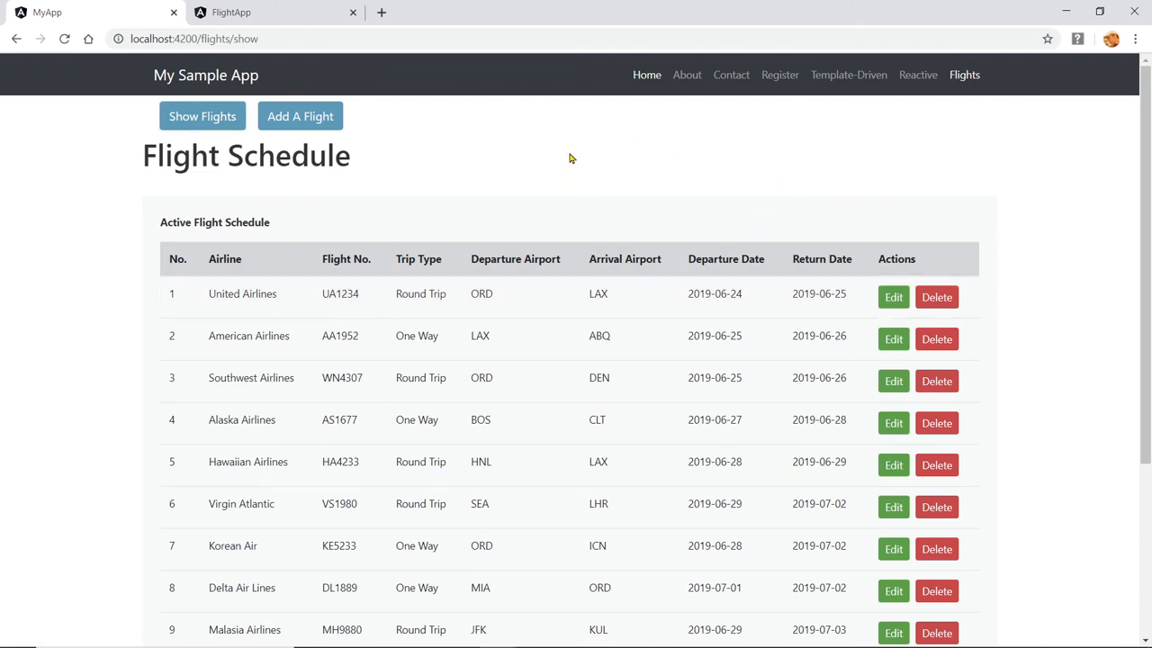
{"action": "scroll", "scroll_direction": "down", "scroll_amount": 3}
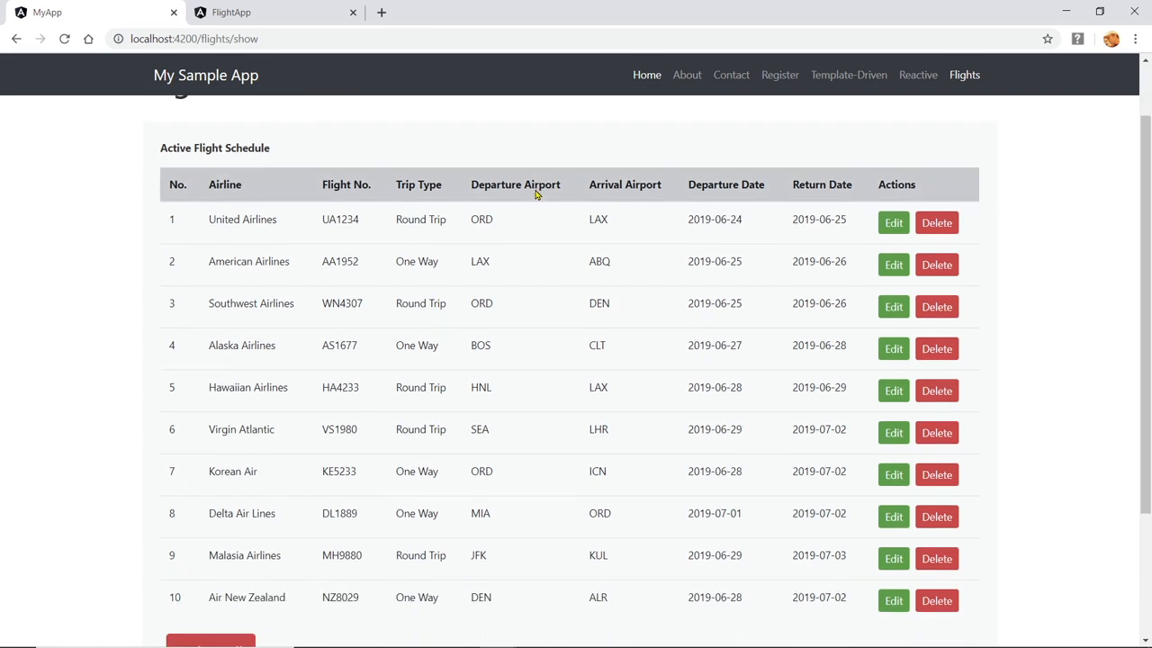
{"action": "scroll", "scroll_direction": "down", "scroll_amount": 3}
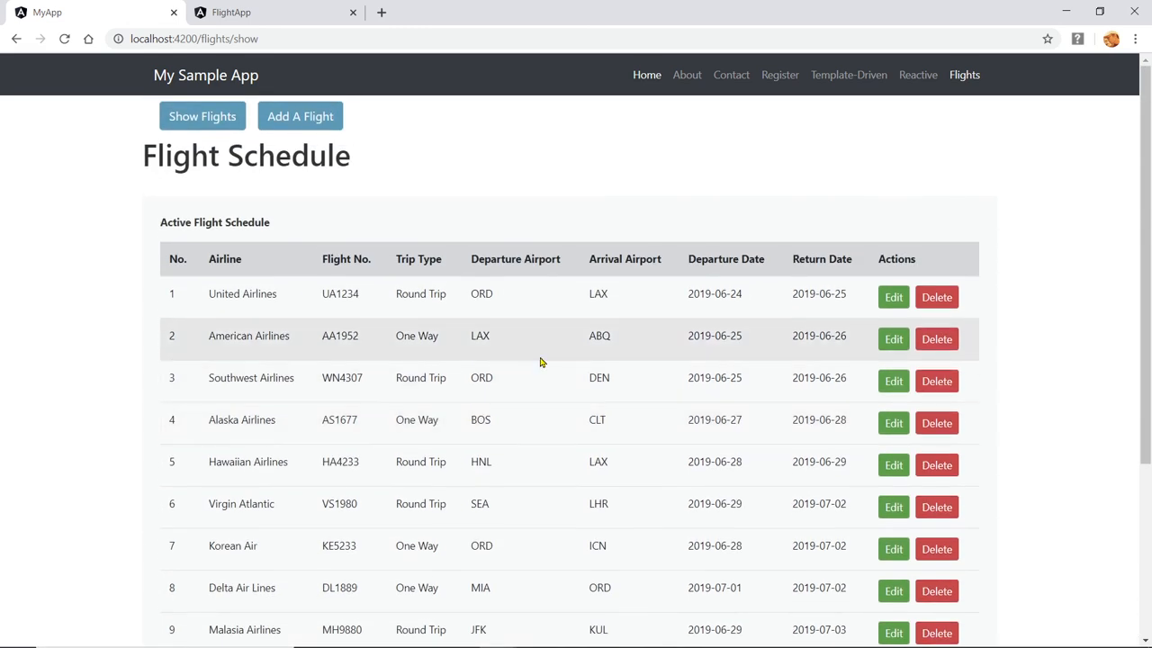
{"action": "mouse_move", "coordinate": [657, 176]}
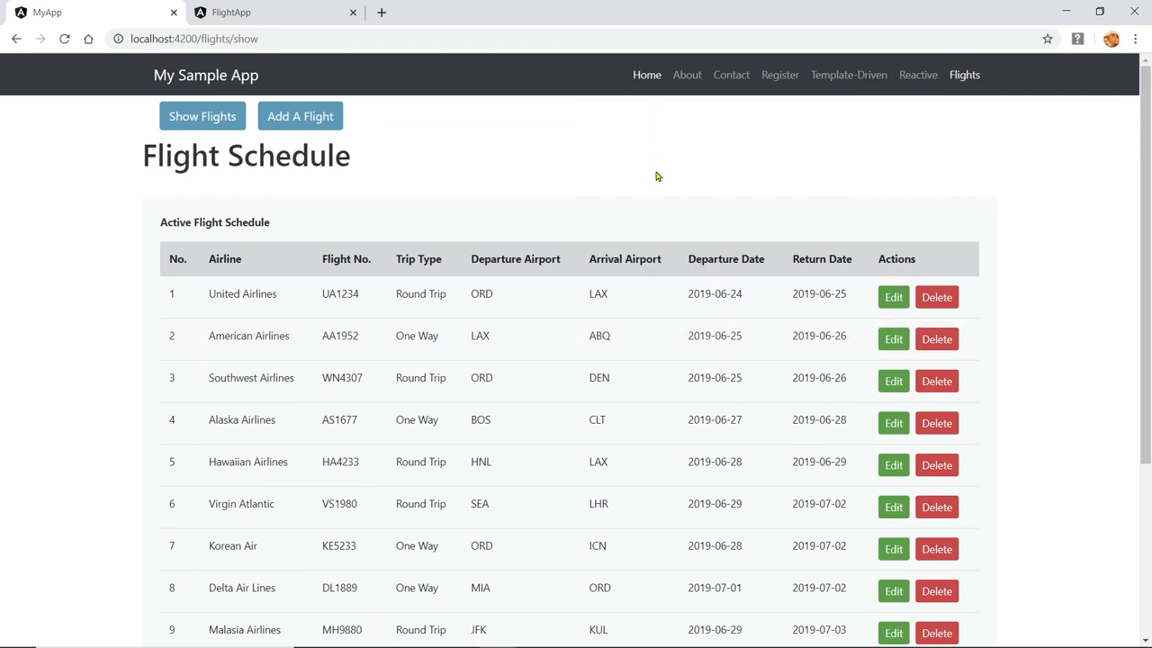
{"action": "scroll", "scroll_direction": "down", "scroll_amount": 3}
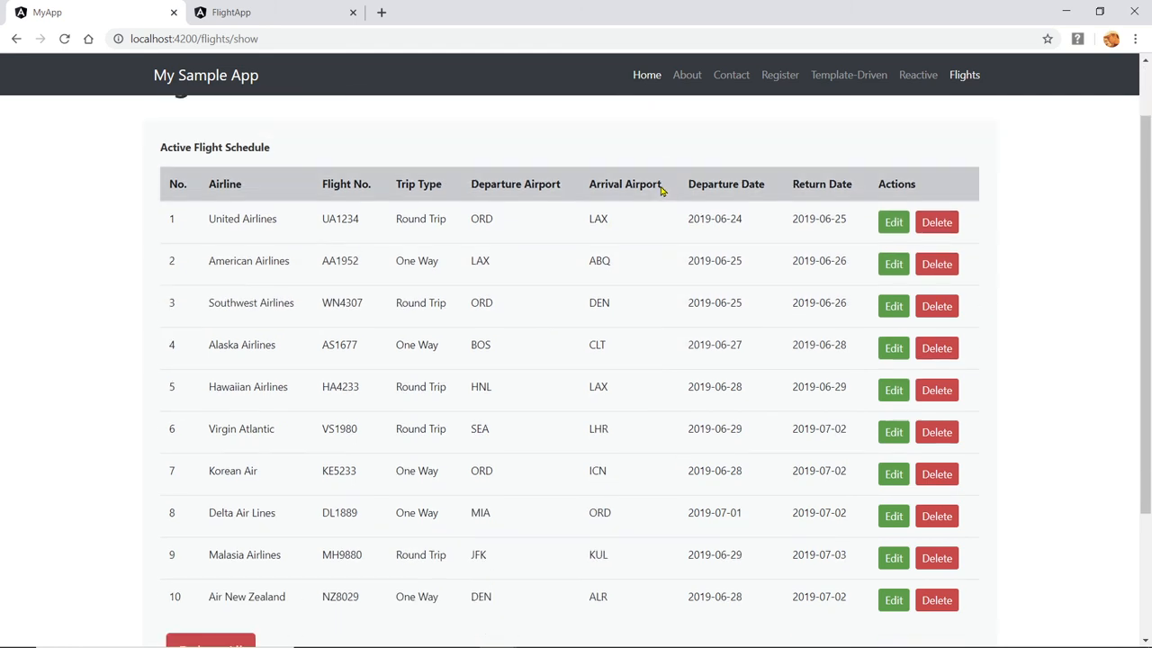